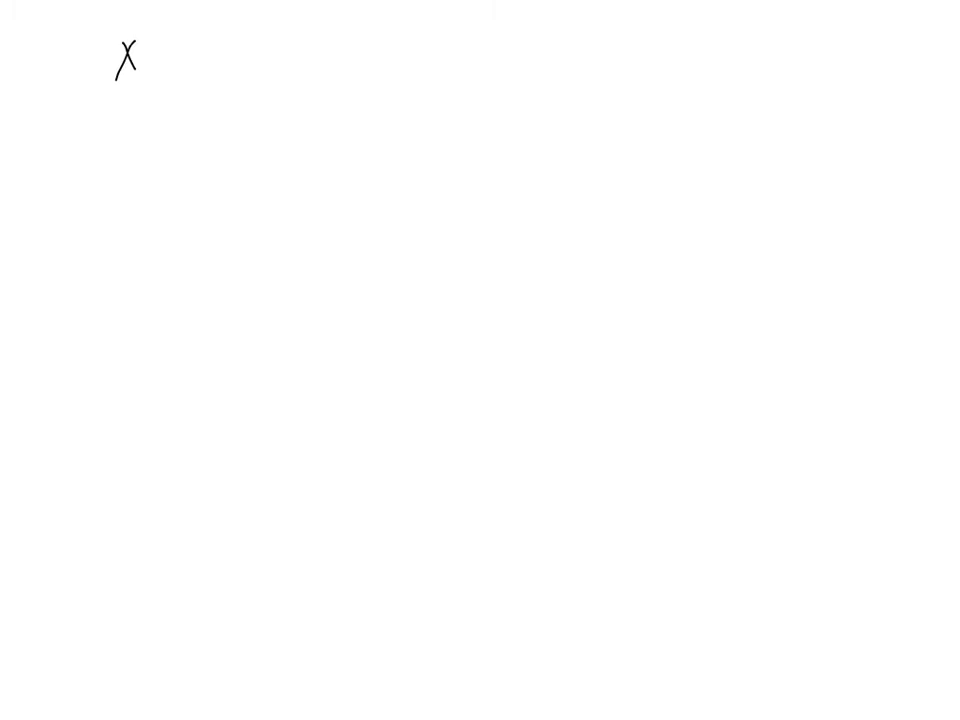
Handwrite the system x − 3y = 1 and 6x − 2y = 6
text(x-3 y)
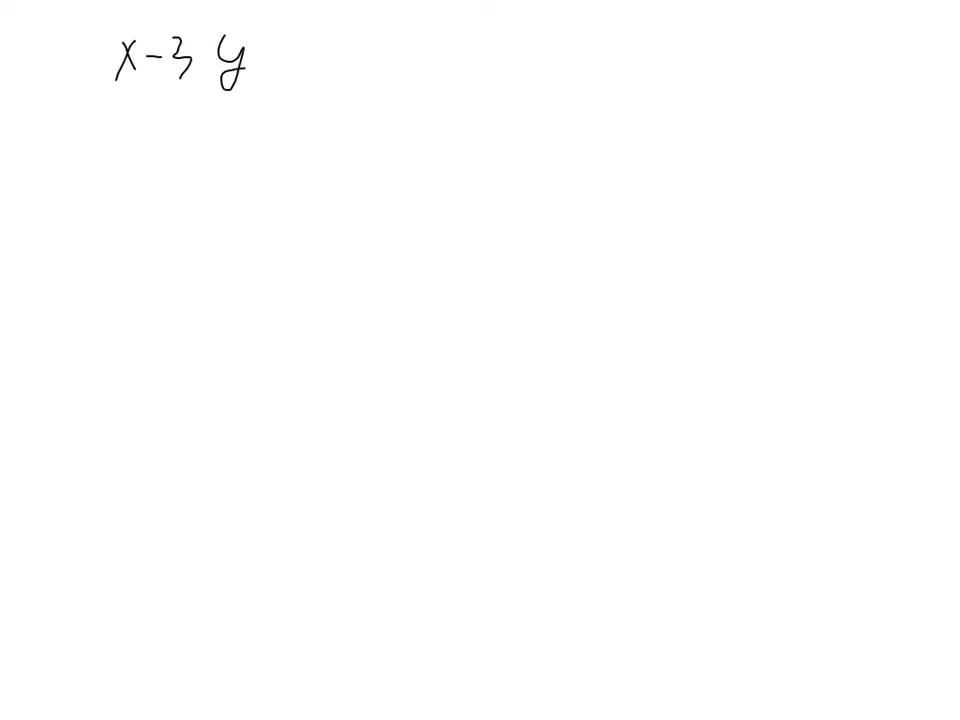
text(= 1)
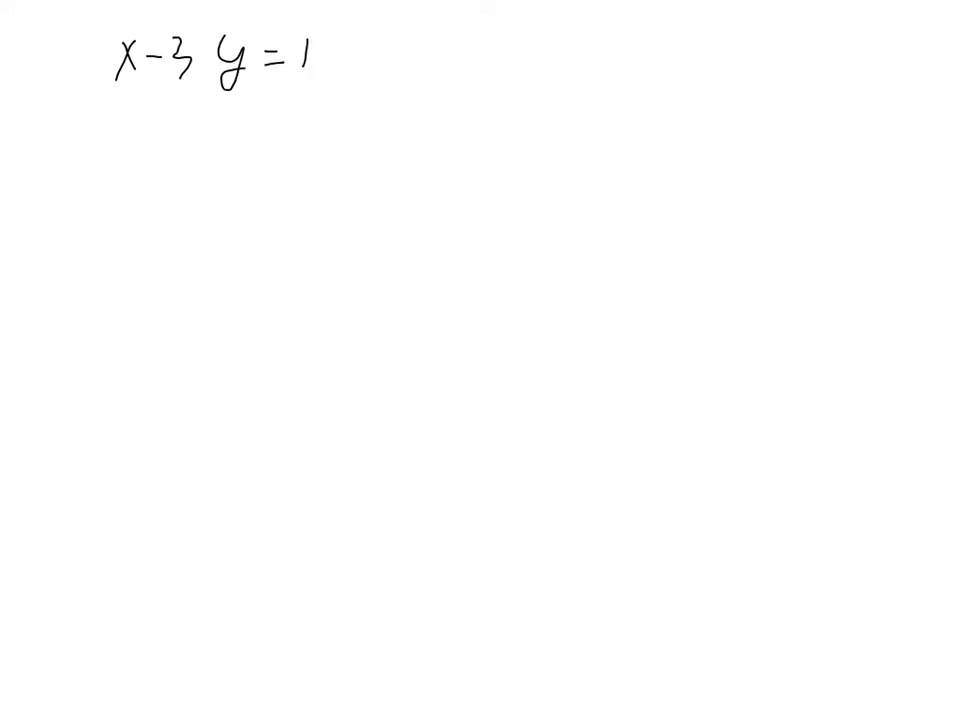
text(6x - 2)
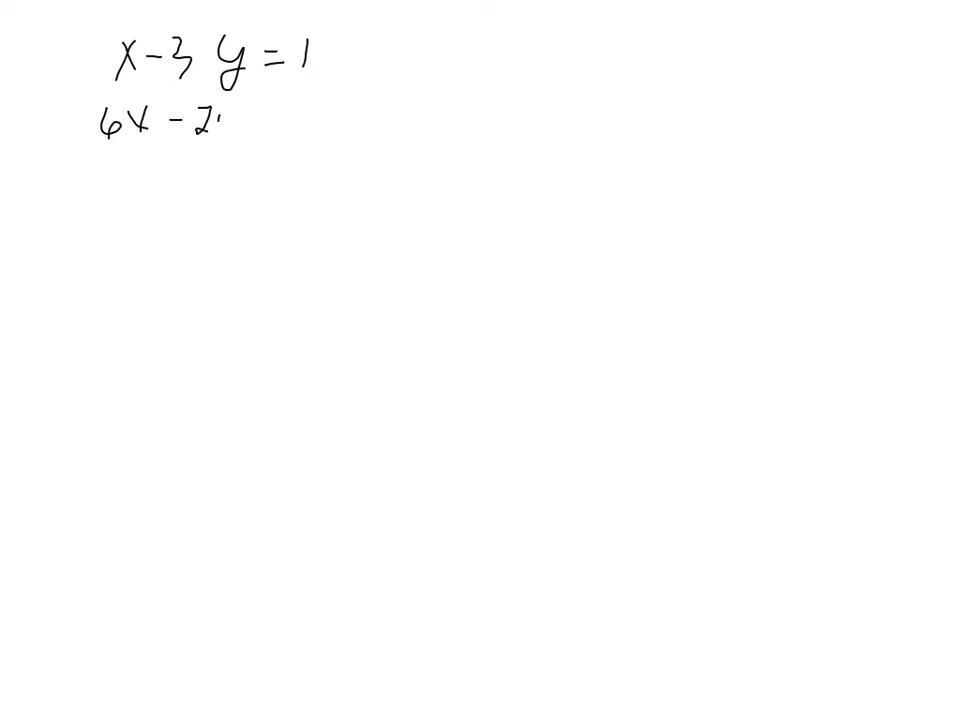
text(2y = 6)
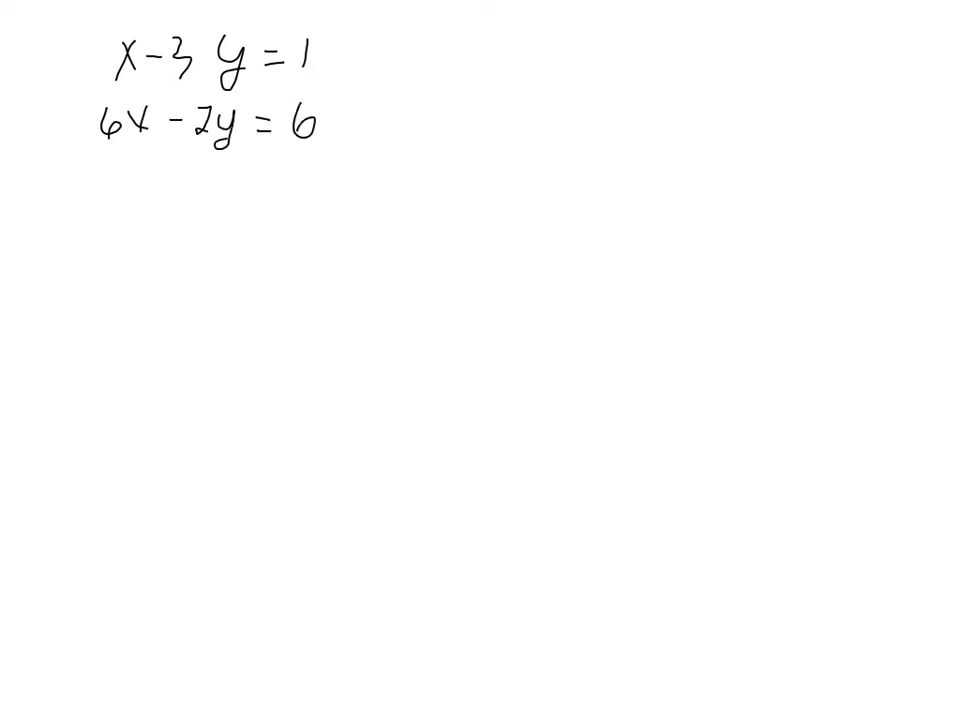
Annotate +3y on both sides, then write and underline x = 3y + 1
drag(340, 55, 395, 50)
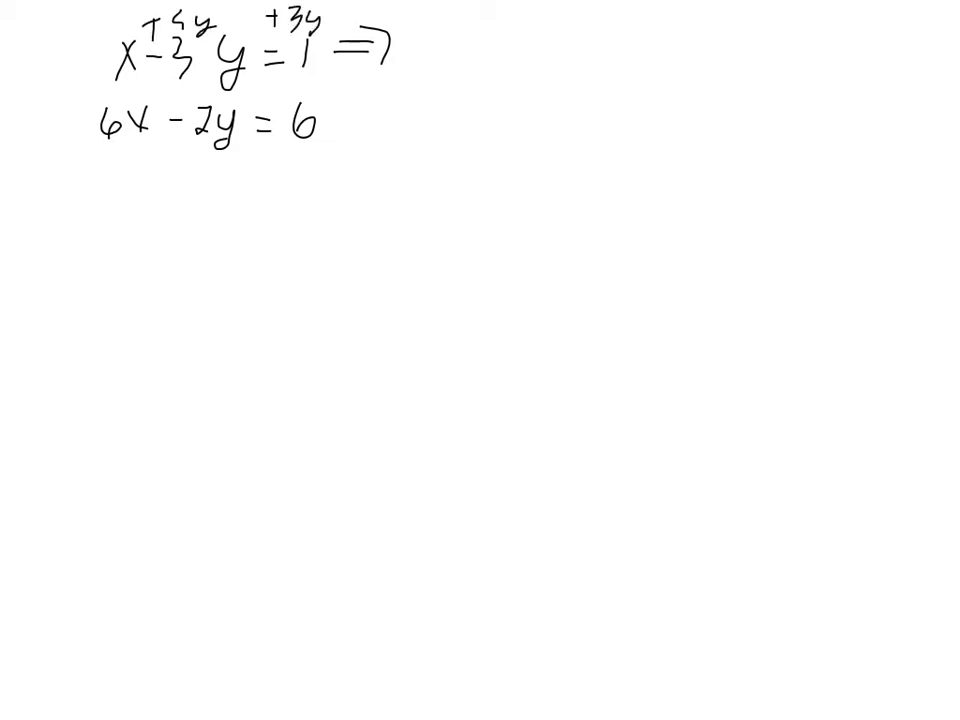
text(X -)
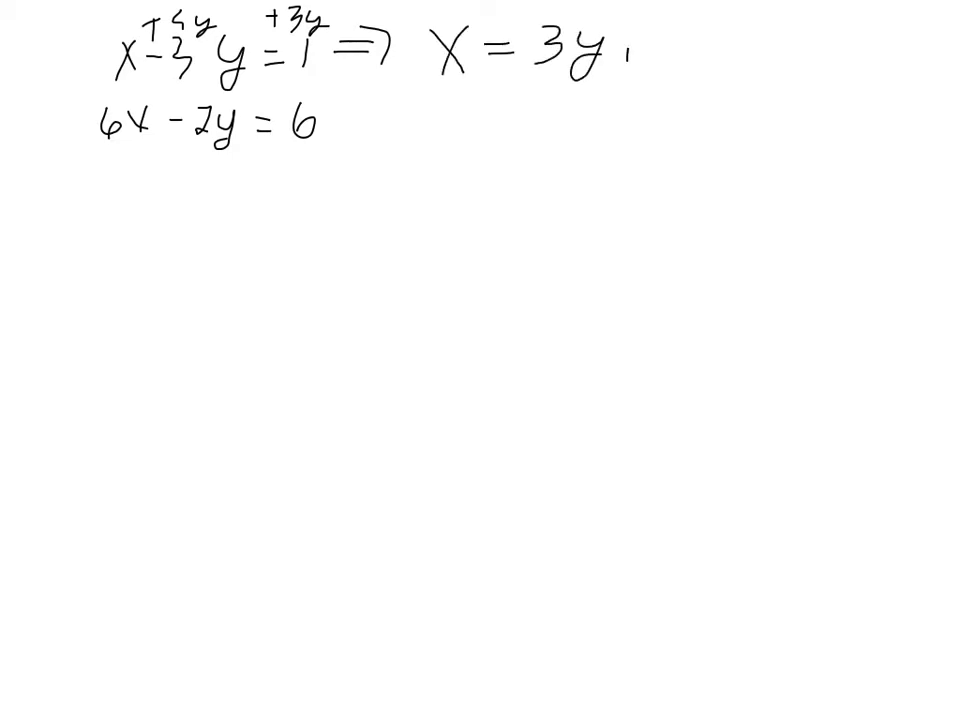
text(+1)
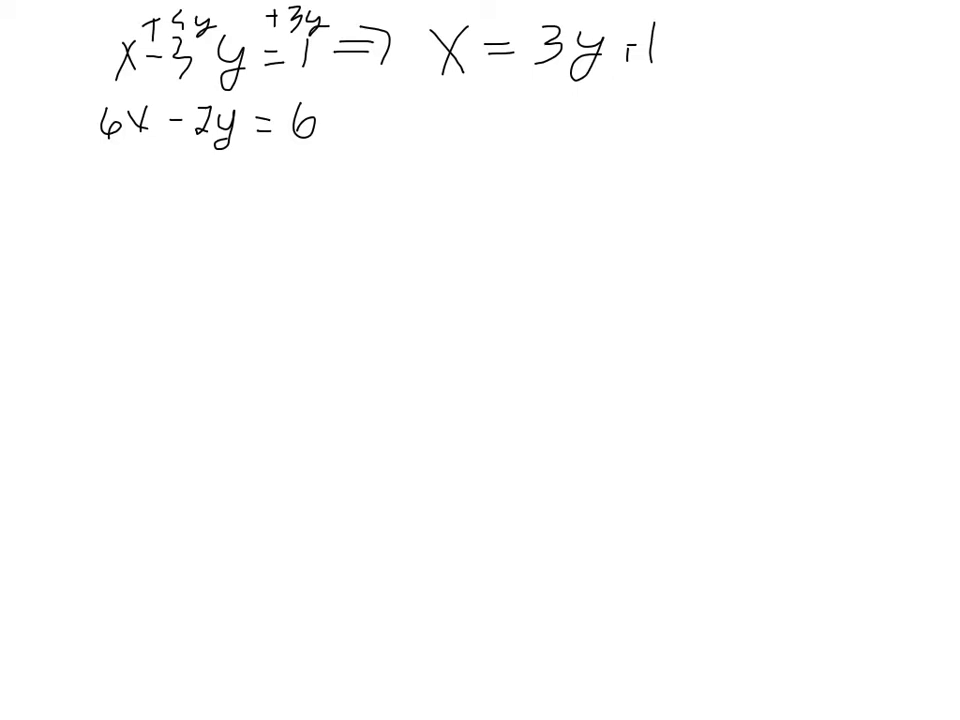
click(625, 58)
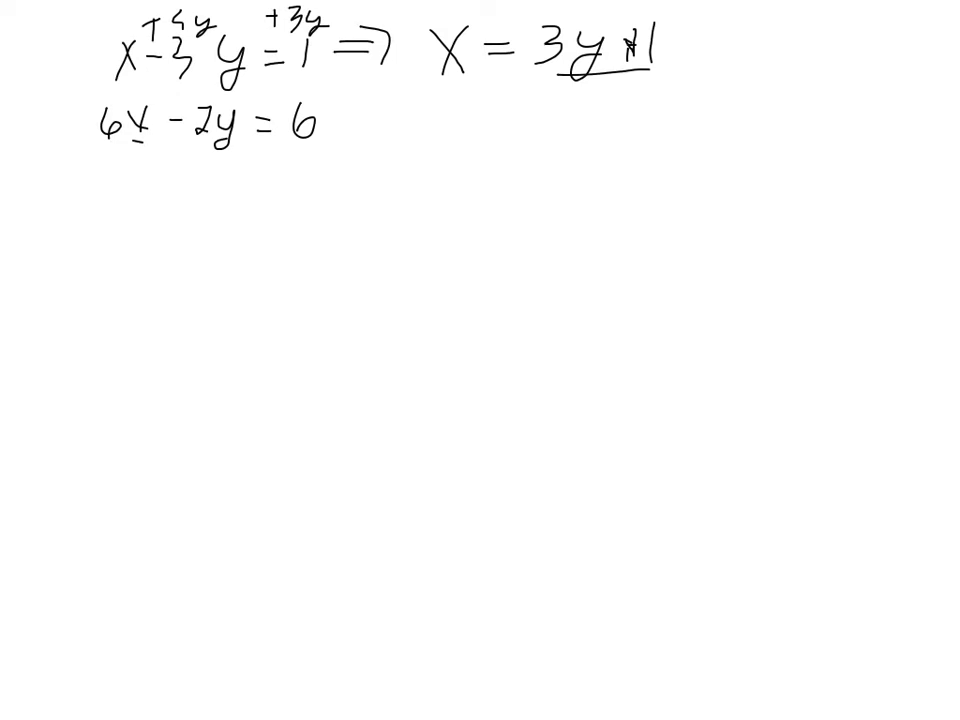
Write the substitution 6(3y + 1) − 2y = 6, expanding to 18y + 6 − 2y = 6
text(6(3.)
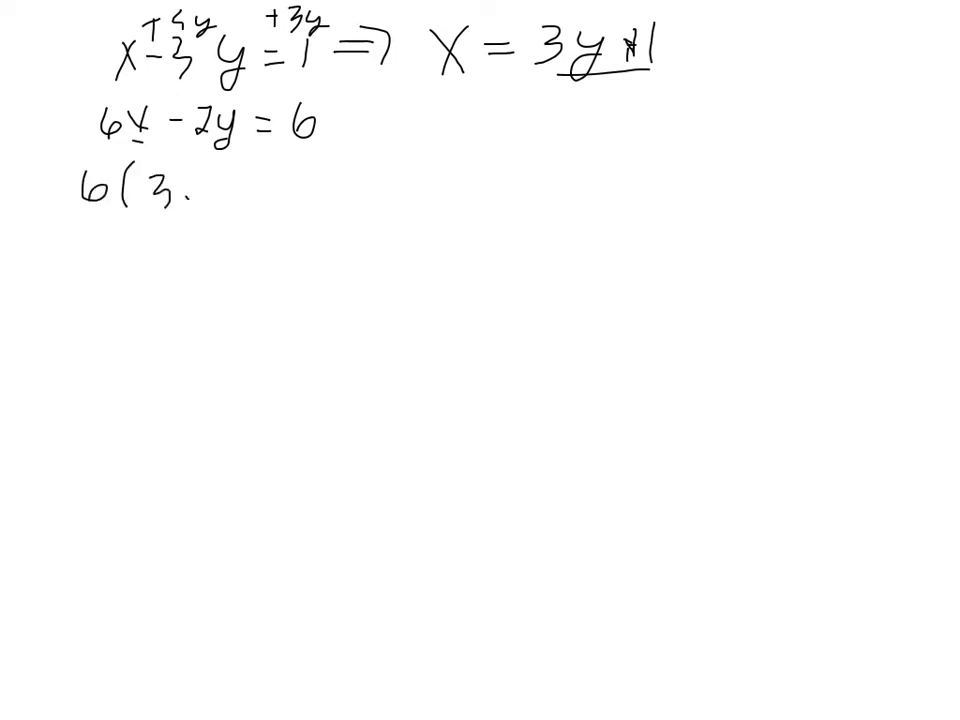
text(y+1) - 2y = 6)
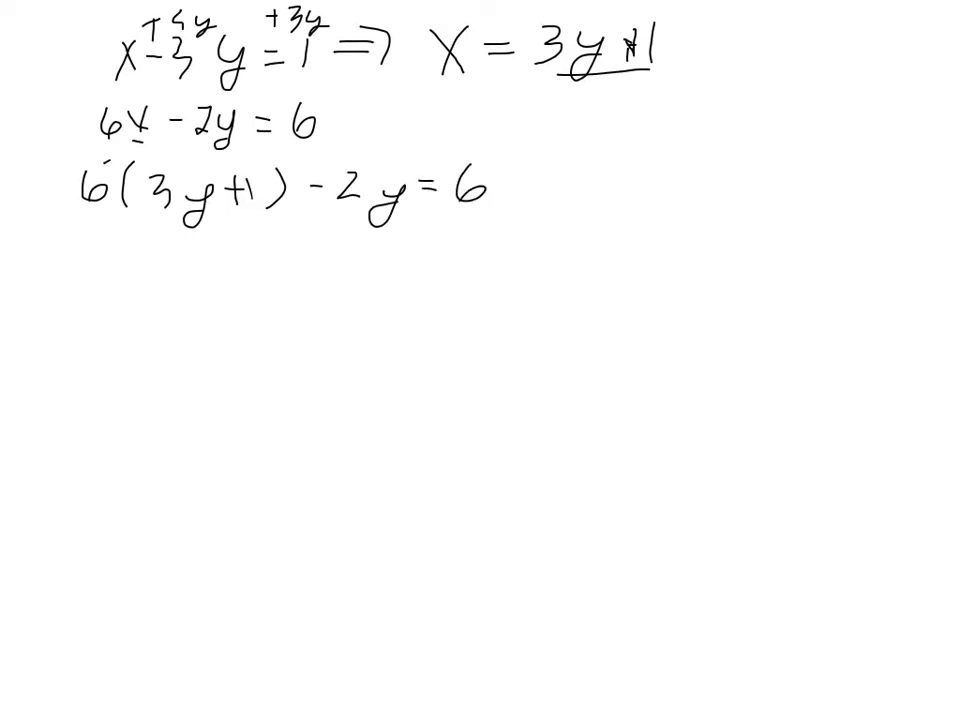
text(18y +)
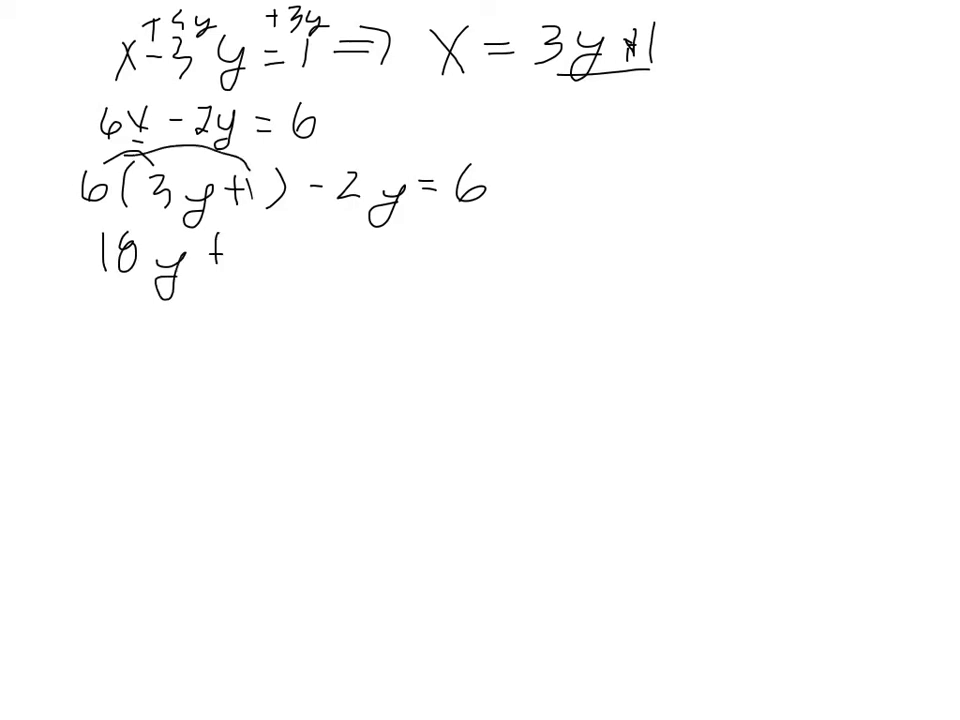
text(6 -2y)
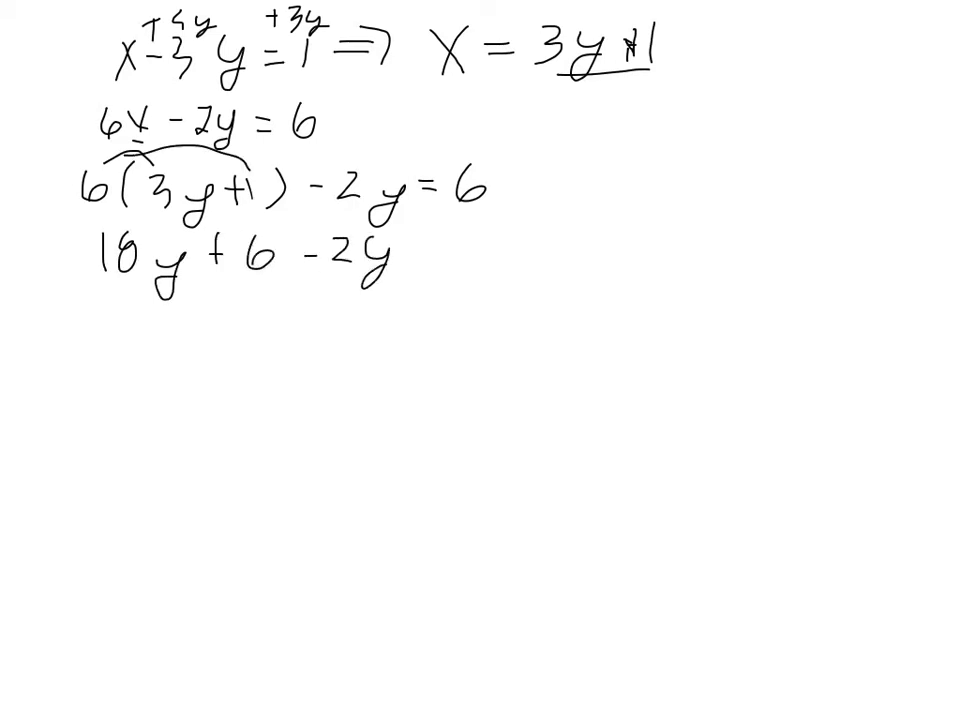
text(= 6)
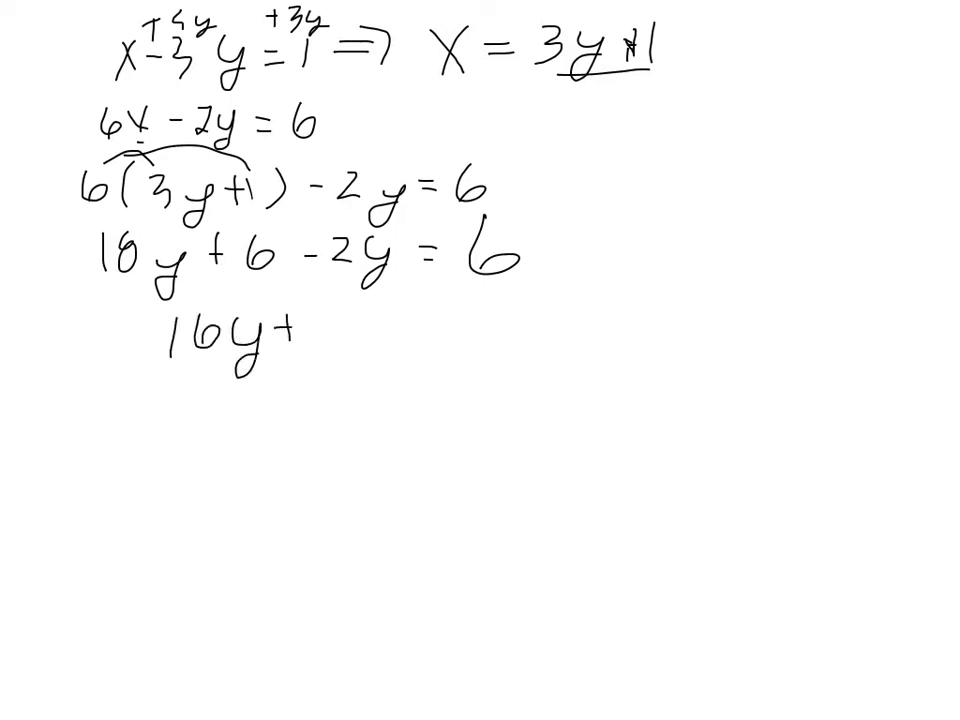
Subtract 6 from both sides to get 16y = 0, so y = 0
text(+6-6)
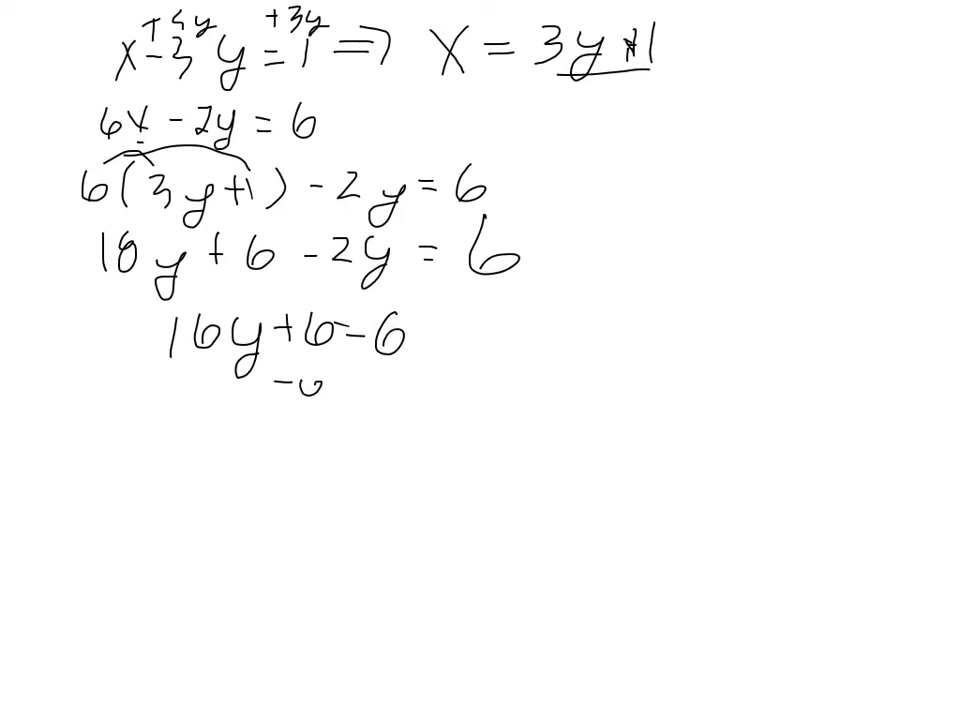
text(-6)
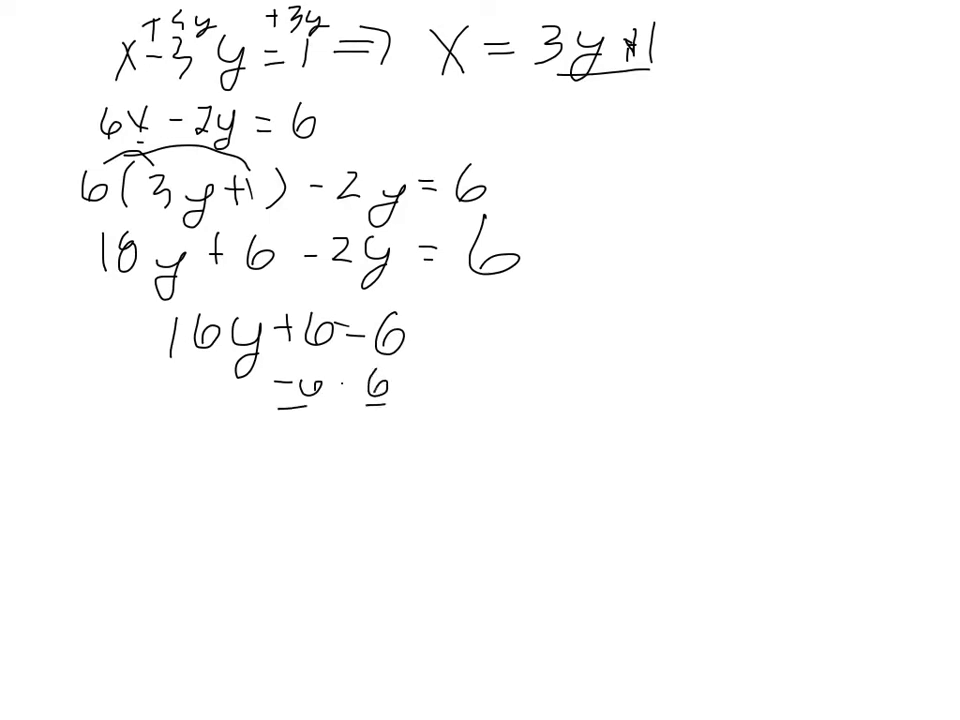
text(16y)
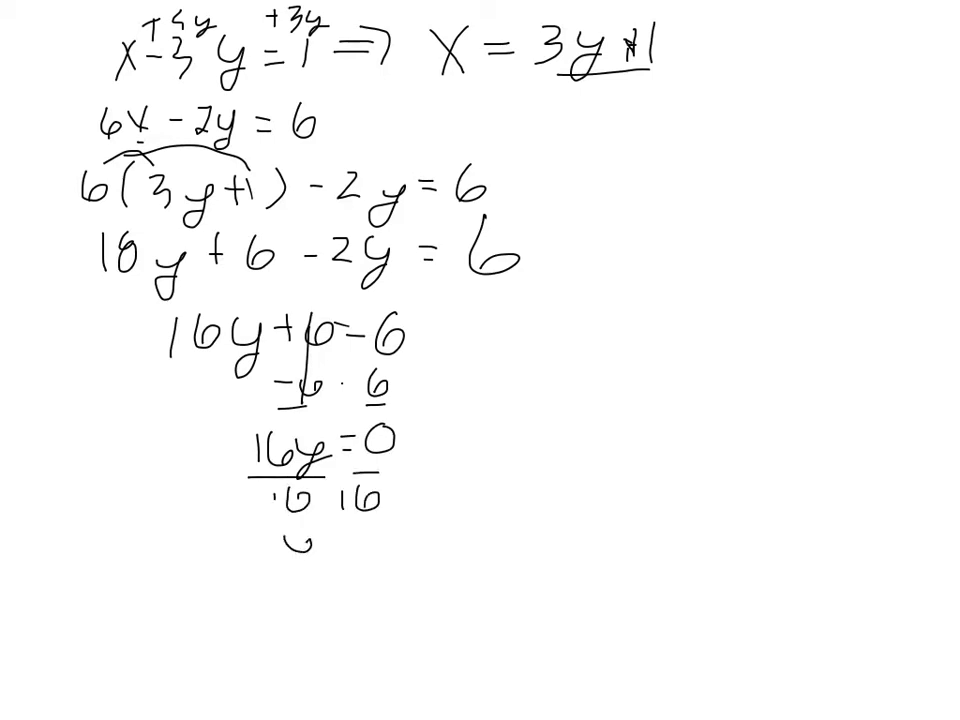
text(y=0)
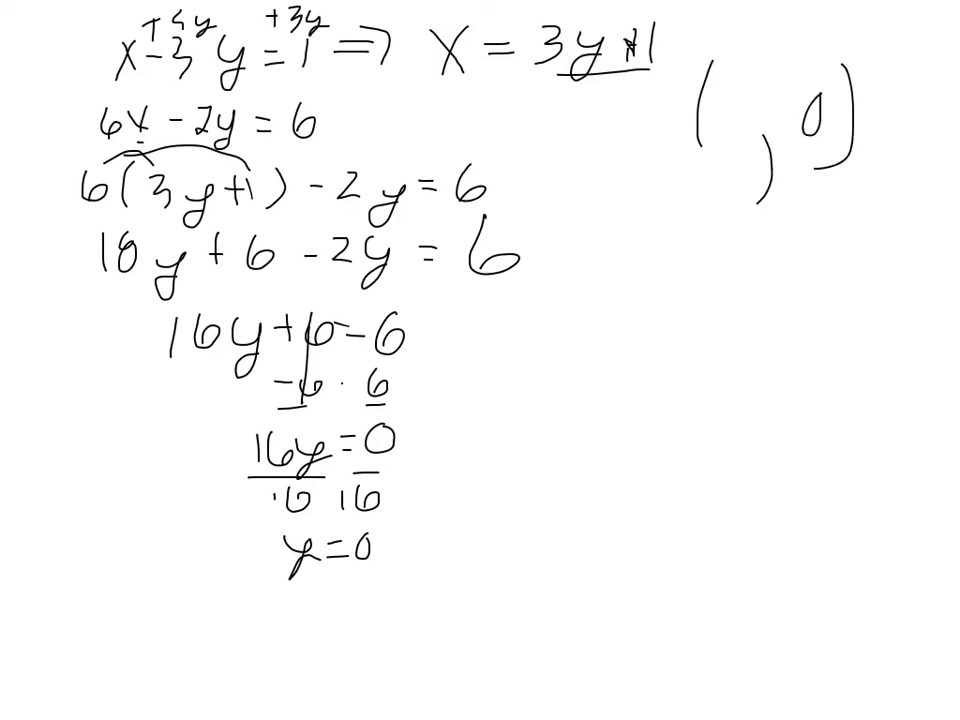
Draw an arrow back to x = 3y + 1 and begin x = 3(0) + 1
drag(380, 530, 560, 110)
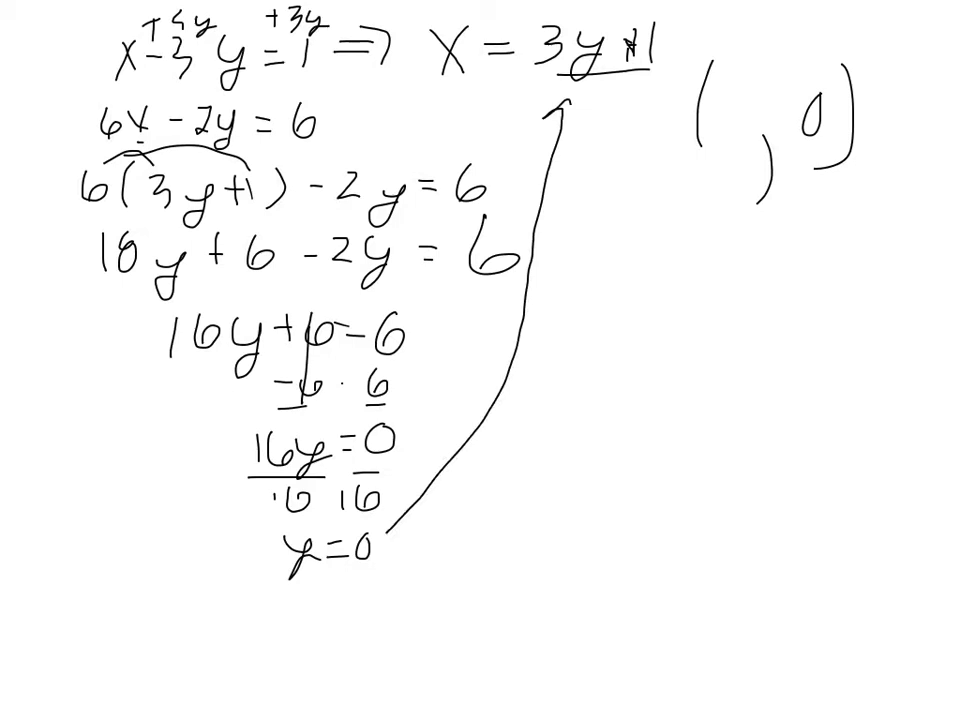
text(X =)
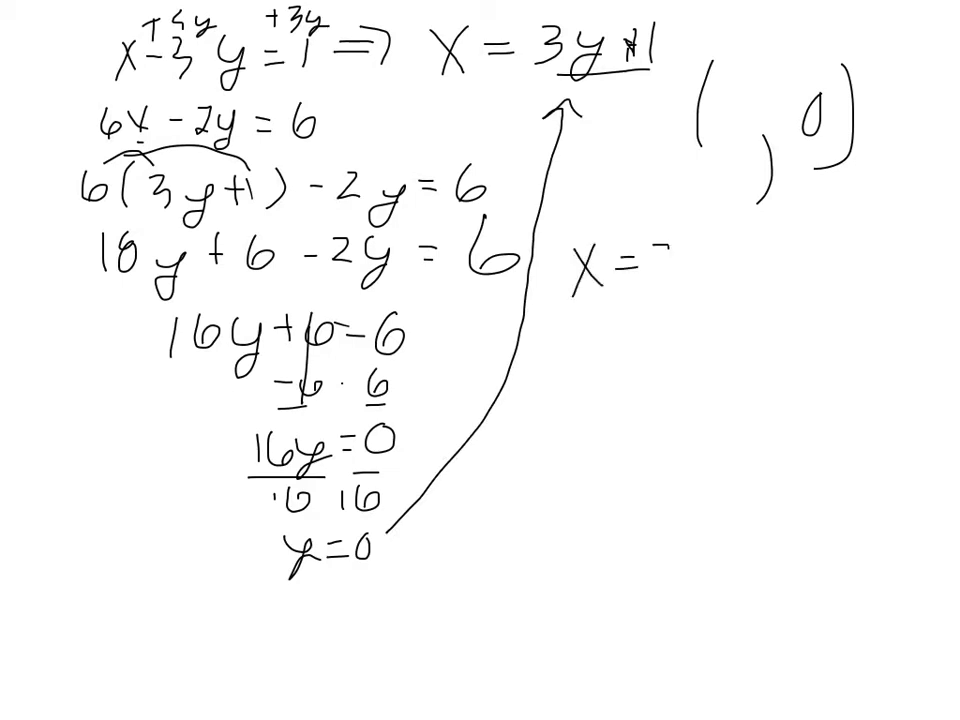
text(3(0)+1)
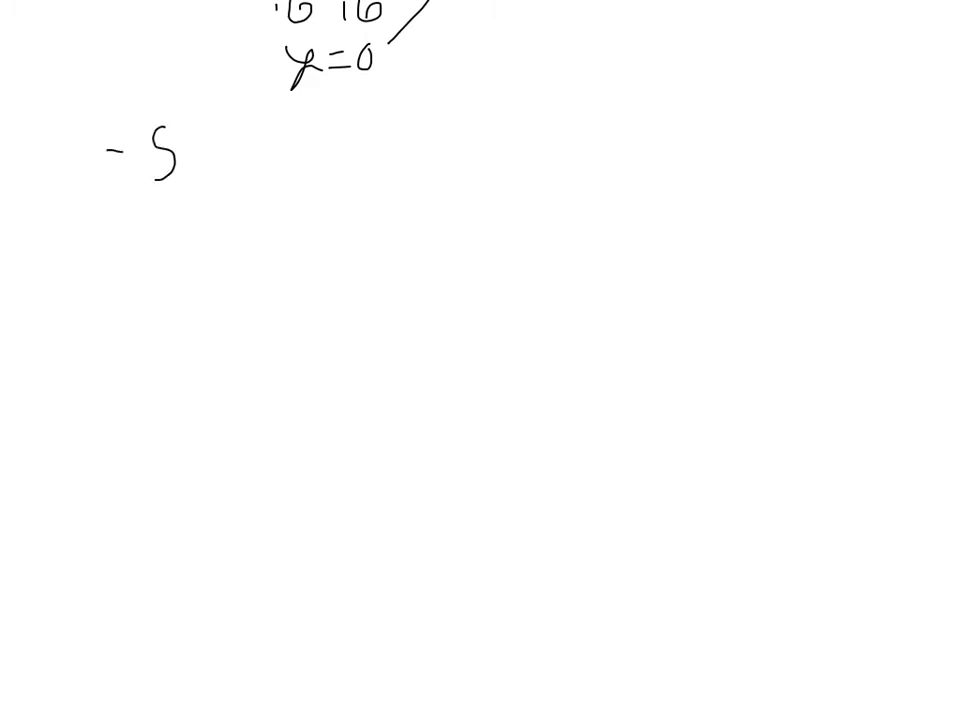
Handwrite −5x + 6y = −5 and −2x + 3y = −2 below the earlier work
text(x+6y)
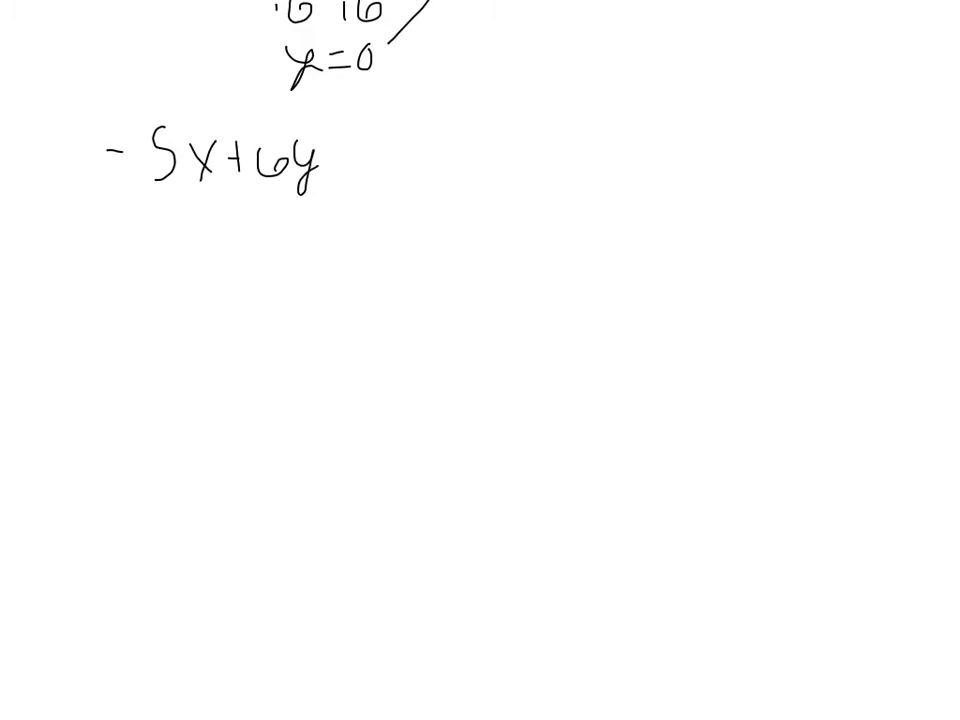
text(=-5)
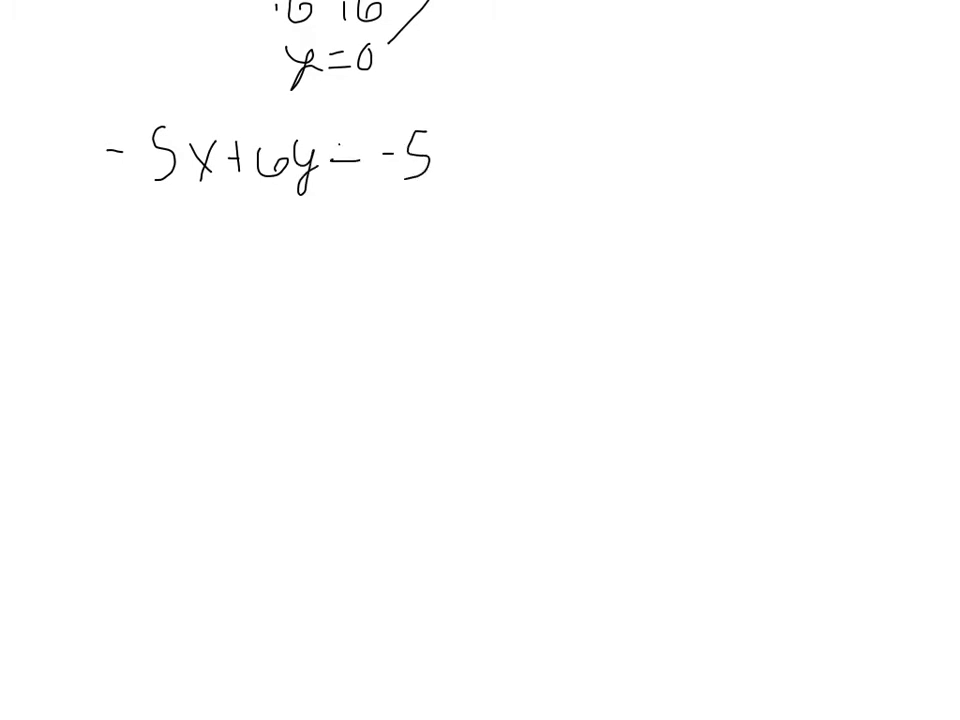
text(-2√1)
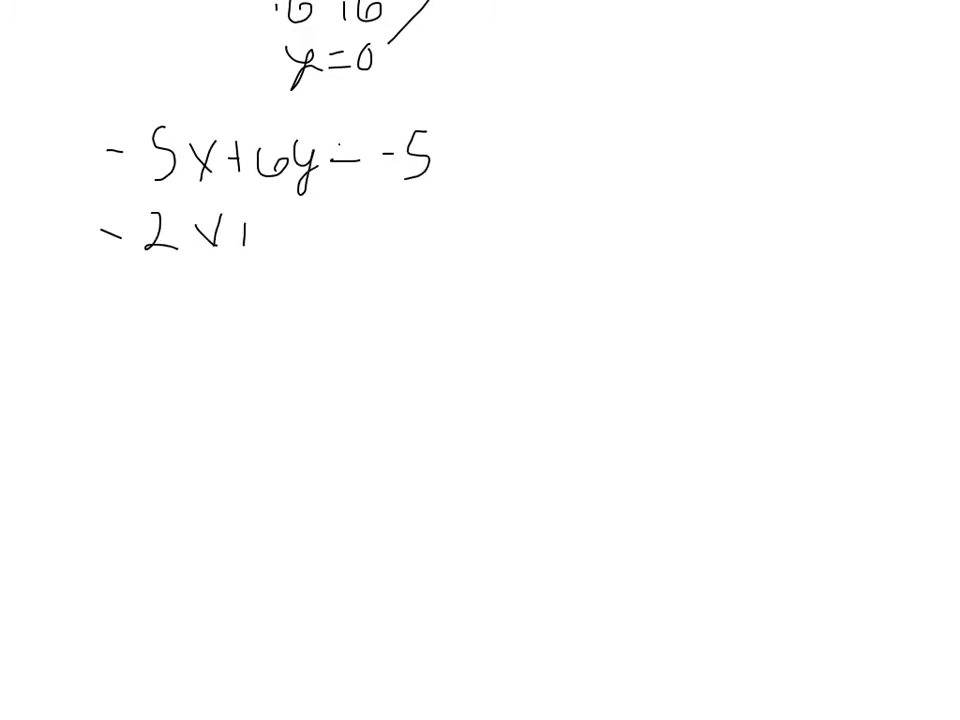
text(+3y = -)
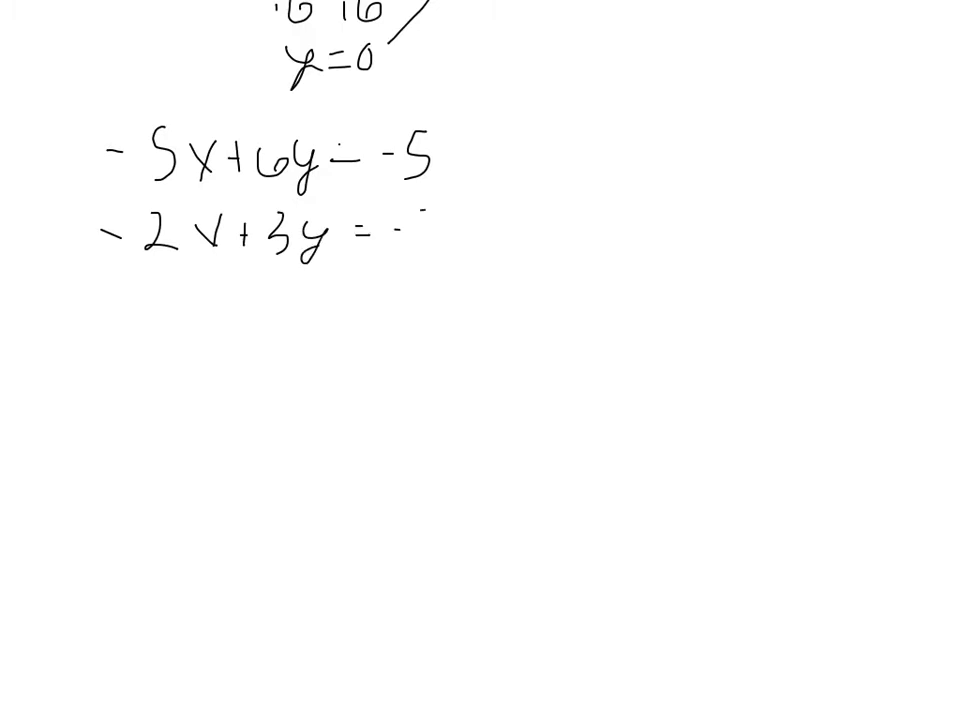
text(-2))
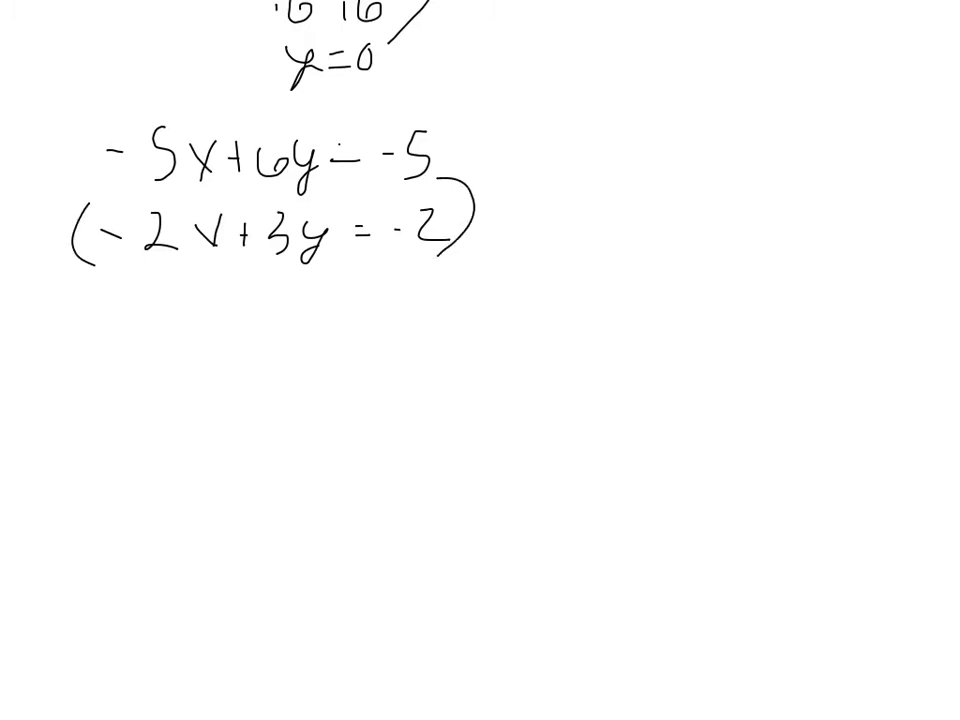
Mark the −2 multiplier, copy −5x + 6y = −5, and draw the distribution arc
text(-2)
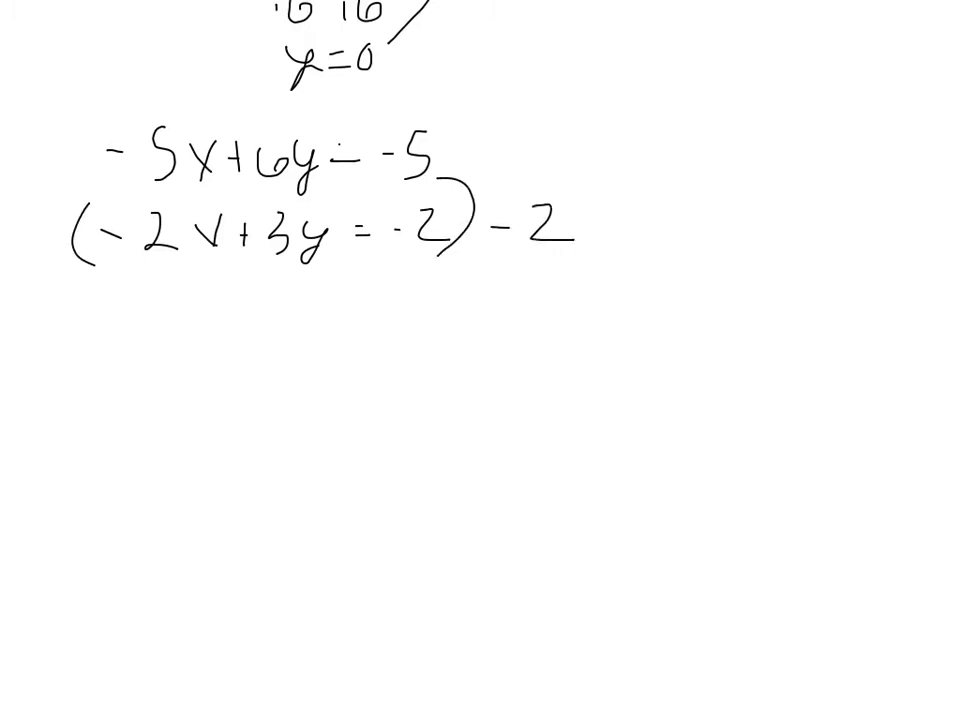
text(-5+)
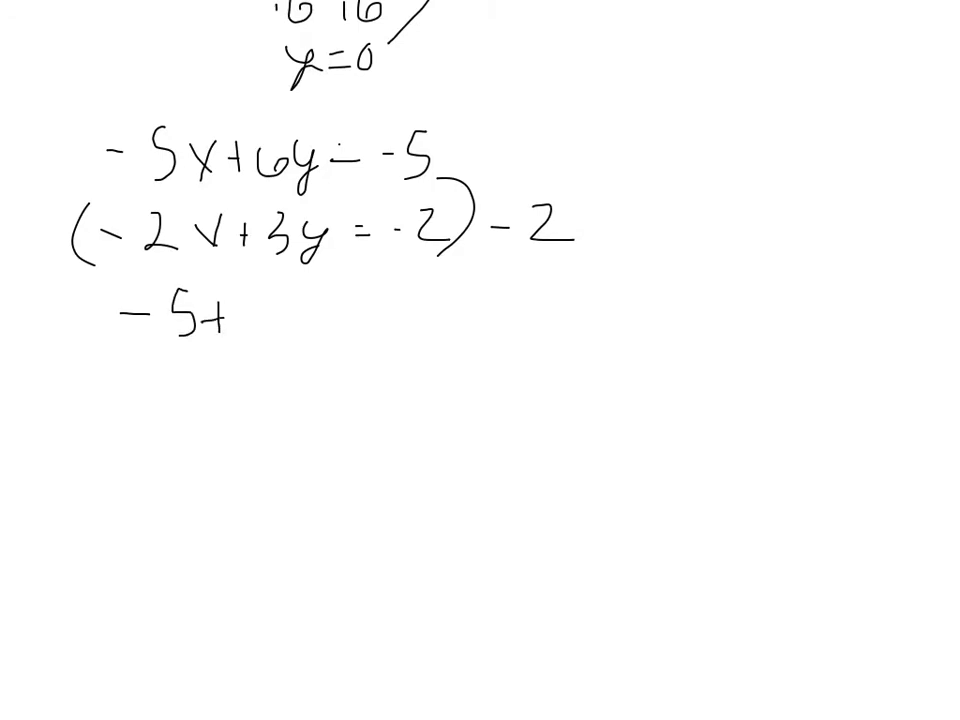
text(6y= -)
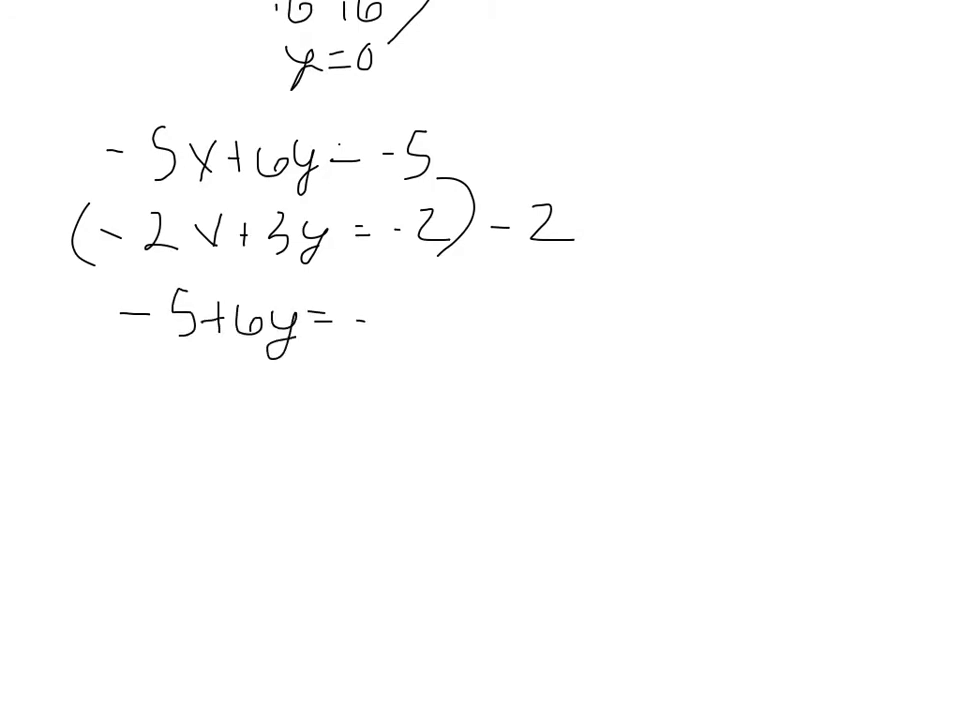
text(-5)
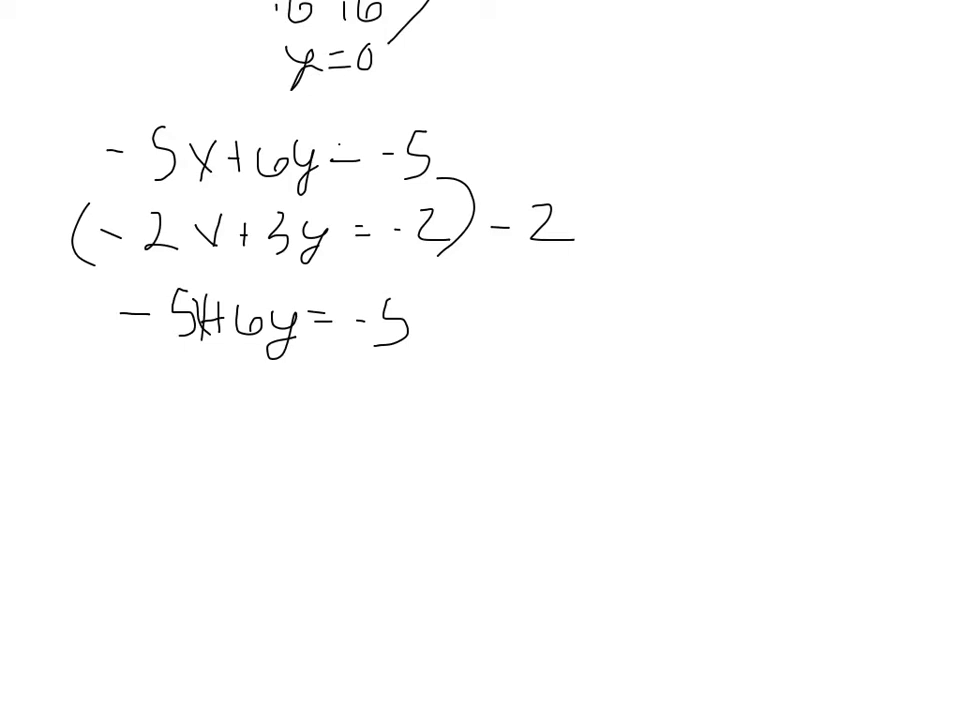
drag(460, 190, 490, 185)
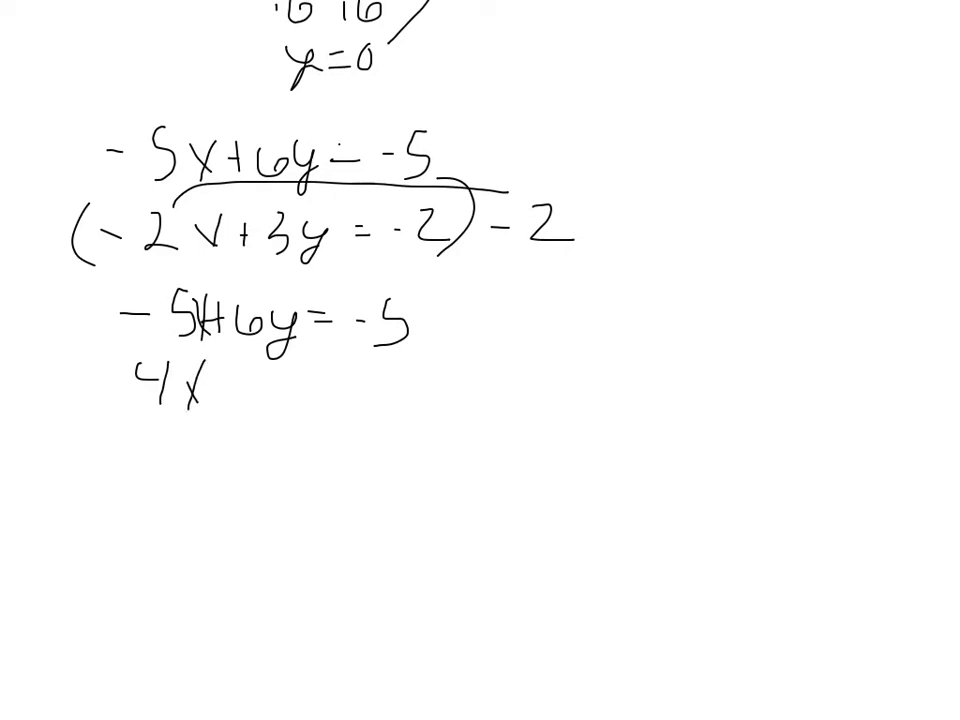
Write 4x − 6y = 4, underline both equations, and add them to get x = 1
text(-6)
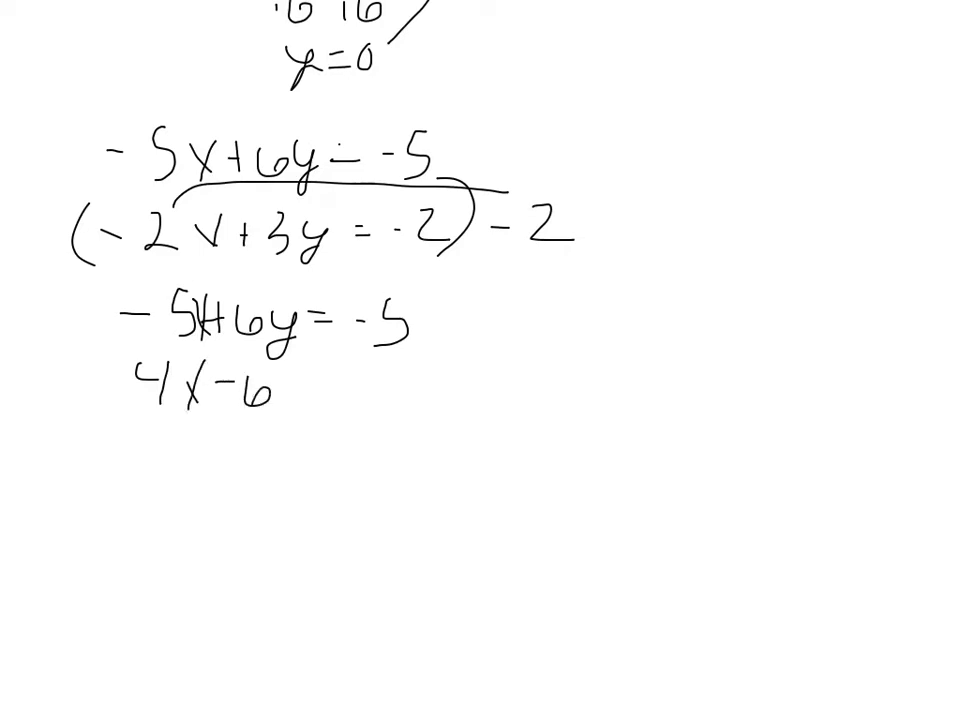
text(y =)
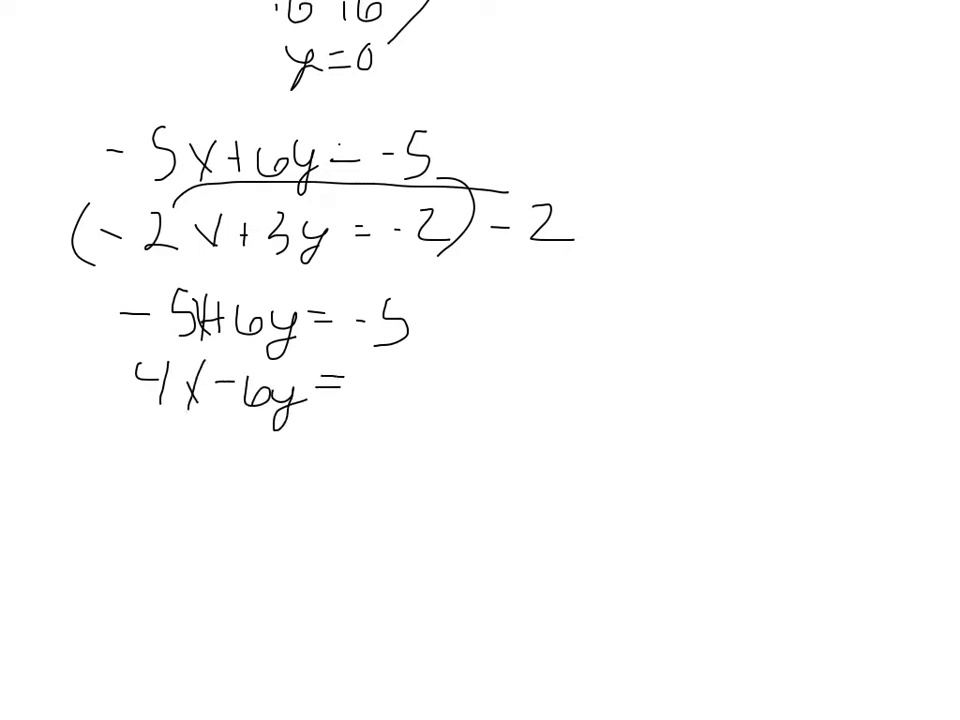
text(4)
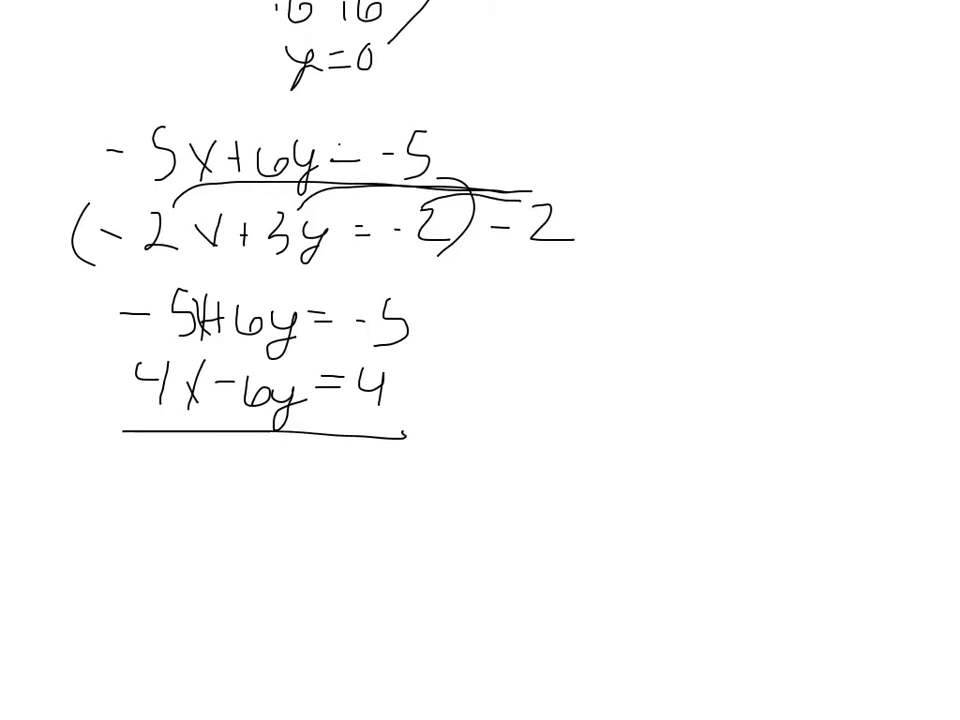
drag(130, 470, 160, 470)
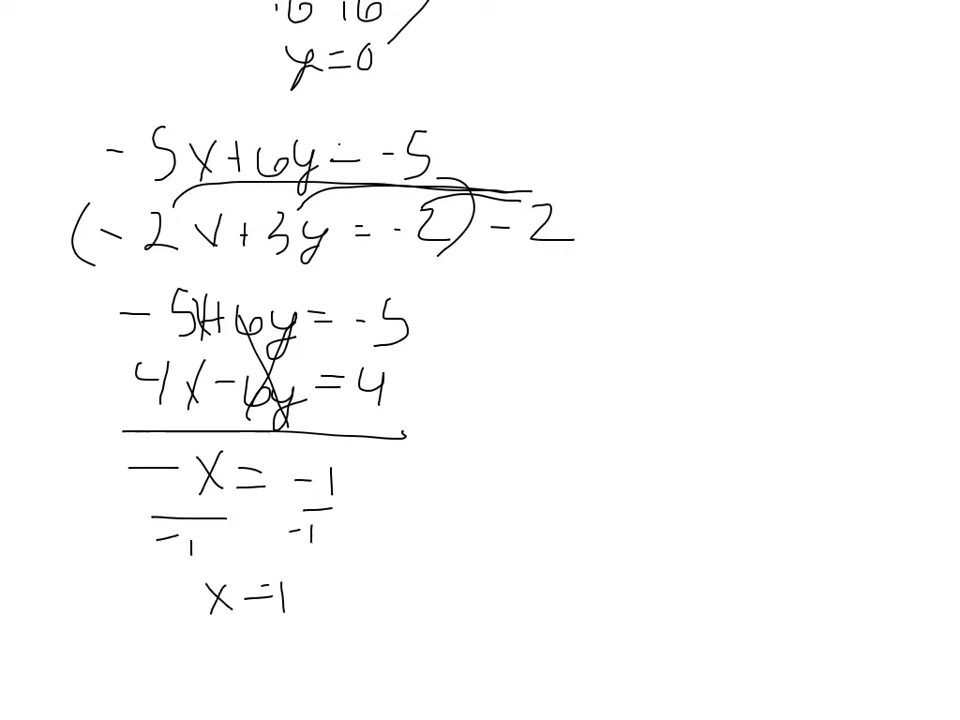
text((1,)
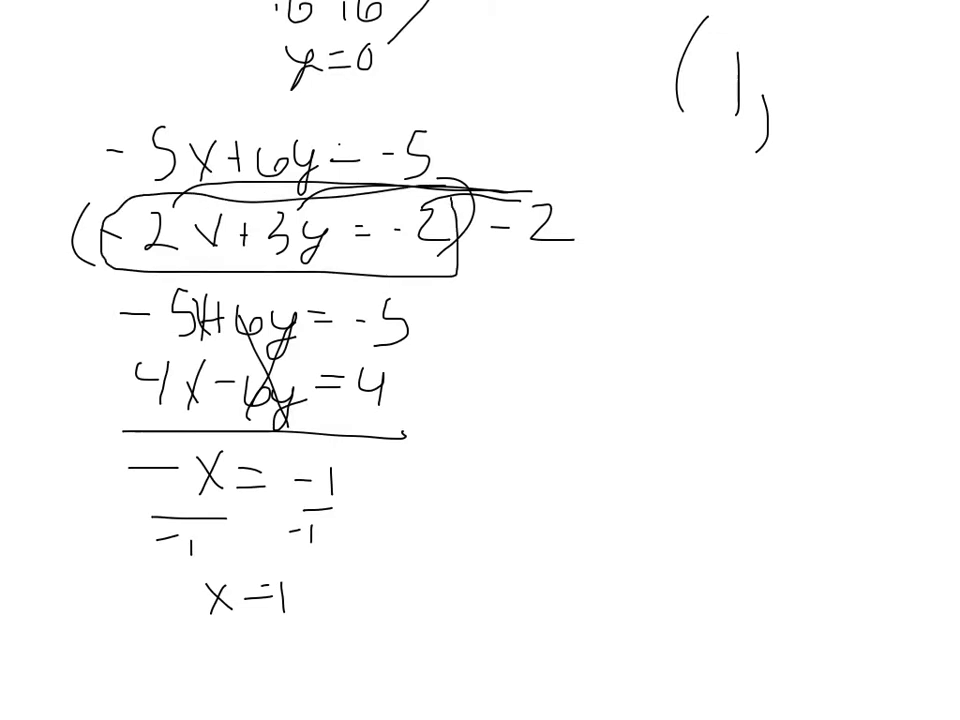
Write −2(1) + 3y = −2, add 2 to both sides, and solve 3y = 0 for y = 0
text(-2(1))
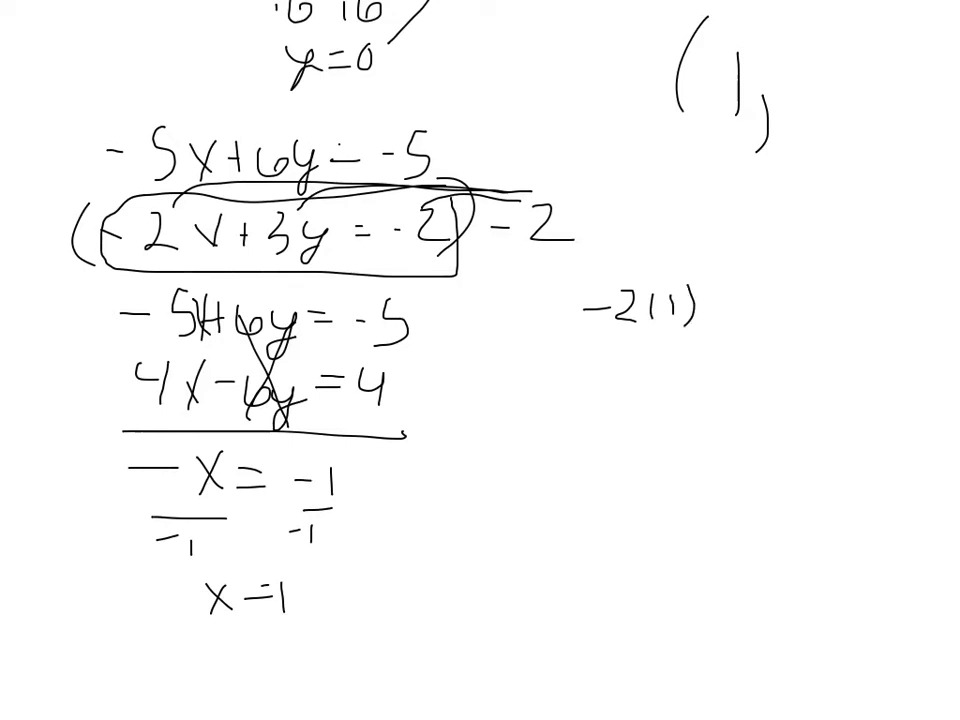
text(+ 3y)
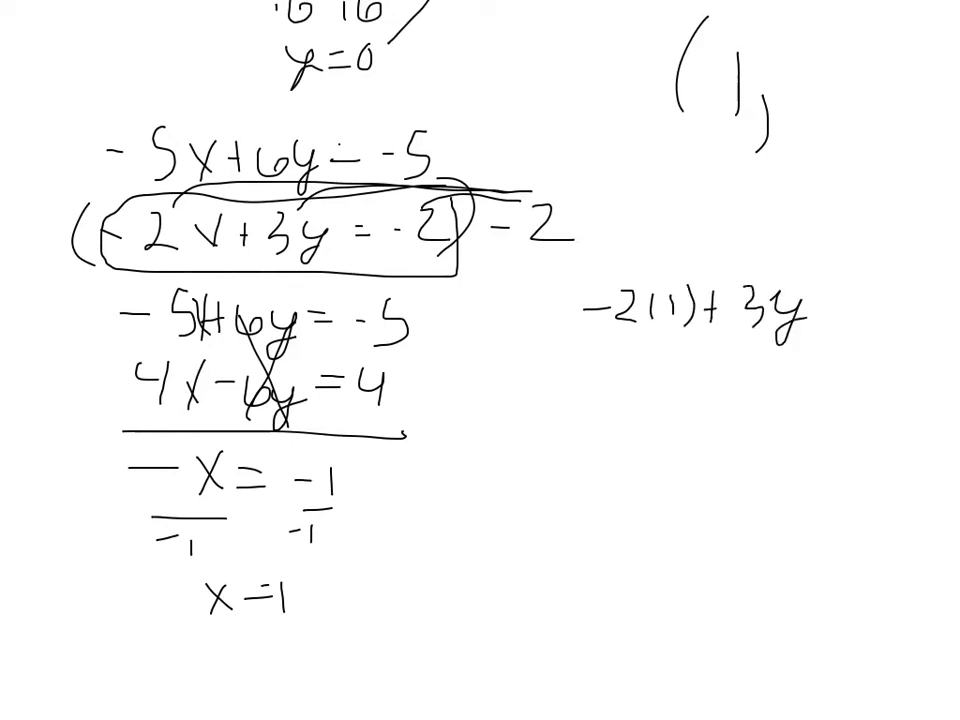
text(= -2)
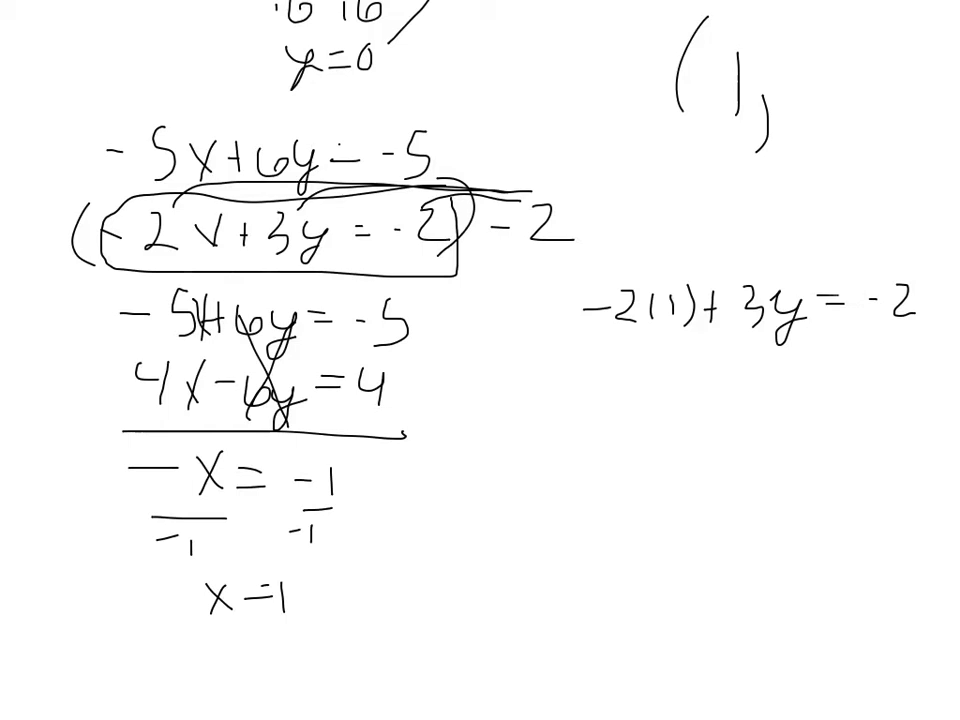
text(-2 1)
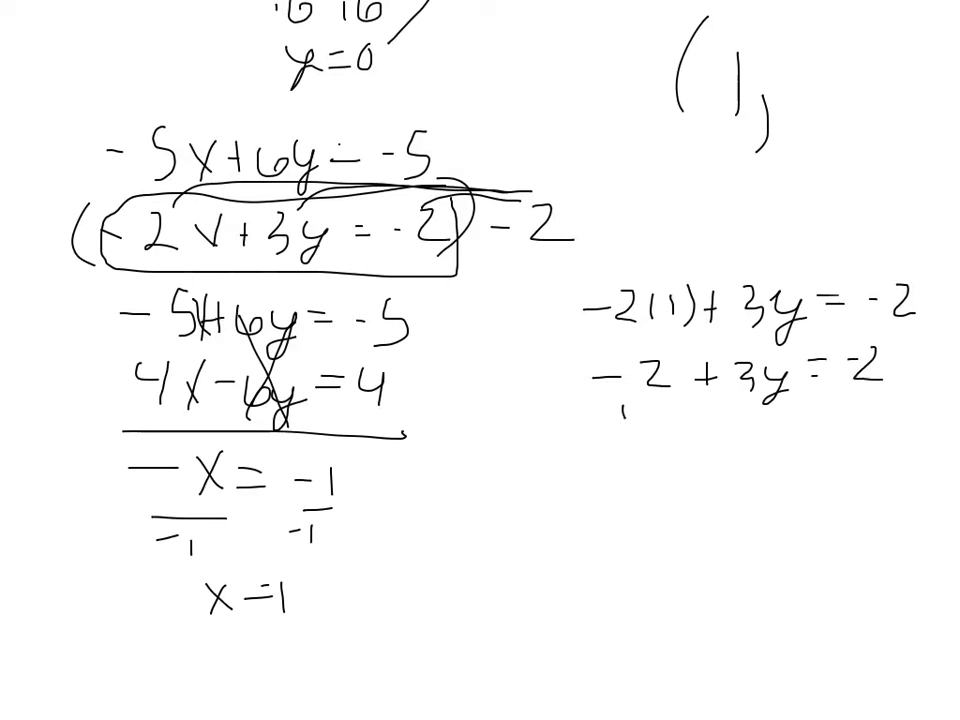
text(+2 +2)
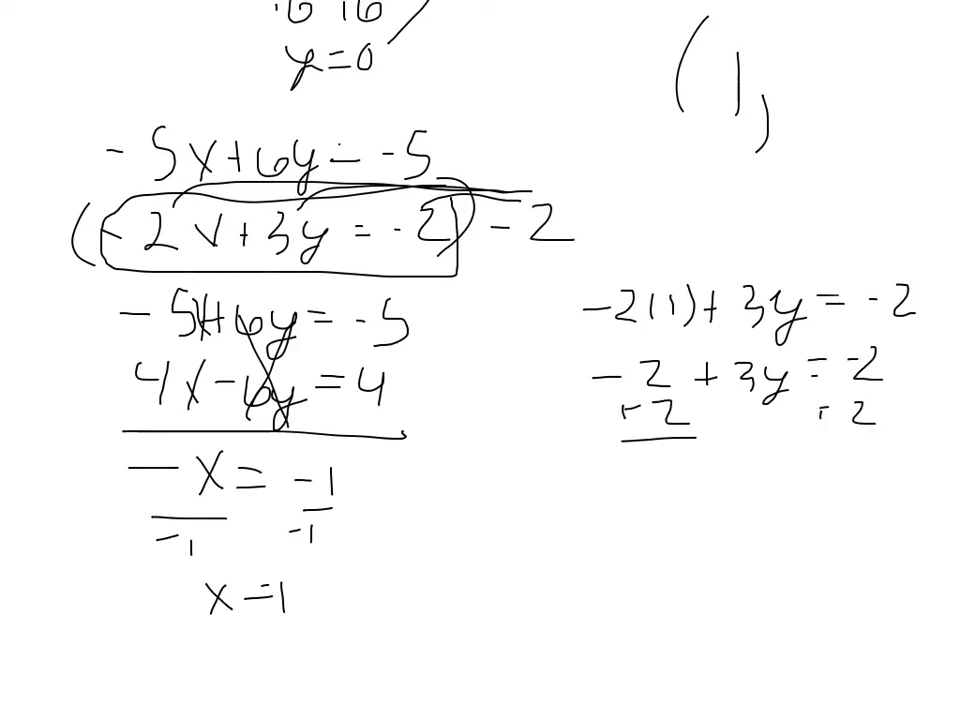
text(3y = 0)
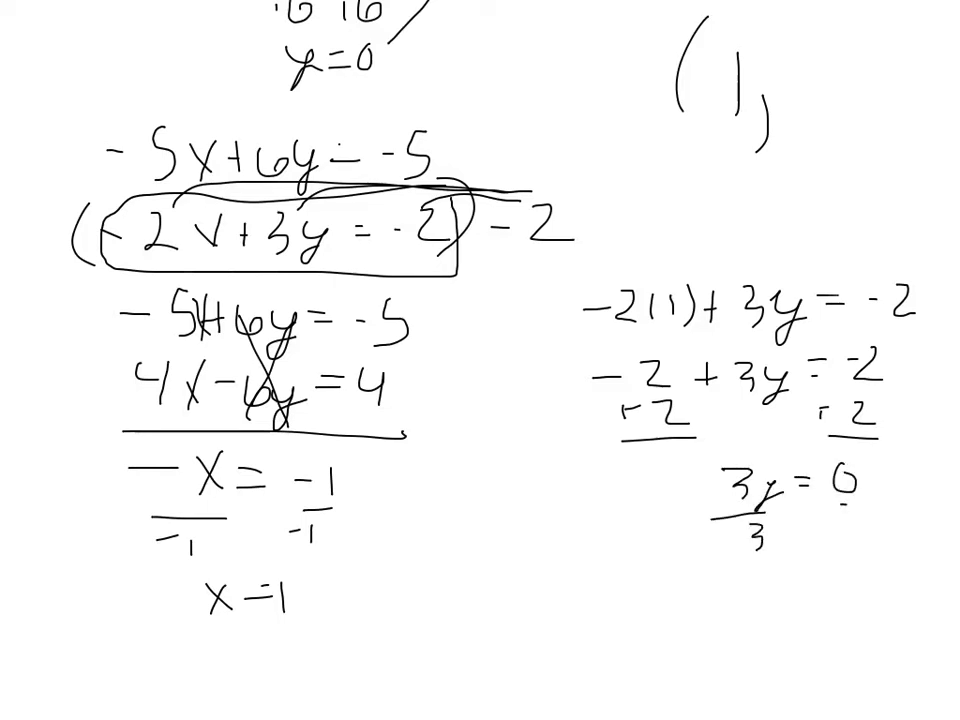
text(y=0)
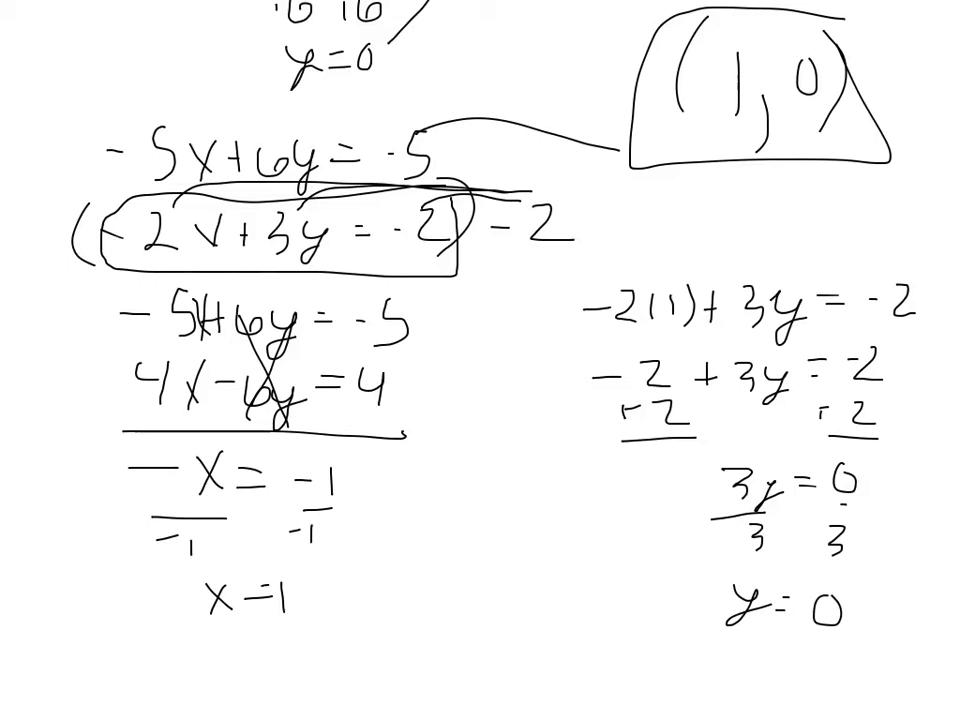
On a fresh area, rearrange x + y = 7 and arrow it to x = −y + 7
scroll(down, 3)
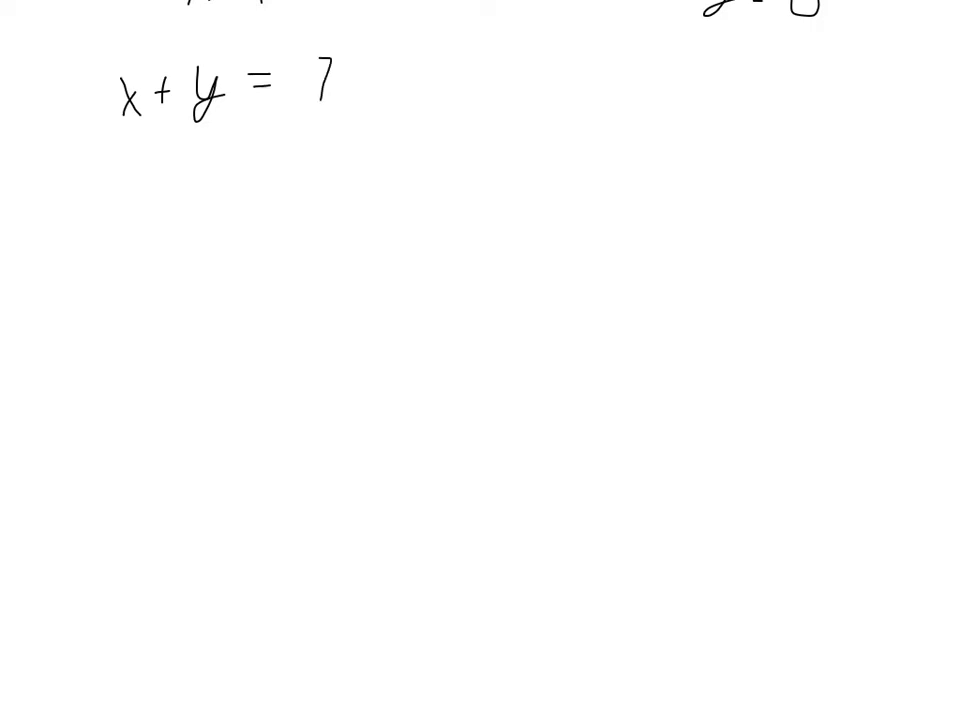
text(x-1)
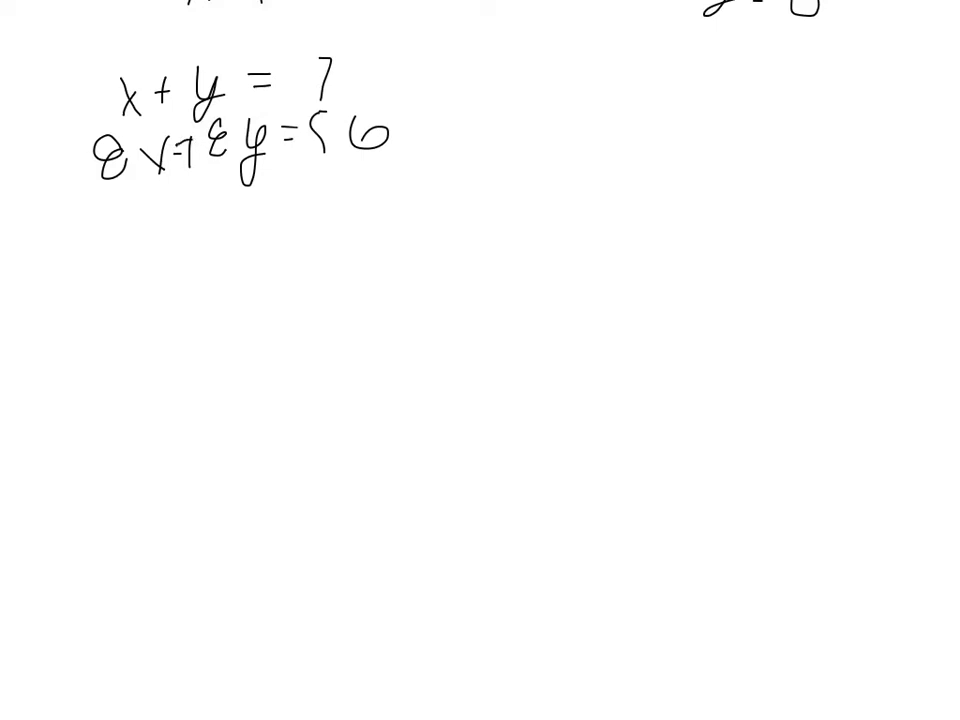
drag(380, 80, 480, 78)
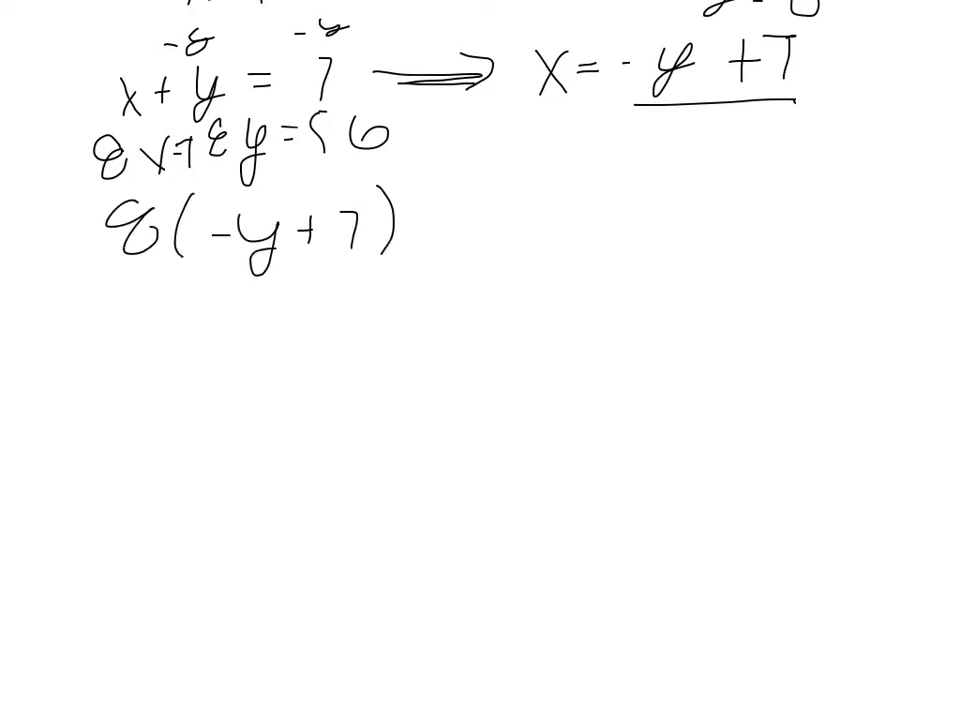
Substitute into 8x + 8y = 56, expanding −8y + 56 + 8y to get 56 = 56
text(+8y =)
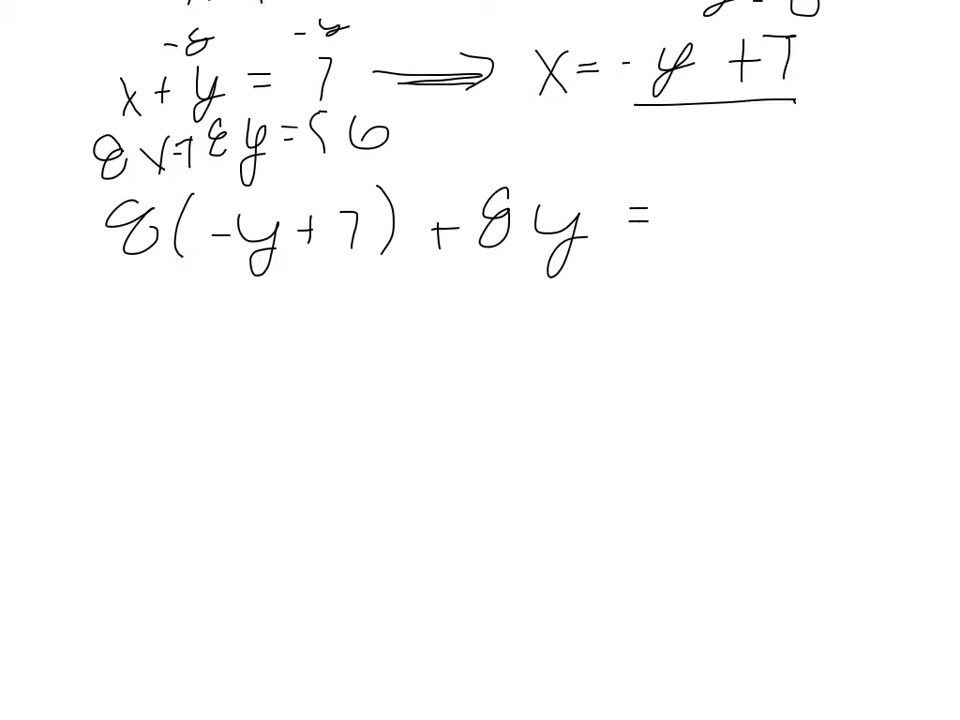
text(56)
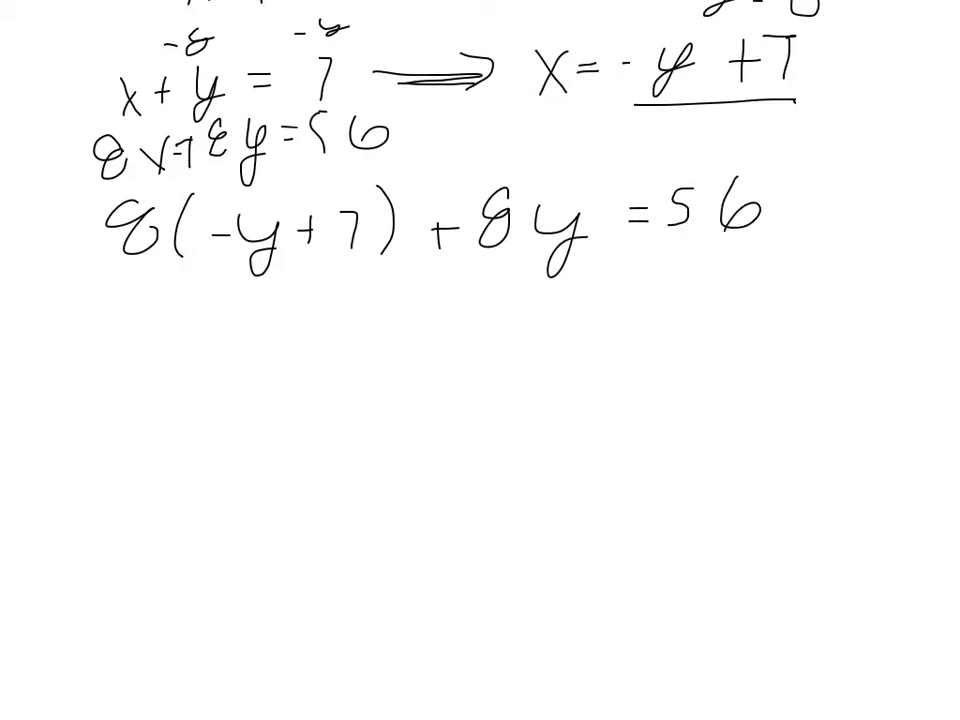
text(-8y+56+8y=)
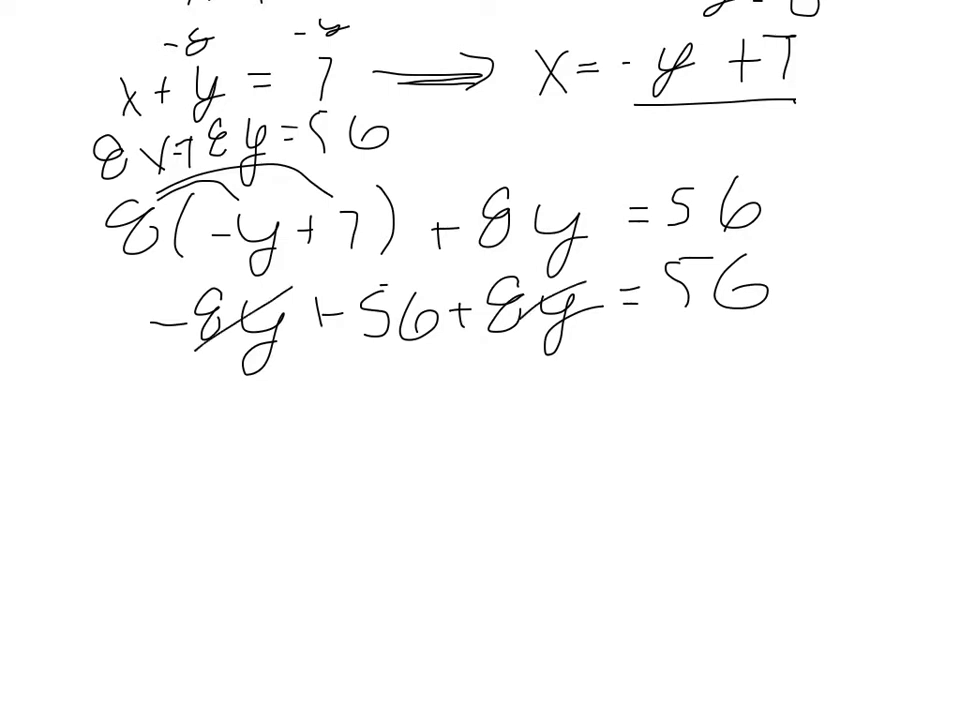
text(56=56)
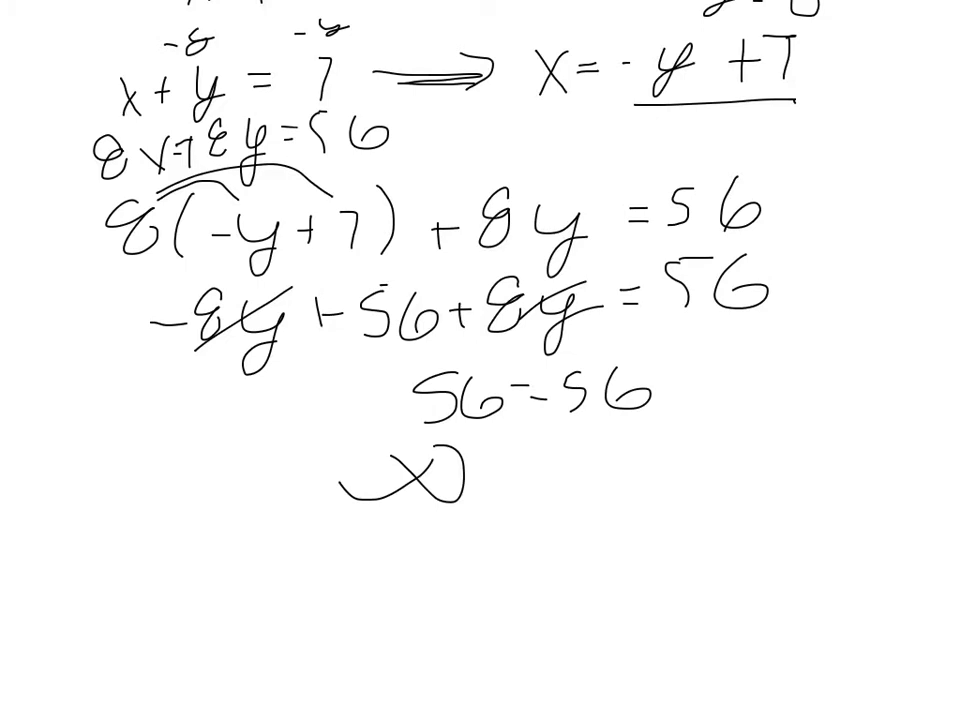
Label 56 = 56 as infinitely many solutions, note 74 = 3 as no solution, and box the results
text(numl)
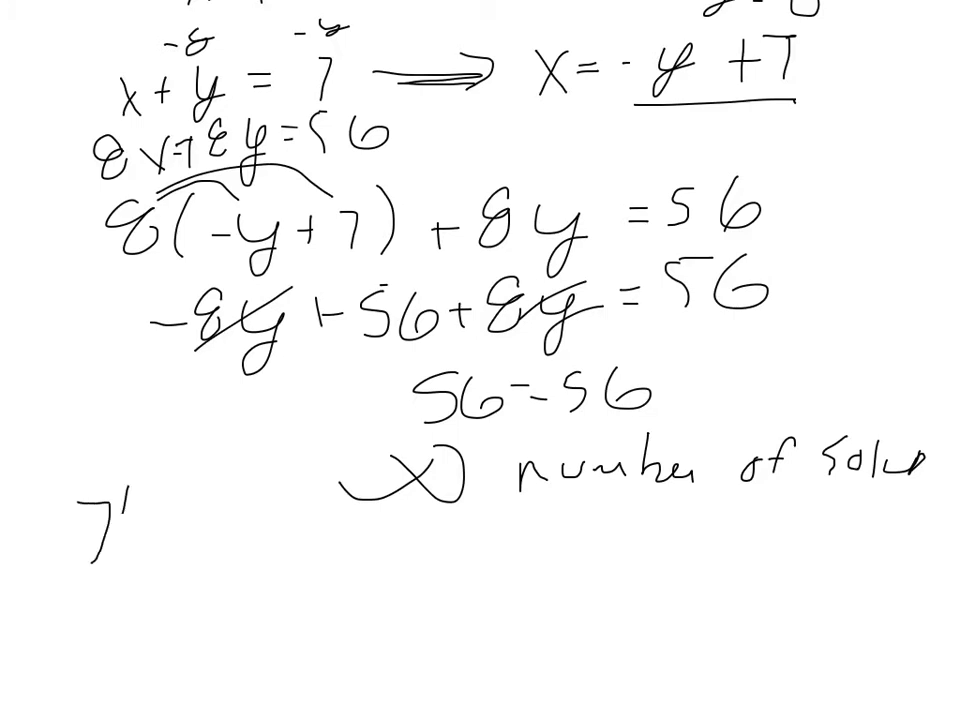
text(74=3)
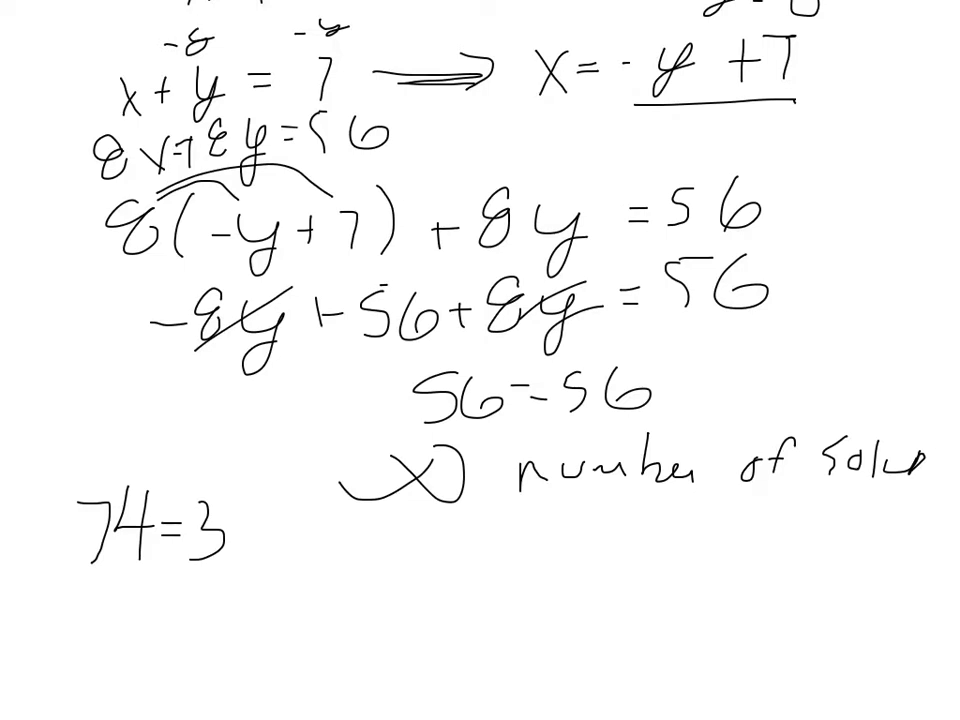
text(NO solut)
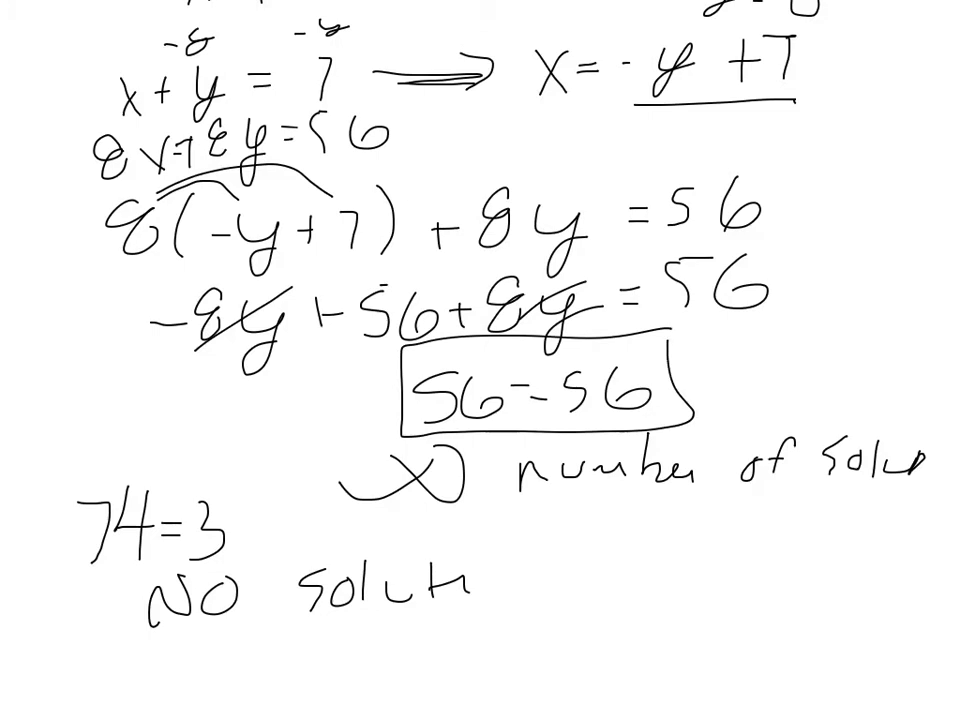
drag(360, 515, 810, 515)
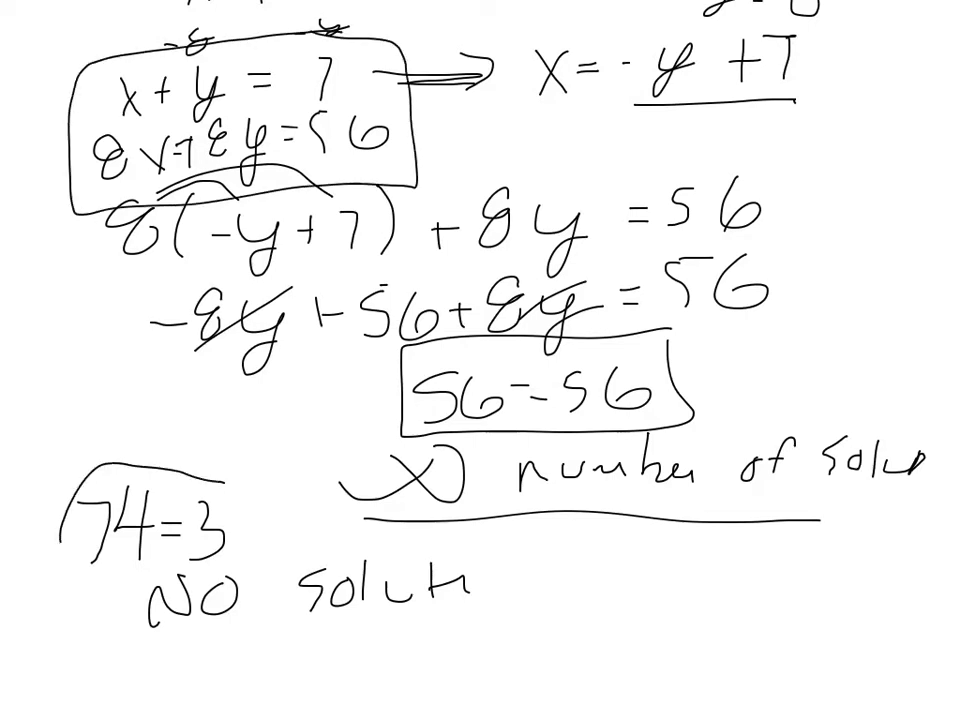
drag(70, 520, 230, 520)
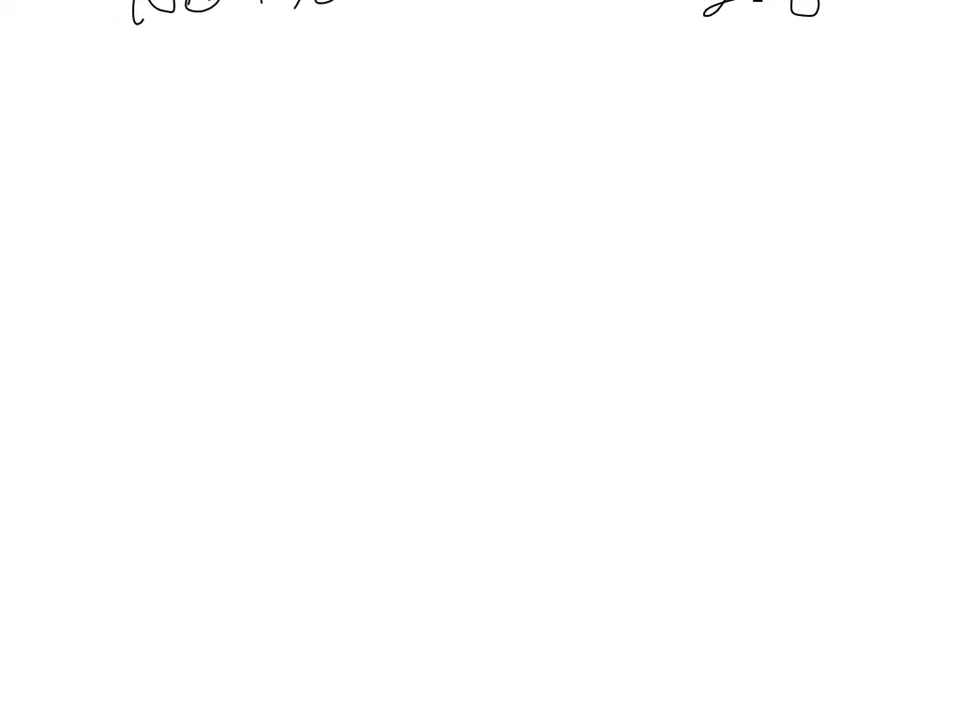
Write x + y = 34 and x − y = 14 and add them to get 2x = 48
drag(183, 103, 225, 148)
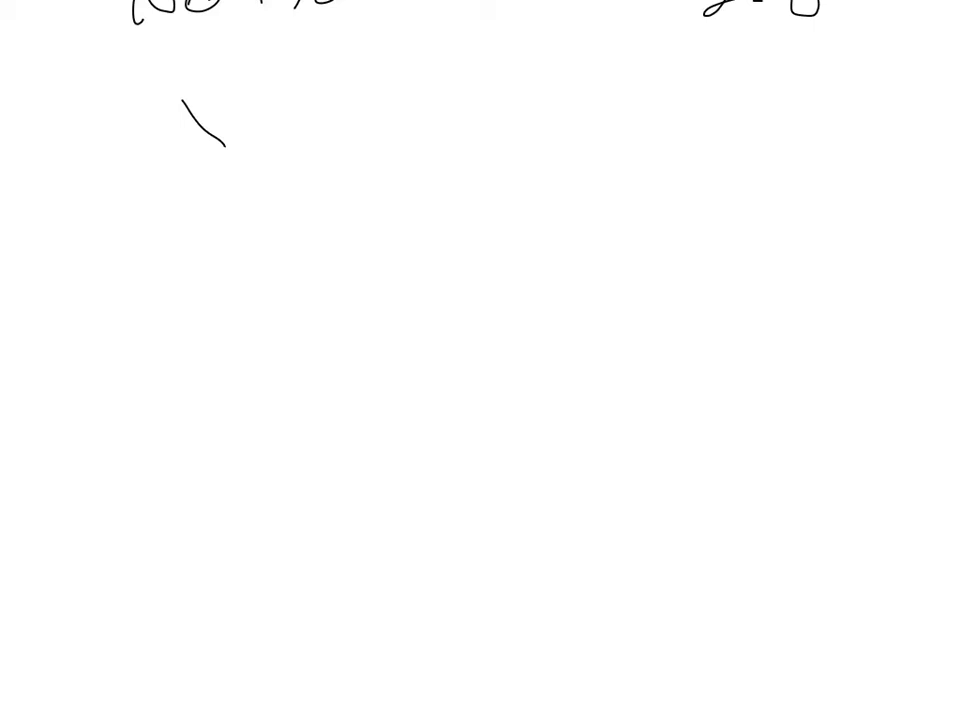
drag(180, 110, 340, 140)
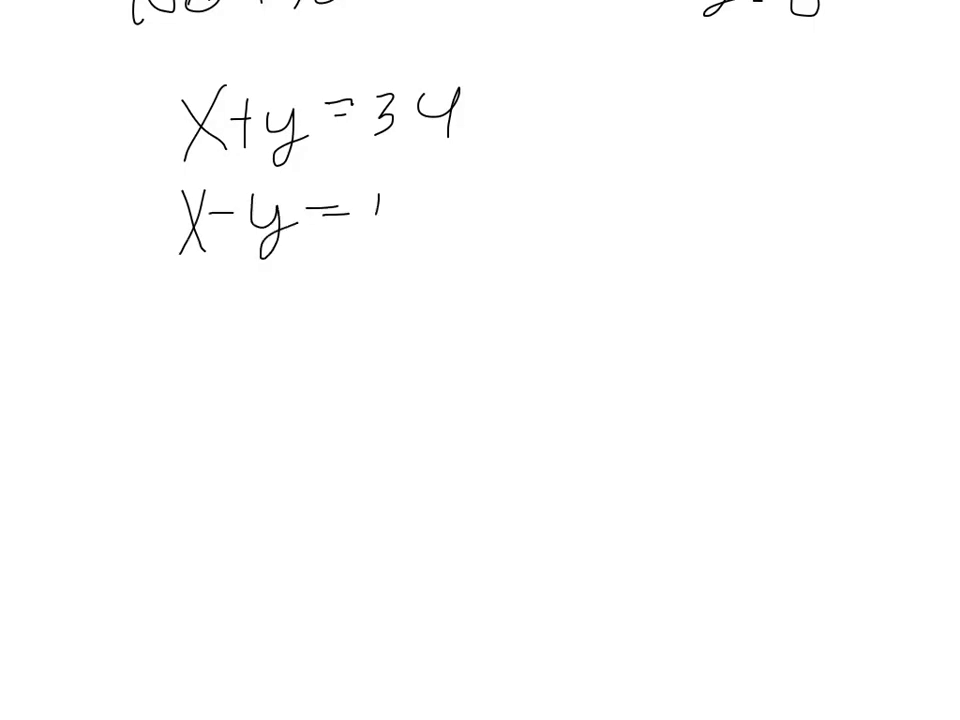
text(14)
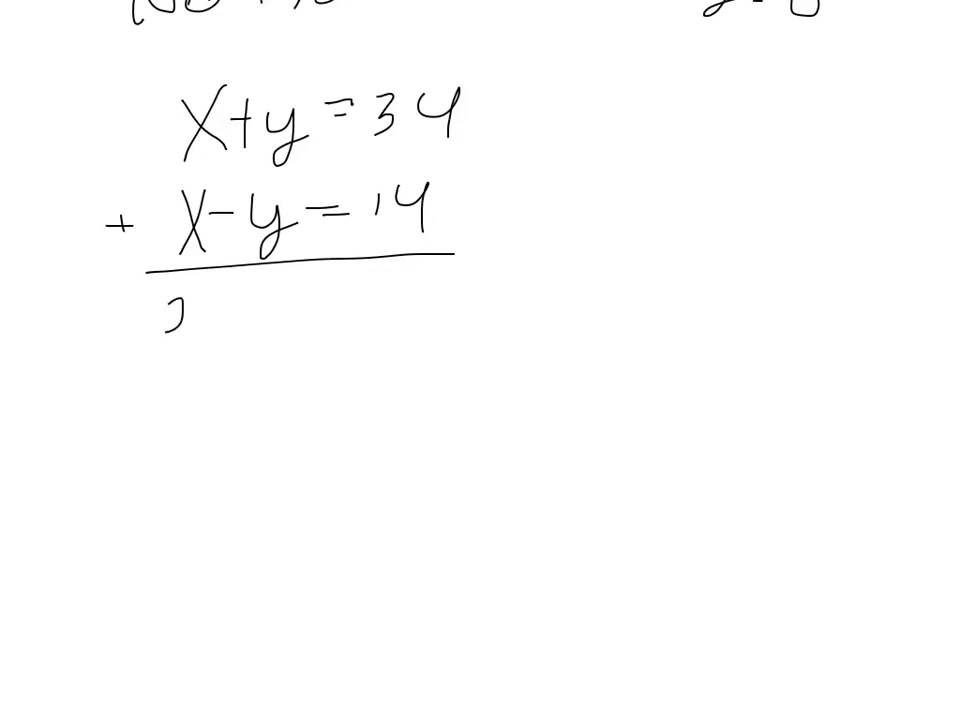
text(2x =)
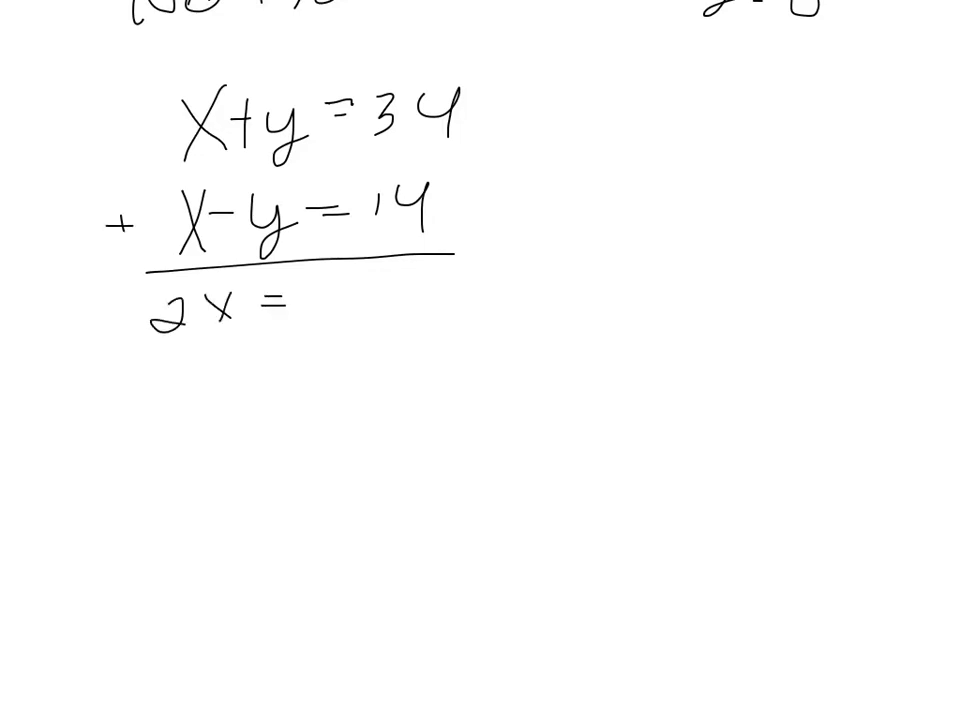
text(48)
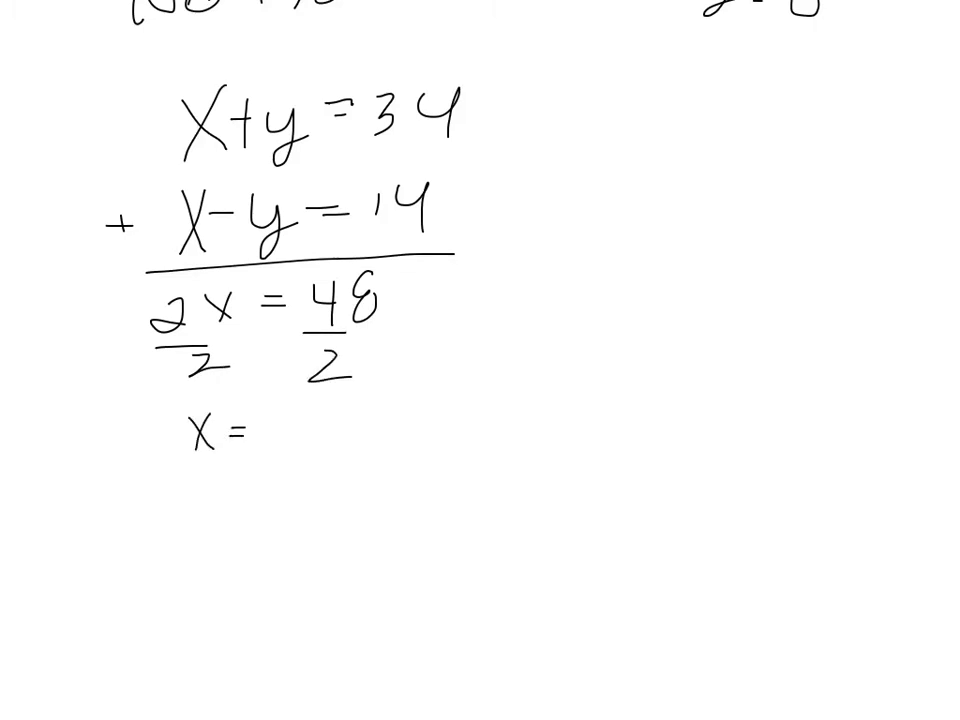
Divide to get x = 24, substitute into x + y = 34, and find y = 10
text(24)
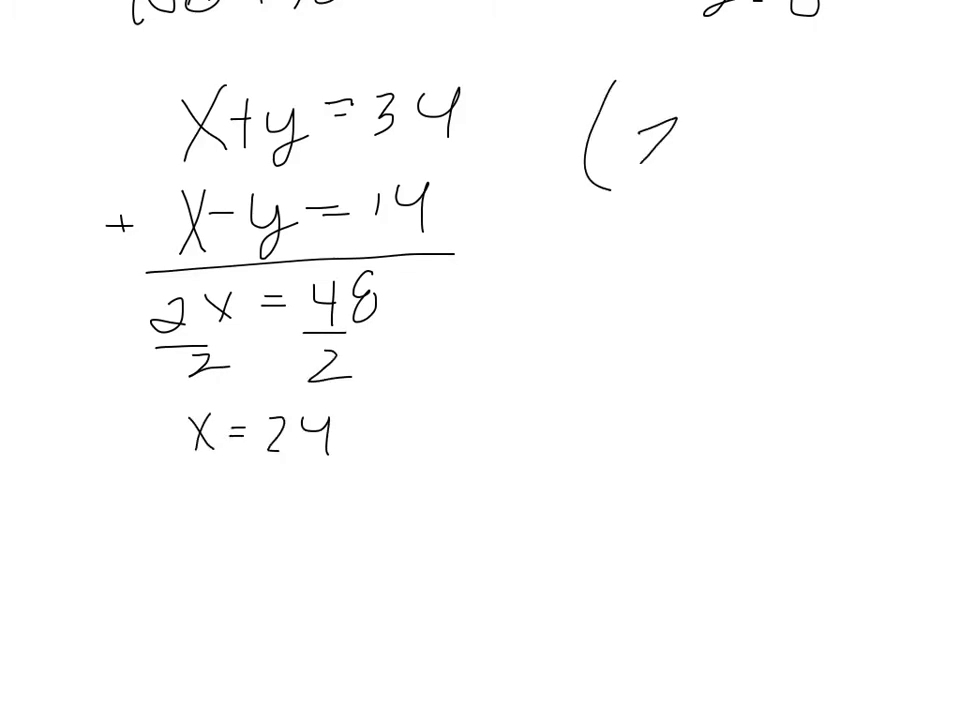
text(24,)
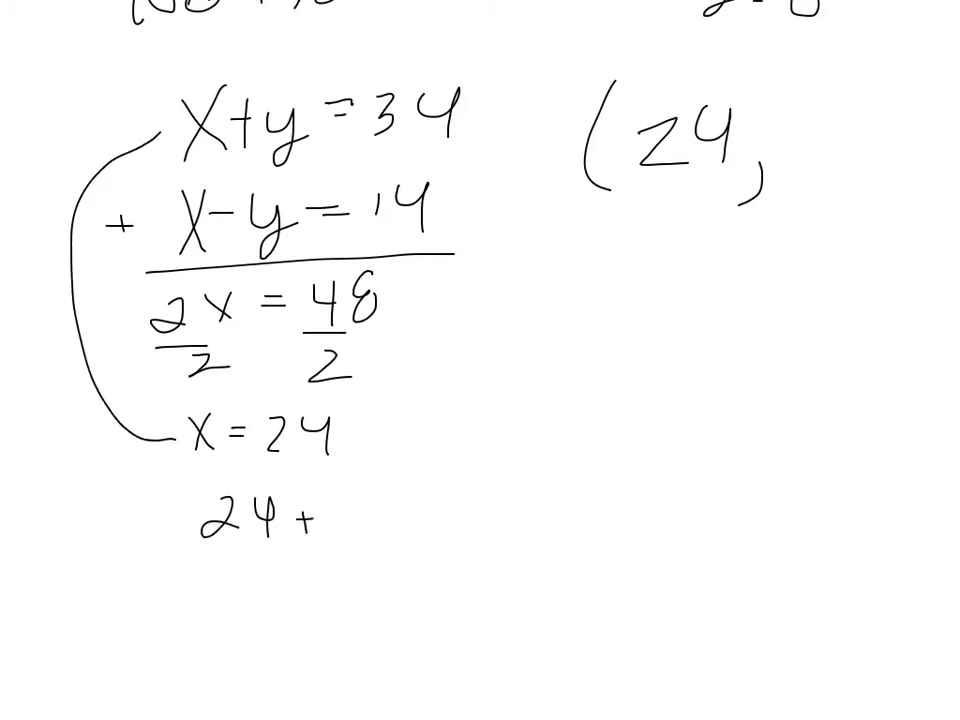
text(y =34)
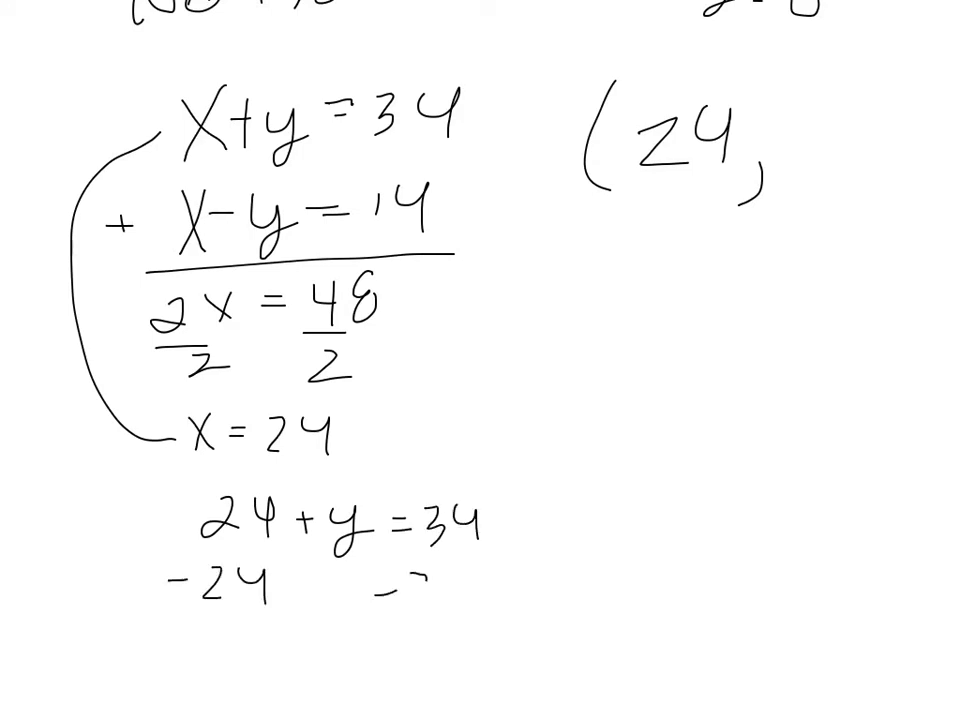
text(-24  y =1)
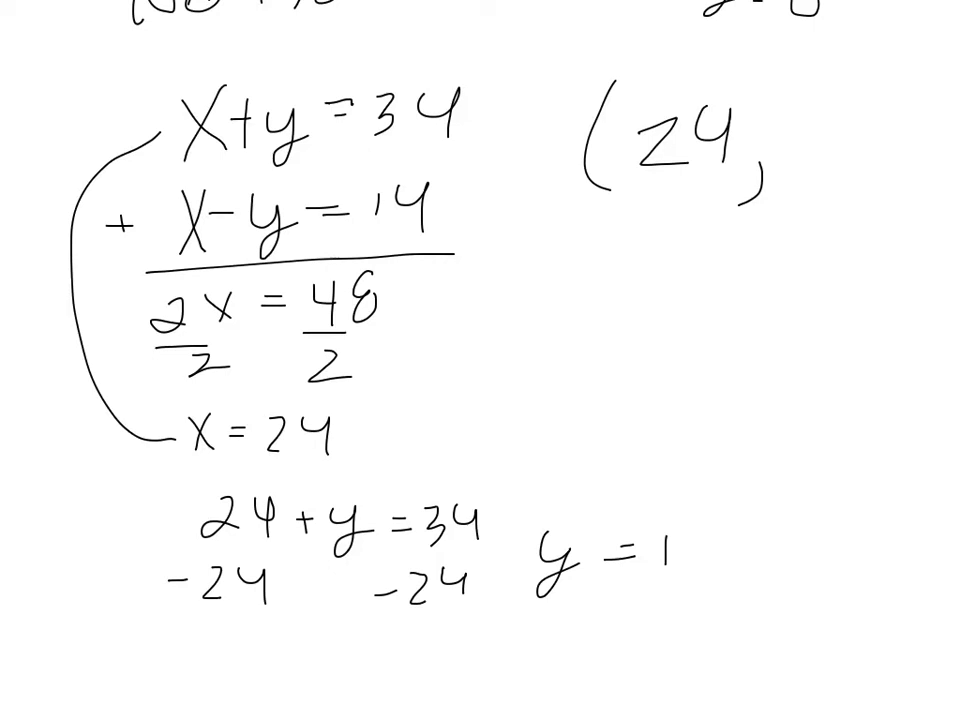
text(10)
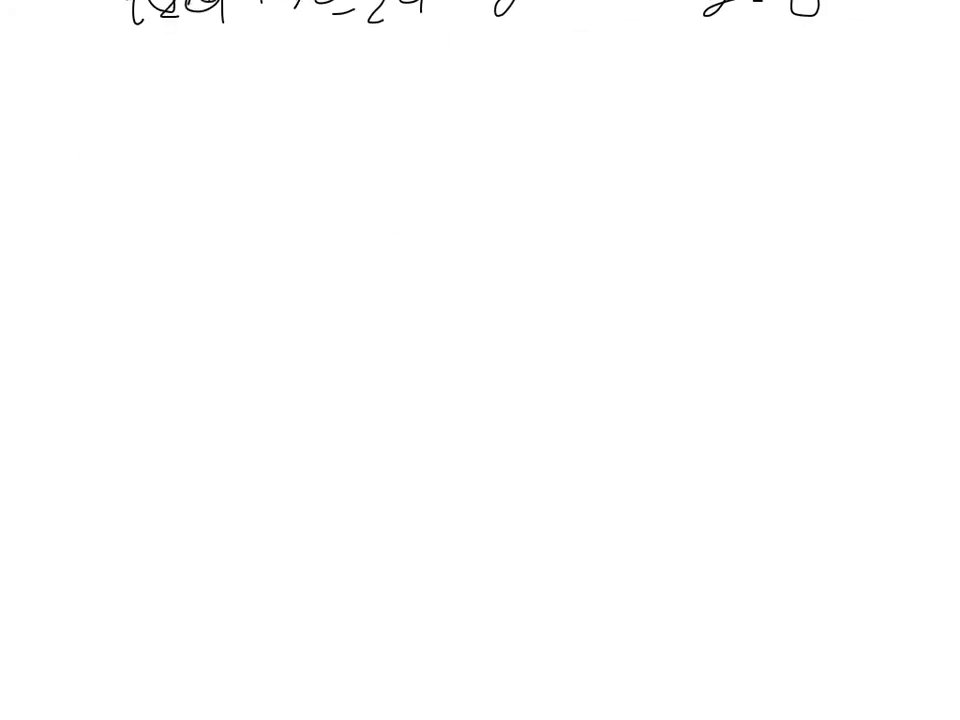
Sketch a rectangle labelled l and w, write 2l + 2w = 36, and start a longer rectangle below
drag(150, 155, 325, 300)
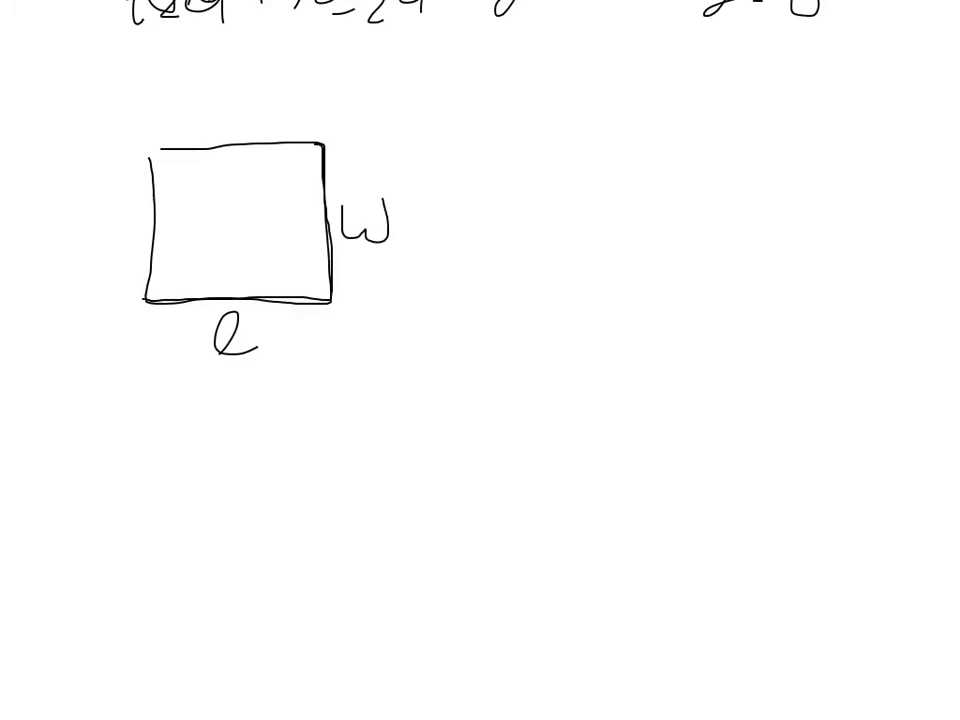
text(2)
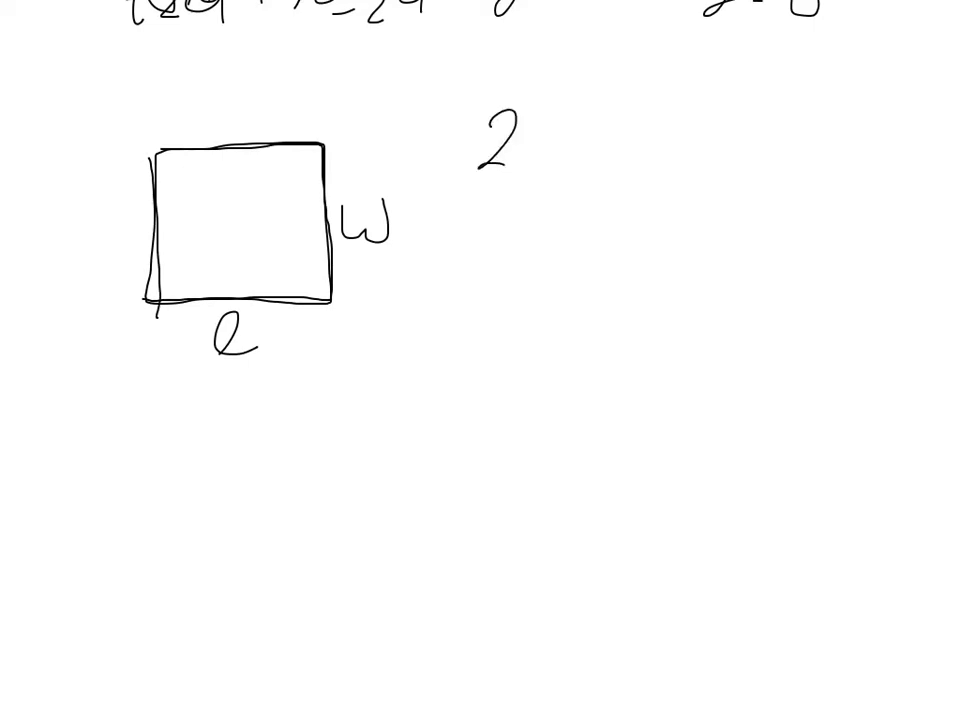
text(2l+2w)
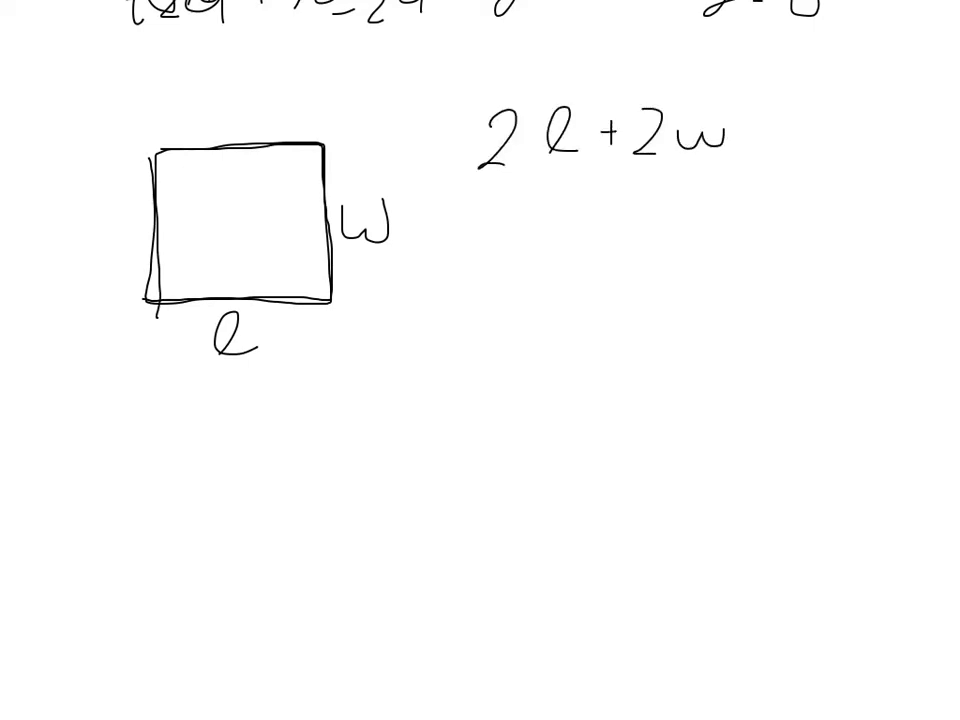
text(=)
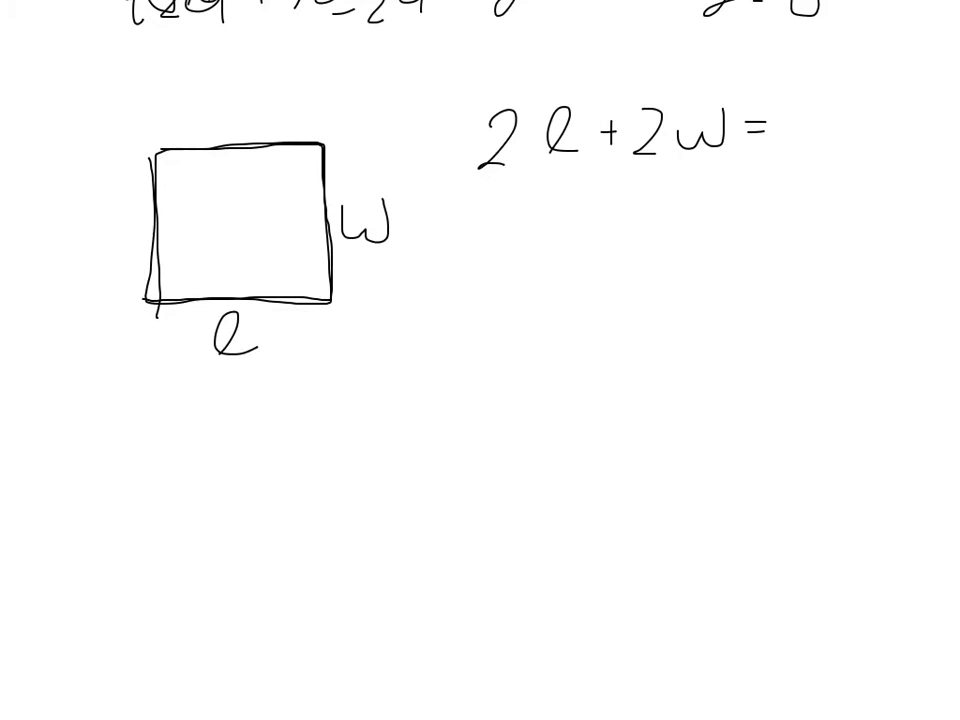
text(36)
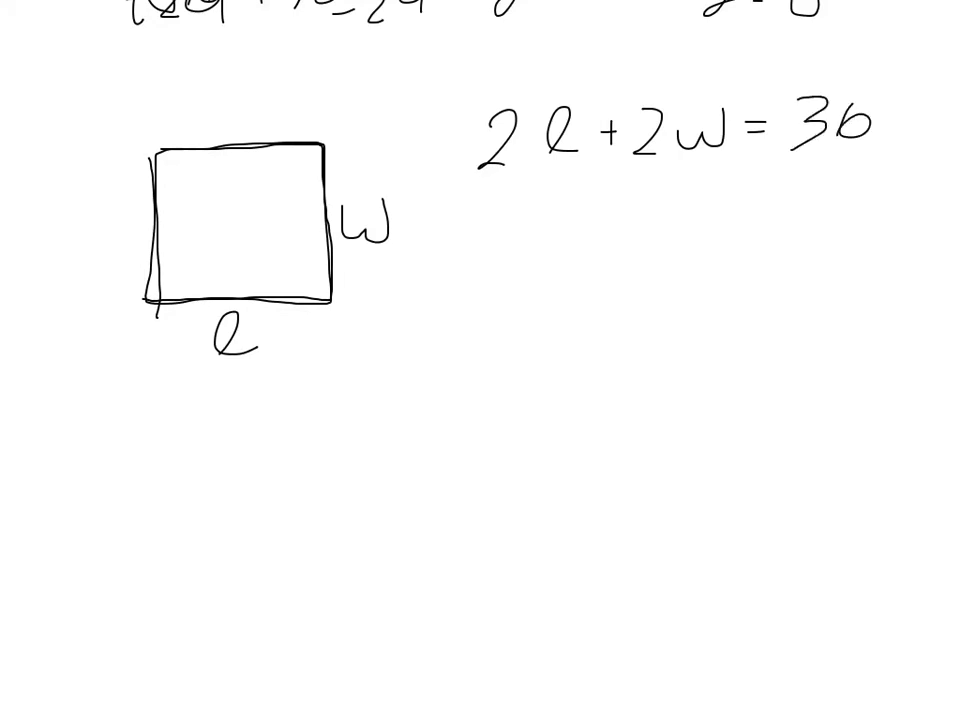
drag(140, 380, 410, 510)
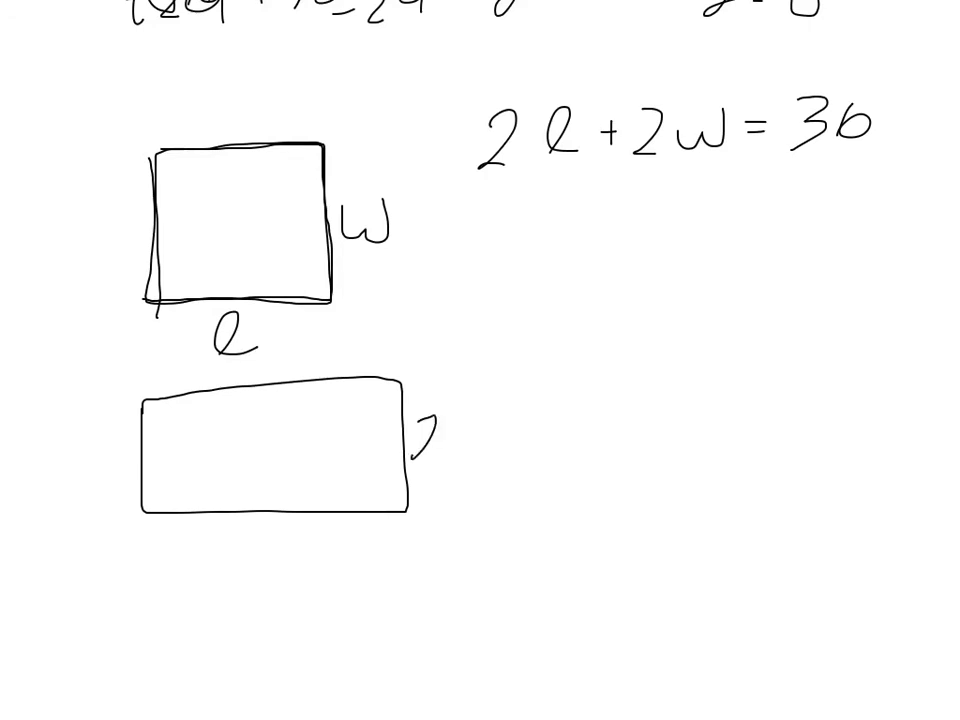
Label the lower rectangle's sides 2w and l + 11
text(2w)
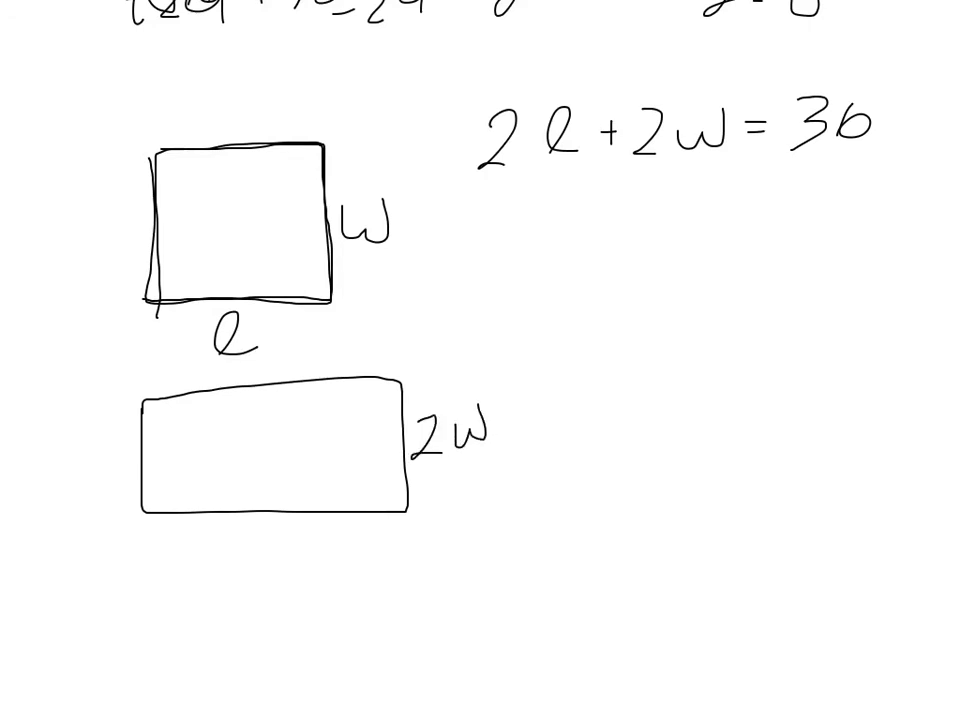
text(ℓ)
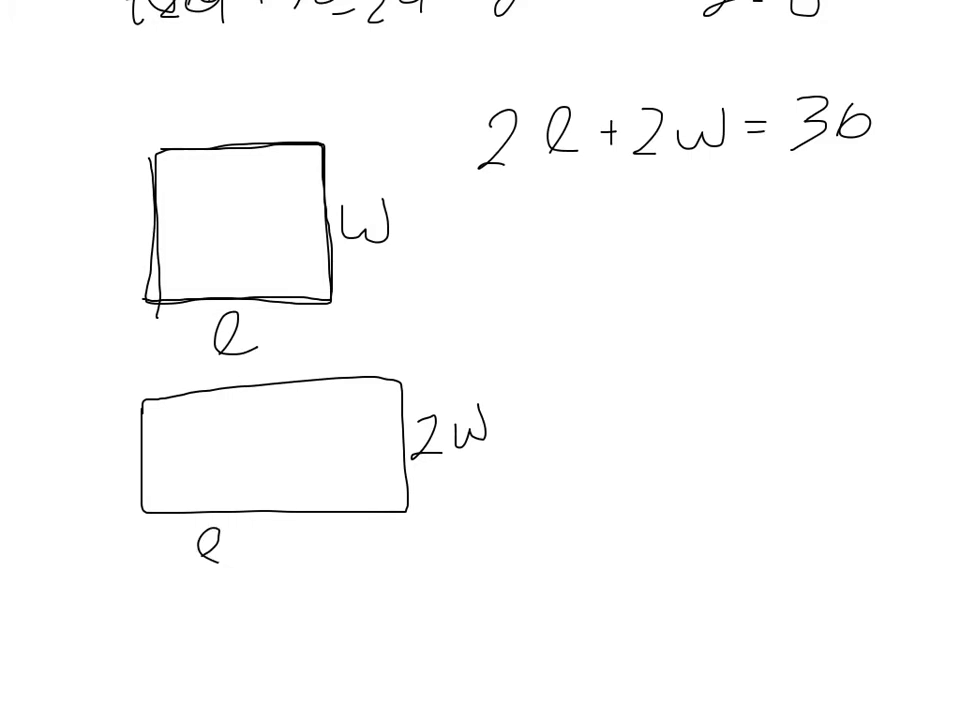
text(+11)
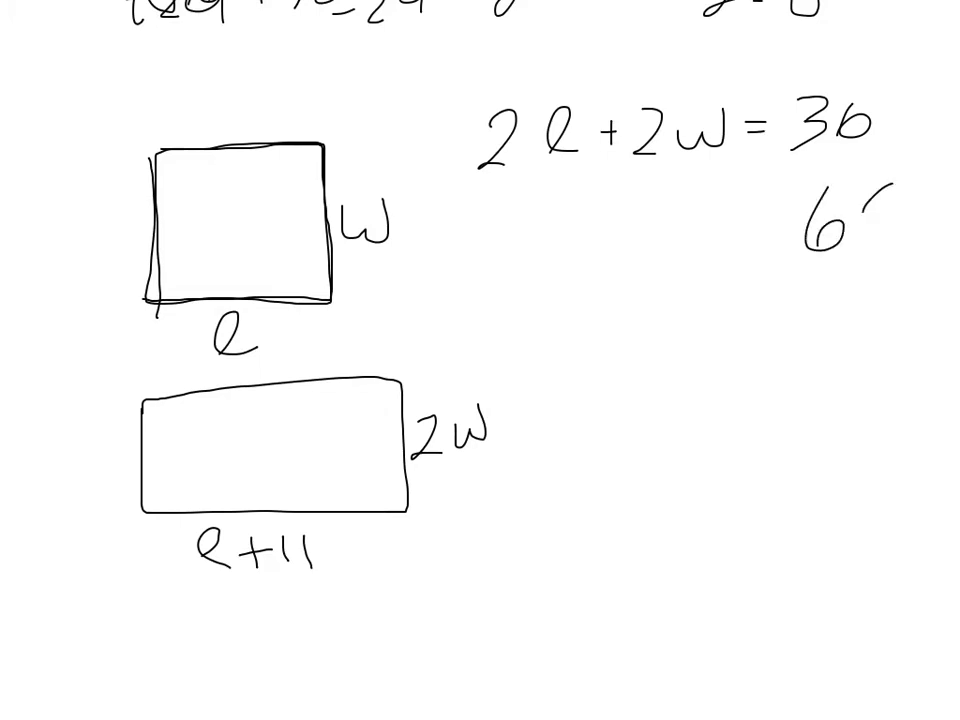
text(8)
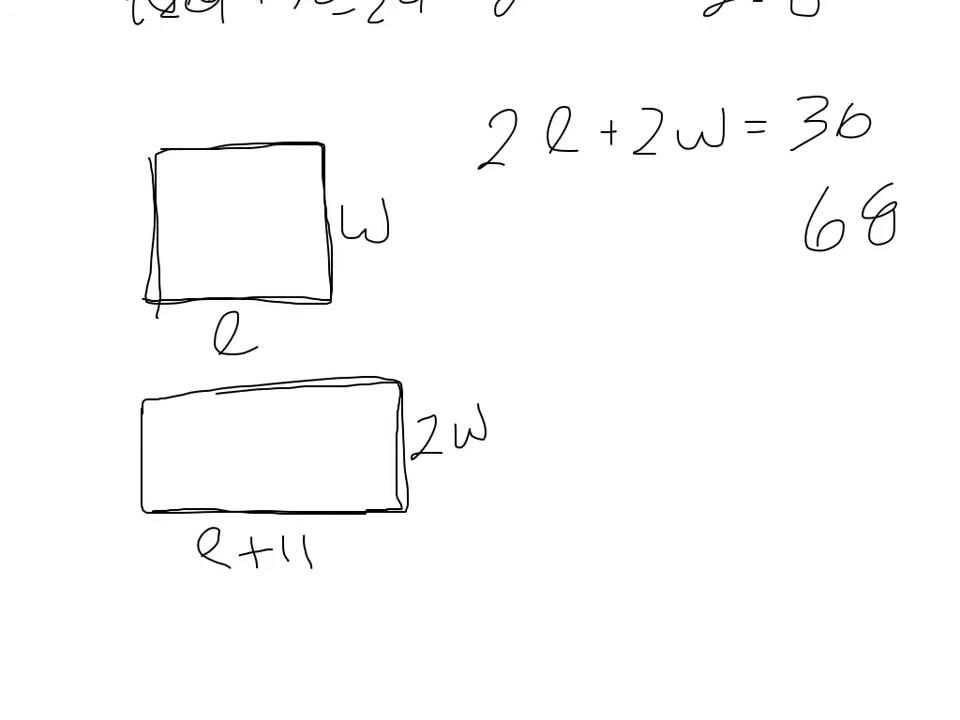
Write its perimeter as 2(l + 11) + 2(2w), simplifying to 2l + 22 + 4w = 68
text(l+1)
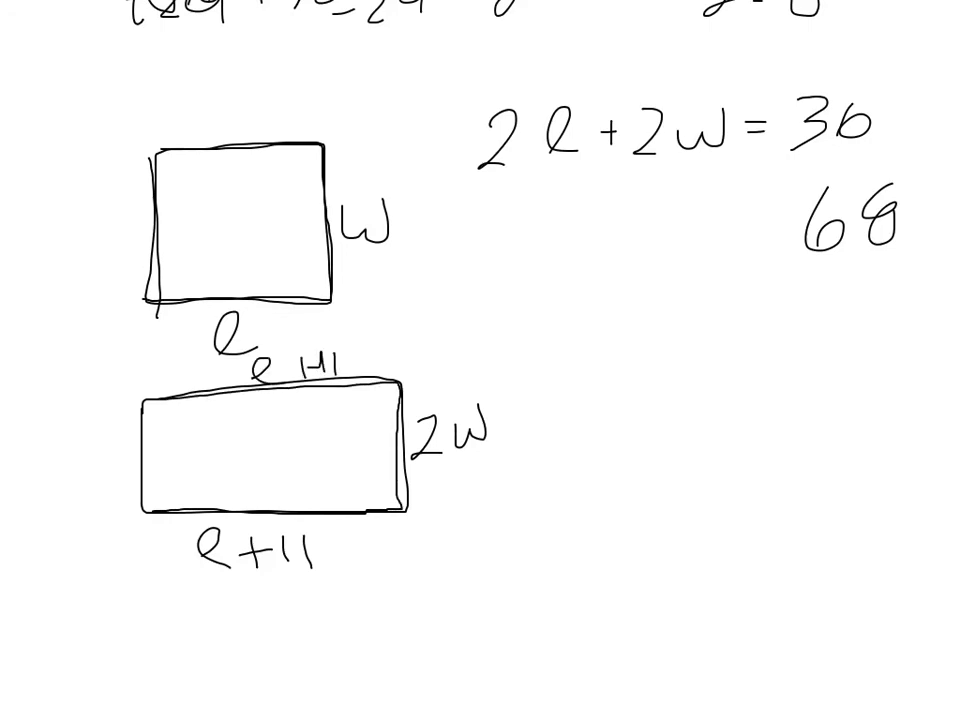
text(2w)
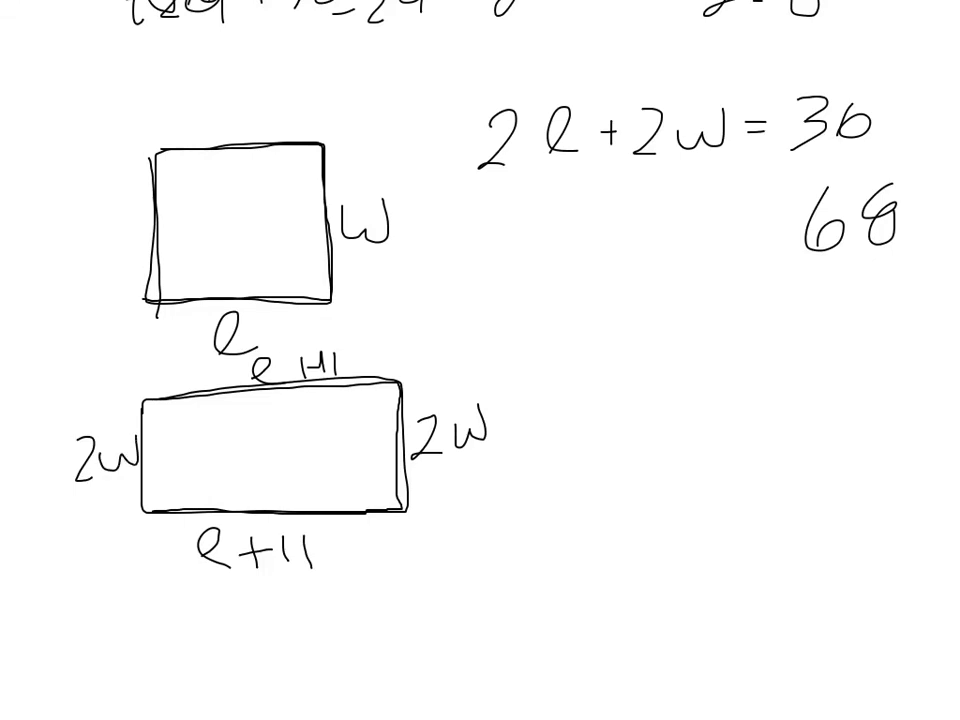
text(2))
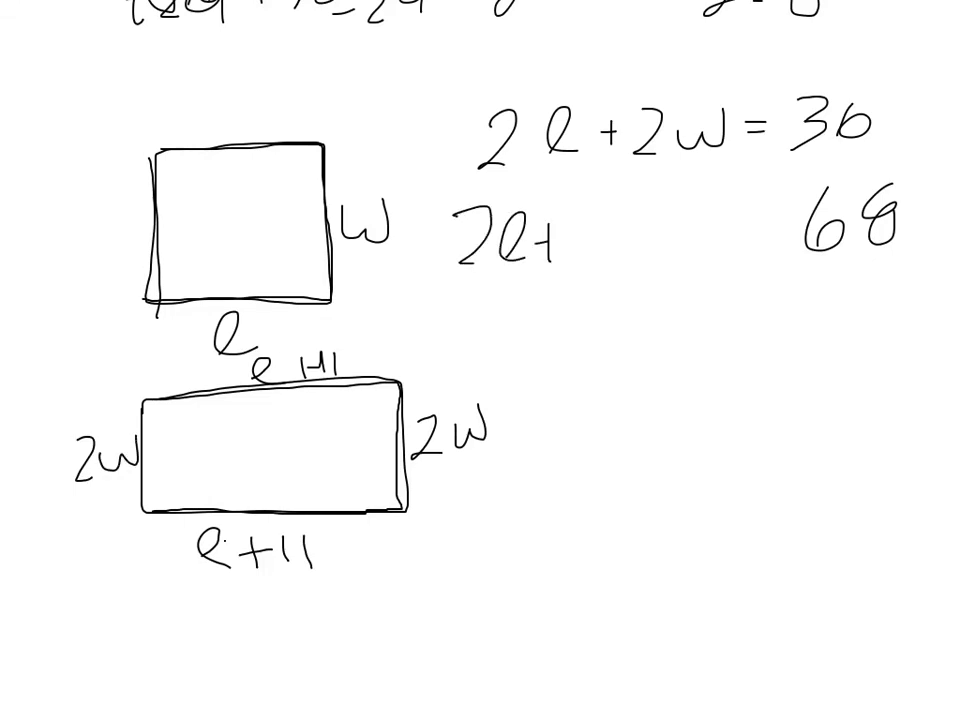
text(22)
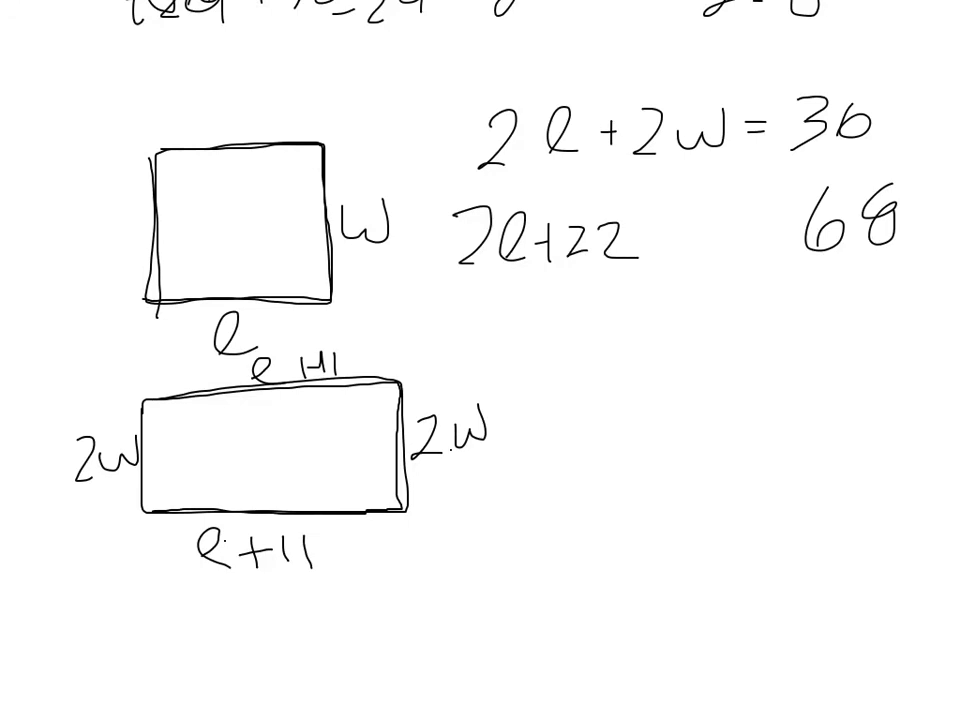
text(+1)
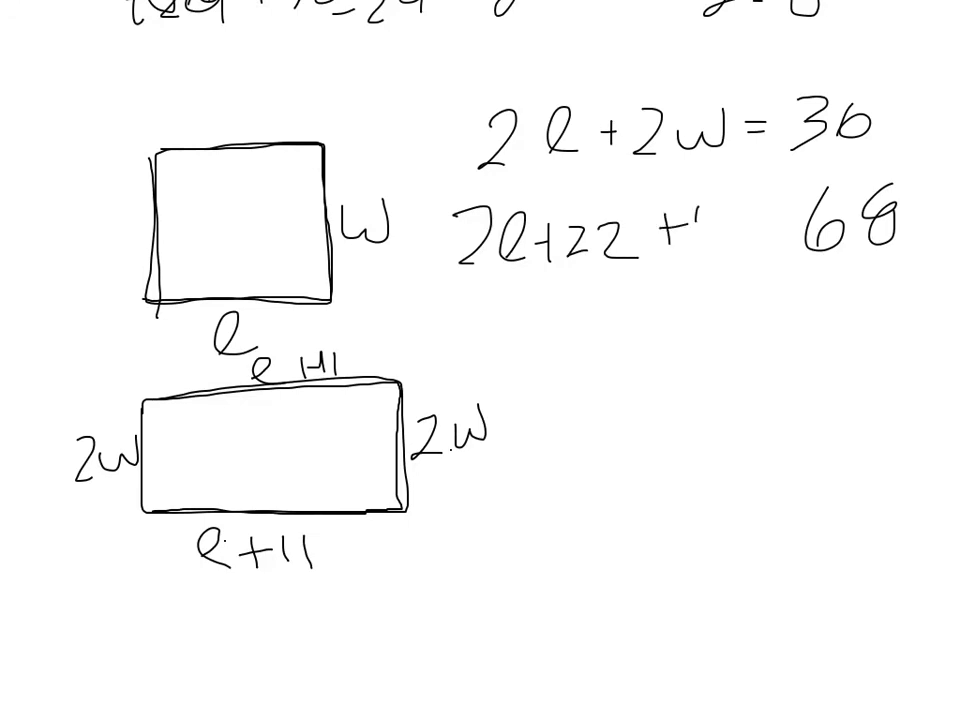
text(+4w=)
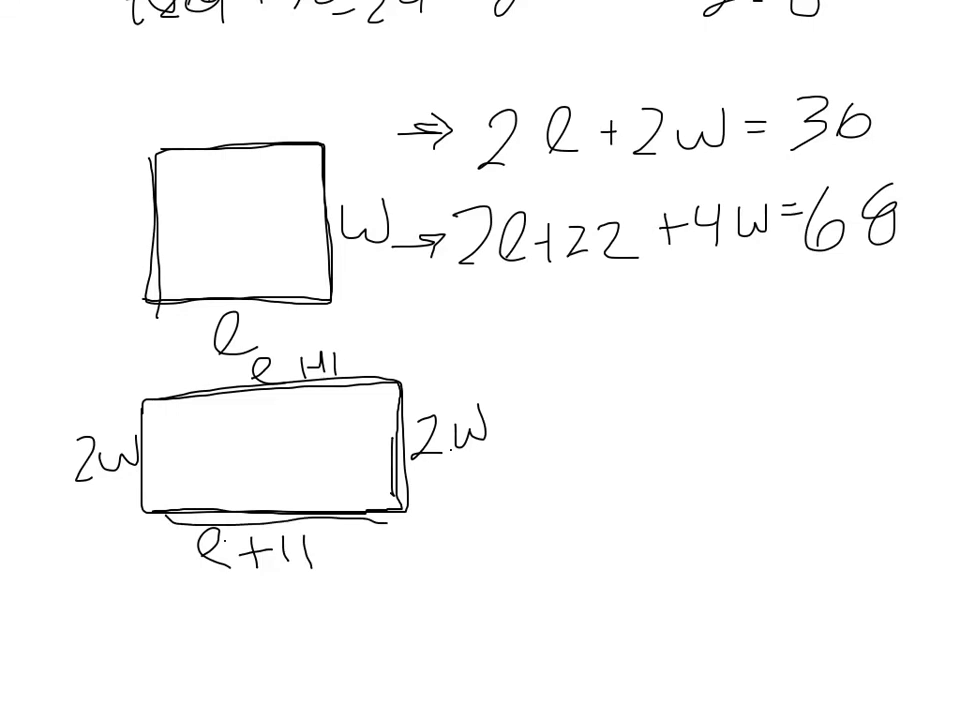
Negate the first equation, rewriting it as −2l − 2w = −36 below an arrow
text(-22   -7)
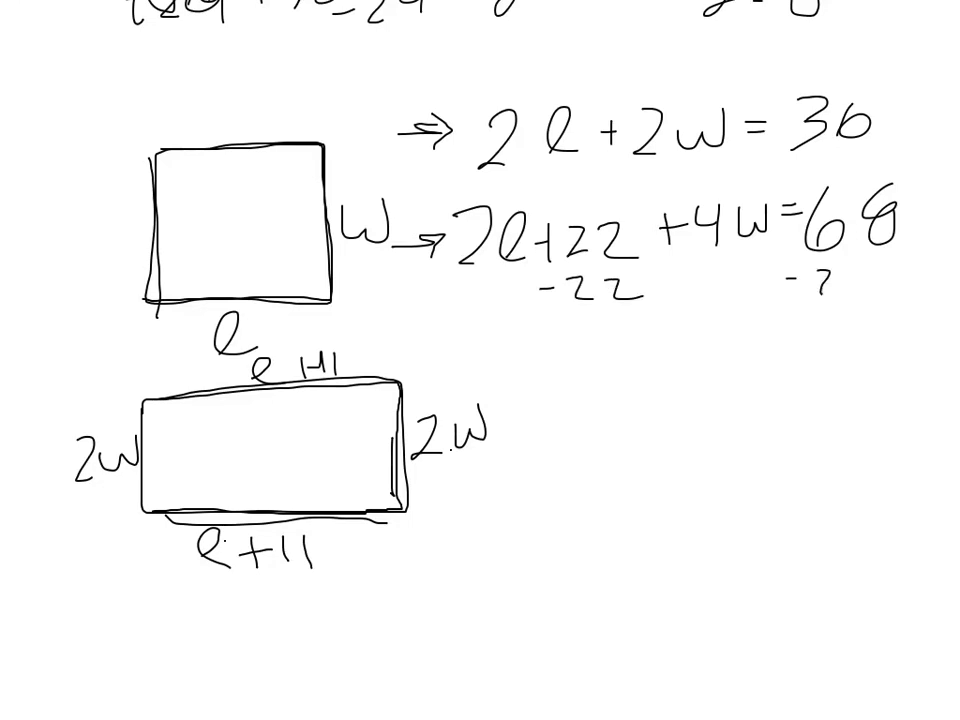
text(-22)
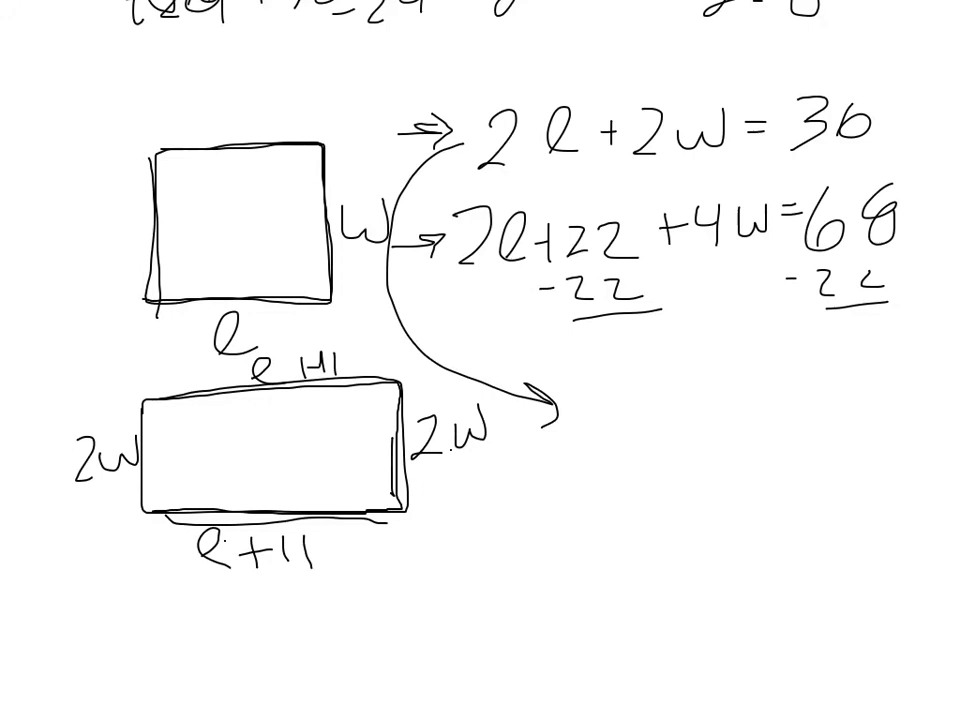
drag(460, 130, 460, 250)
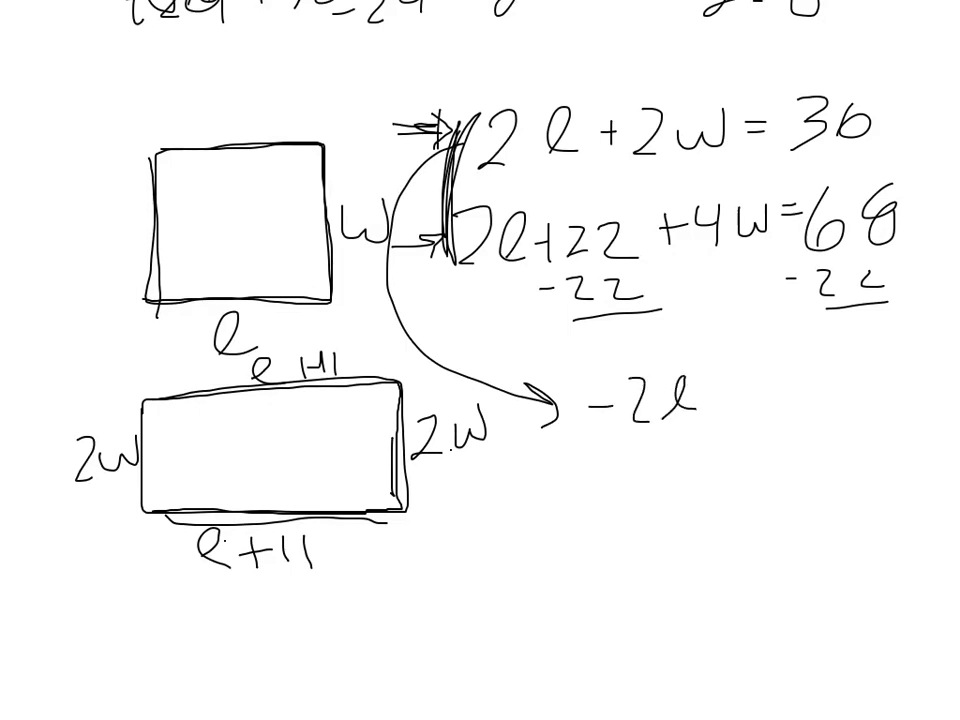
text(-2w=-)
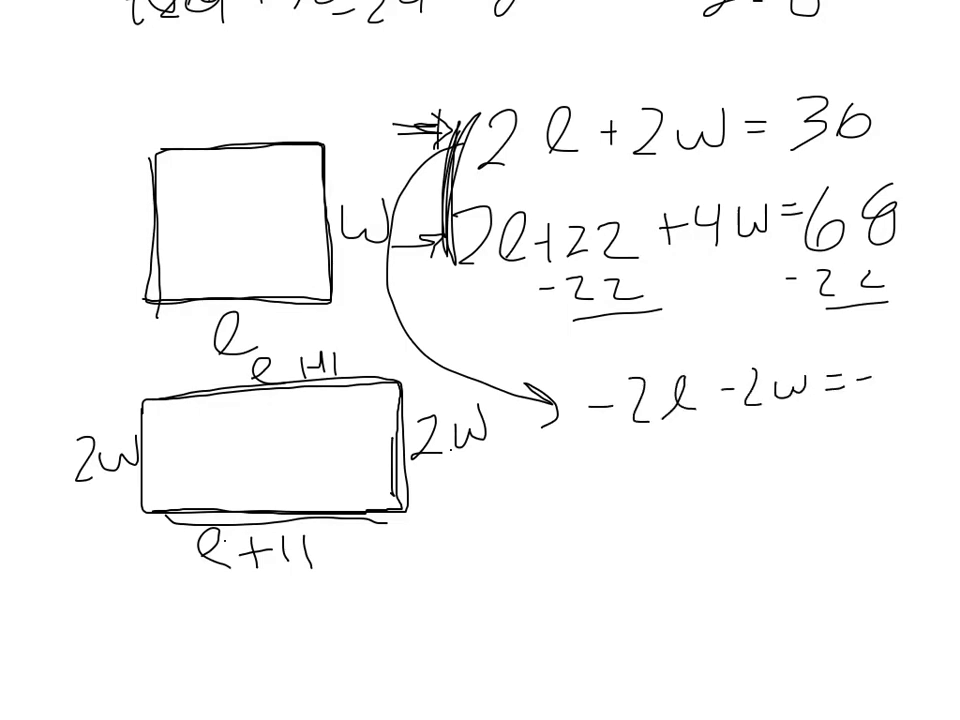
text(-36)
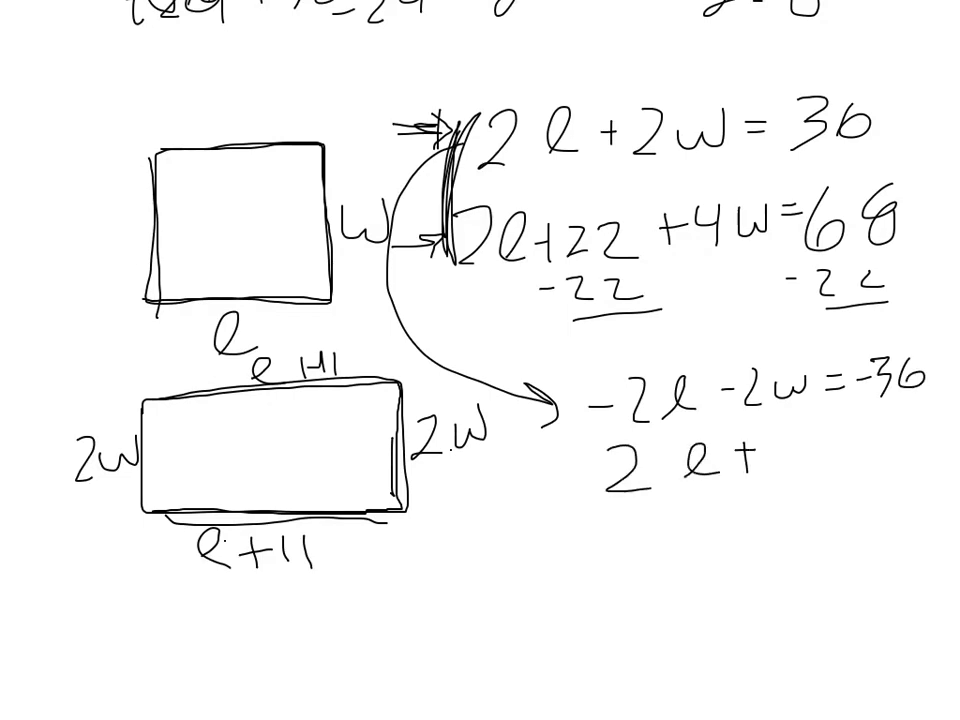
Add it to 2l + 4w = 46, giving 2w = 10 and w = 5
text(+4w)
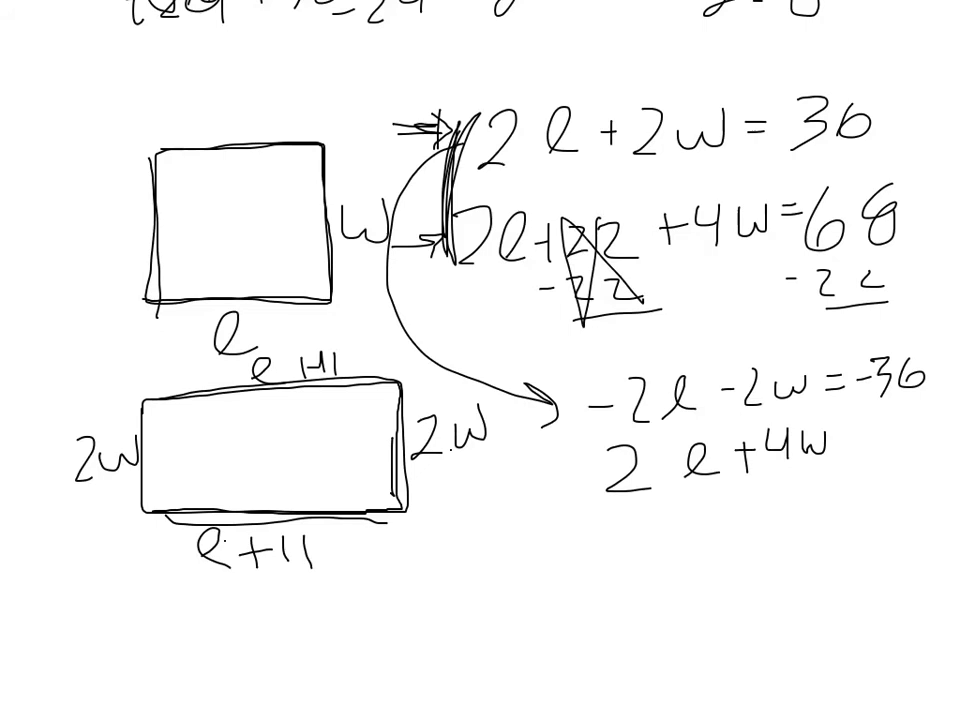
text(=)
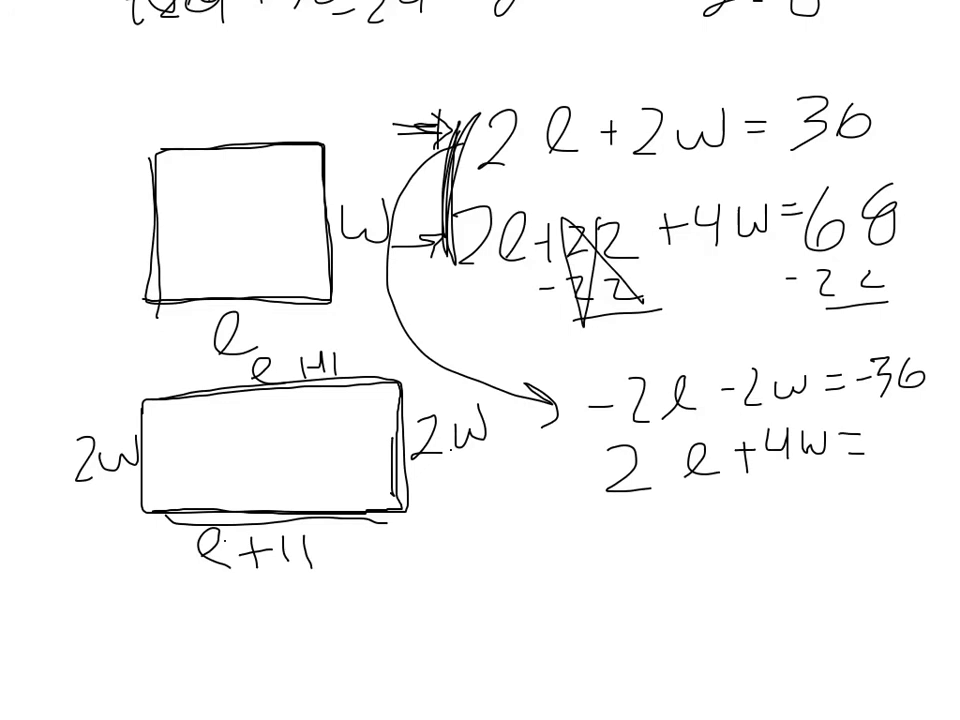
text(46)
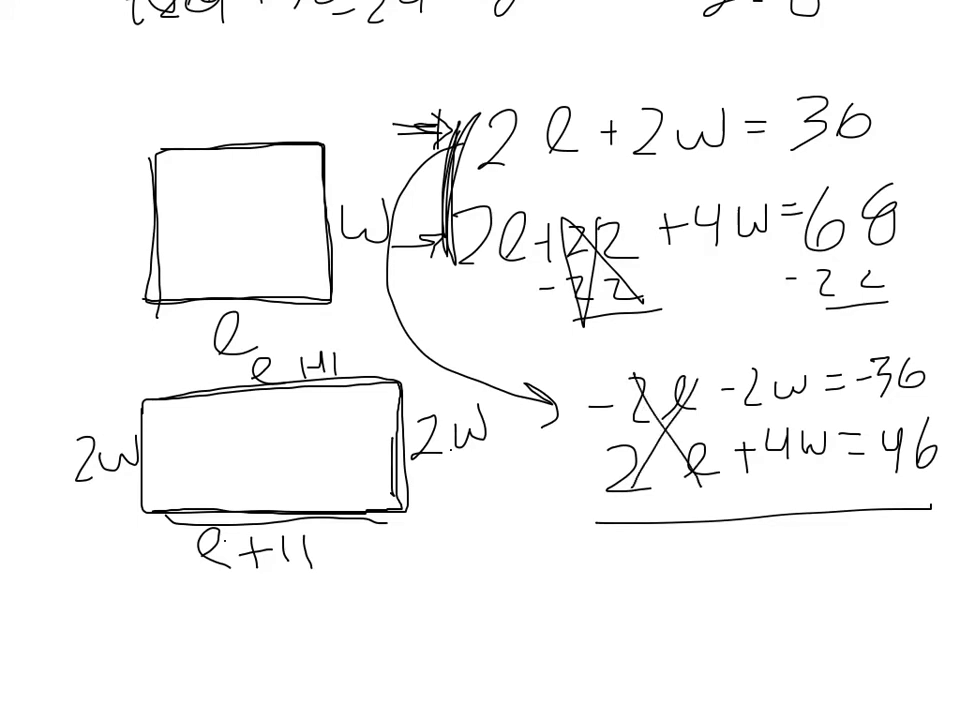
text(2w =)
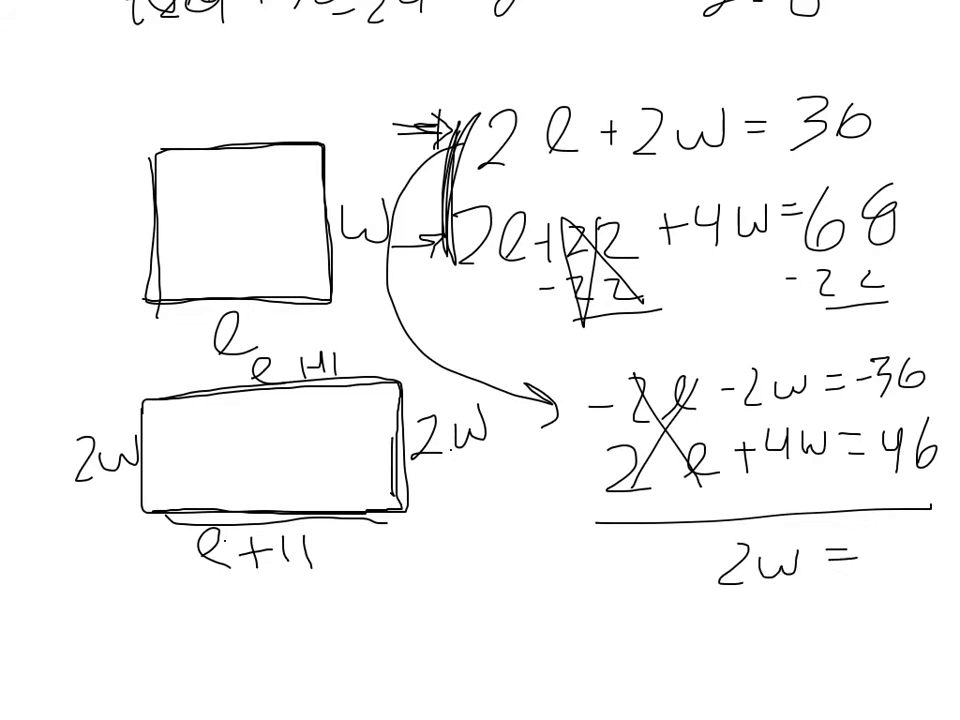
text(10)
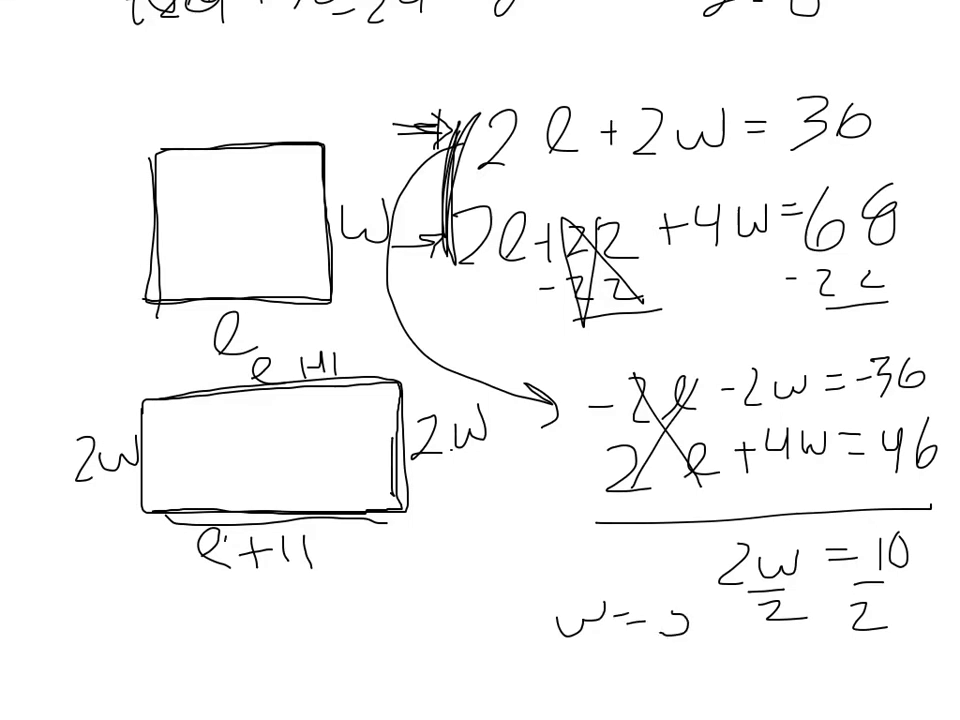
scroll(down, 3)
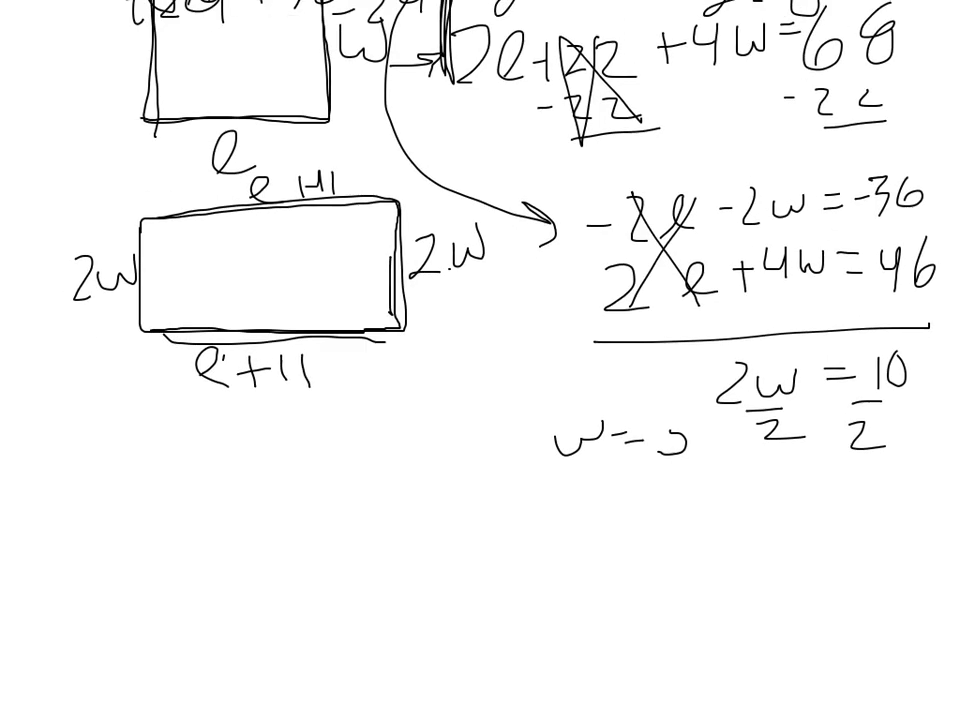
Write 'Width is 5 meters' and restate the perimeter equation 2l + 2w = 36
text(Width is 5 meters.)
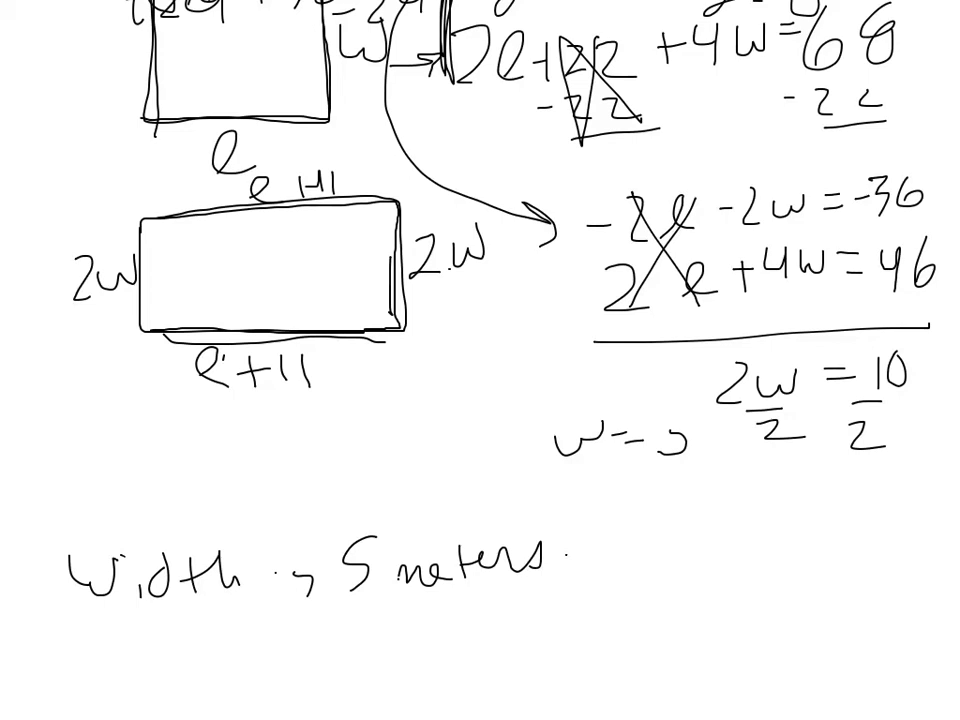
text(2l+2w=)
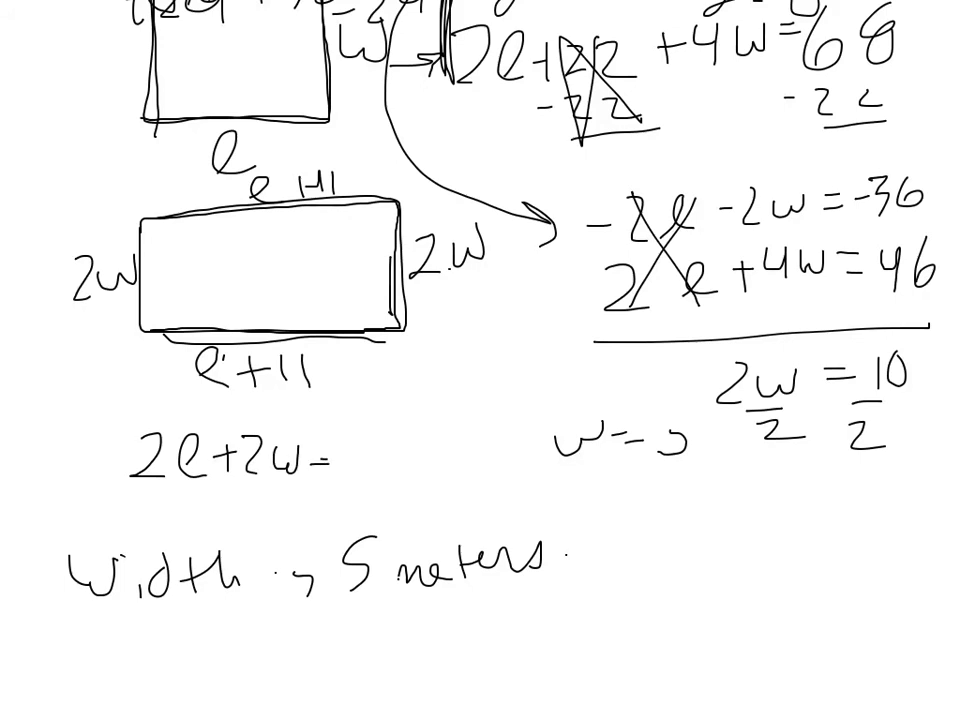
text(36)
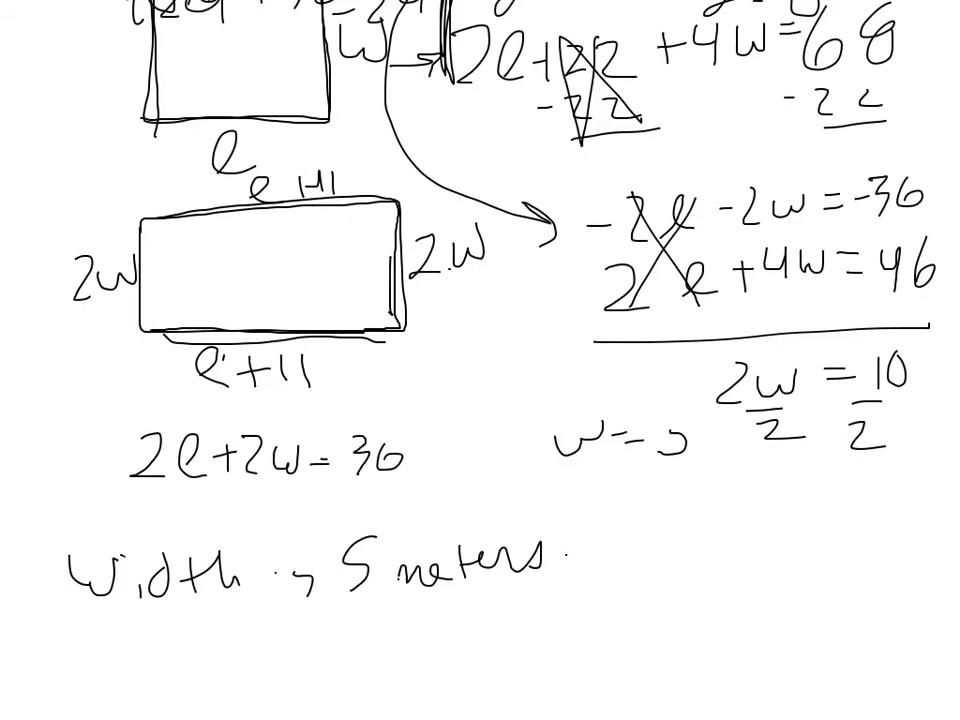
Substitute w = 5 into 2l + 2(5) = 36 and write 'Length is 13 meters'
text(2l+)
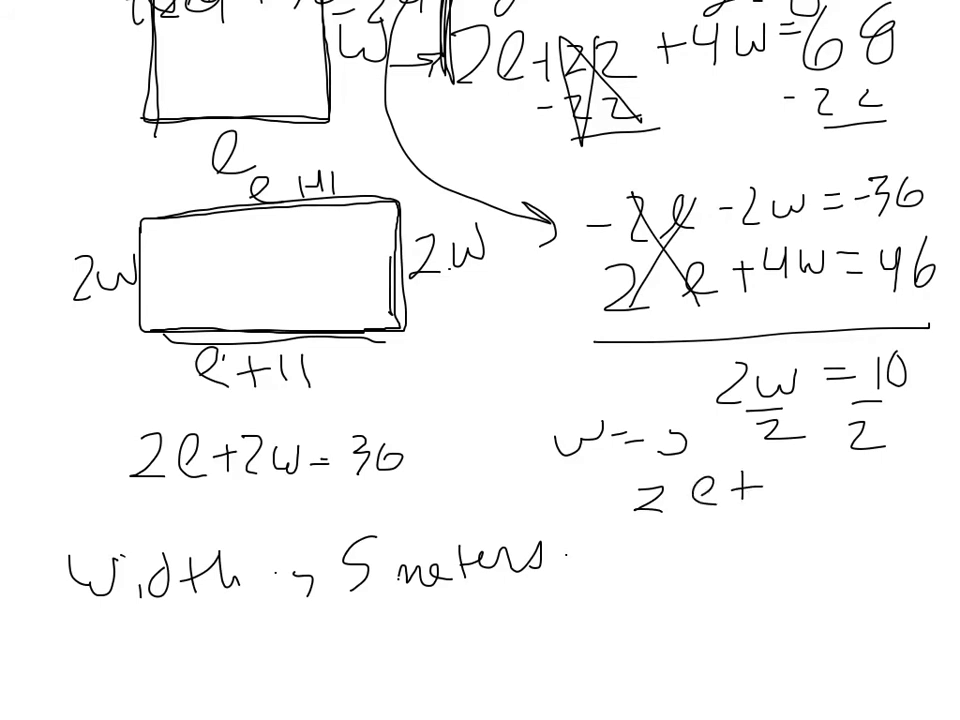
text((5)=)
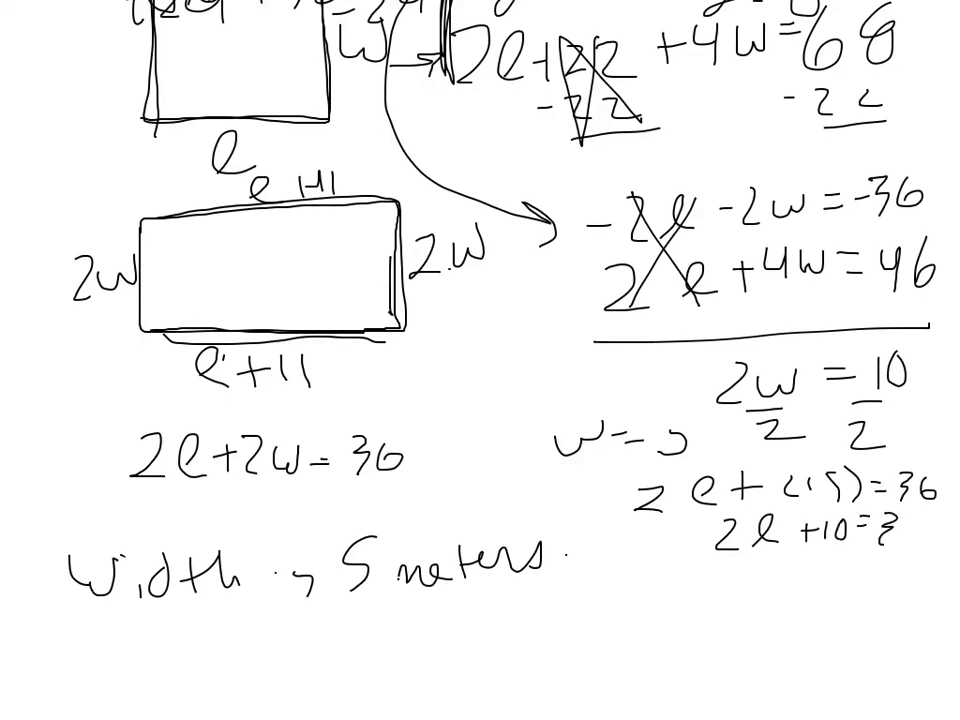
text(36)
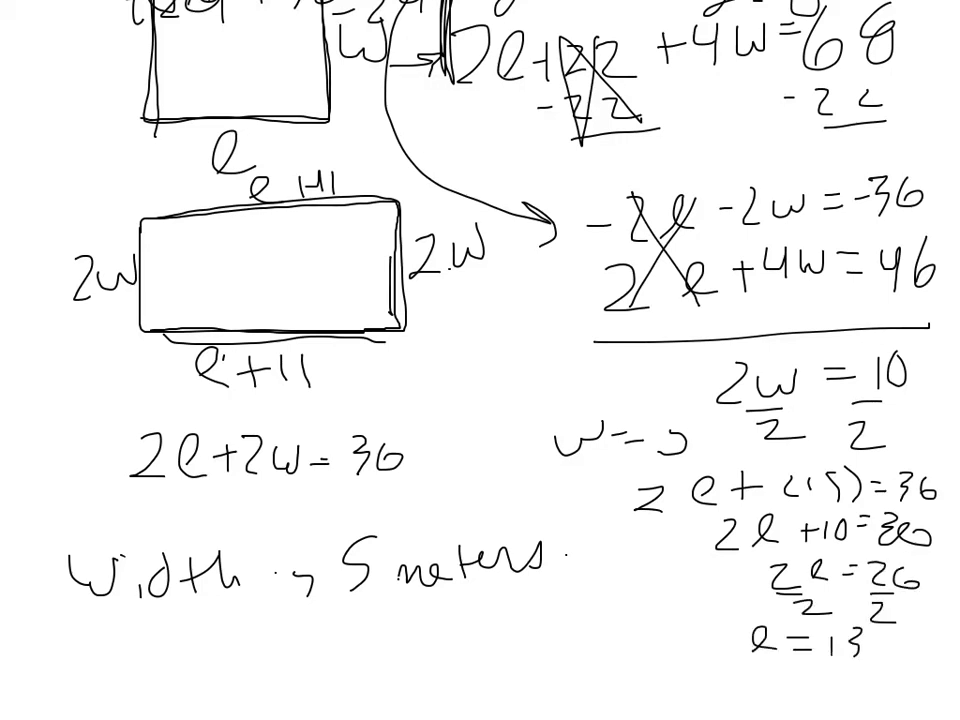
text(Lenc)
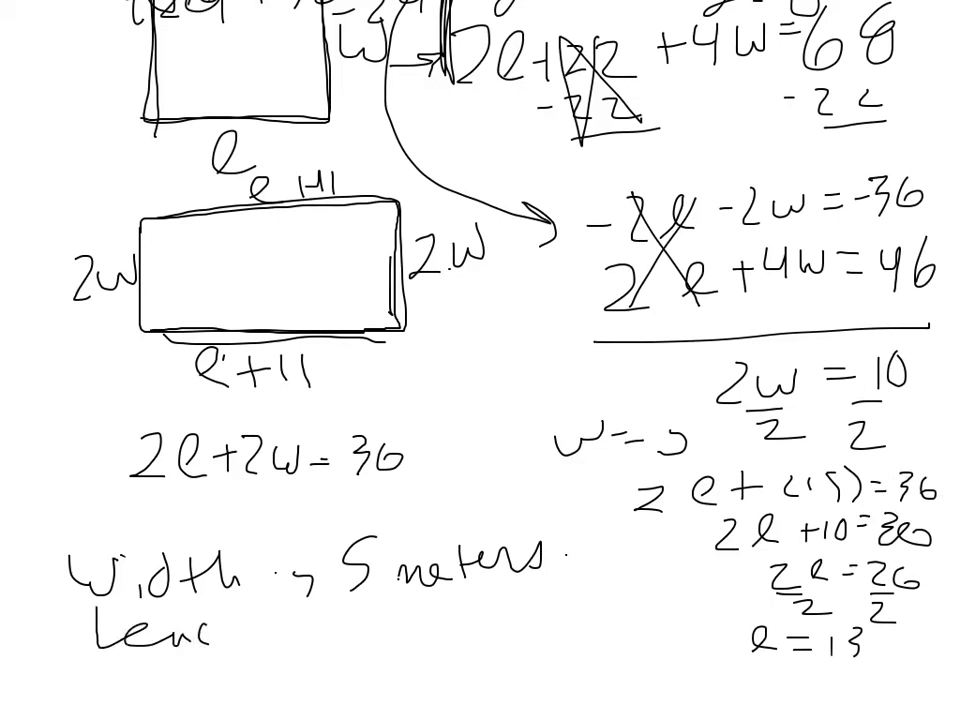
text(Length is 13)
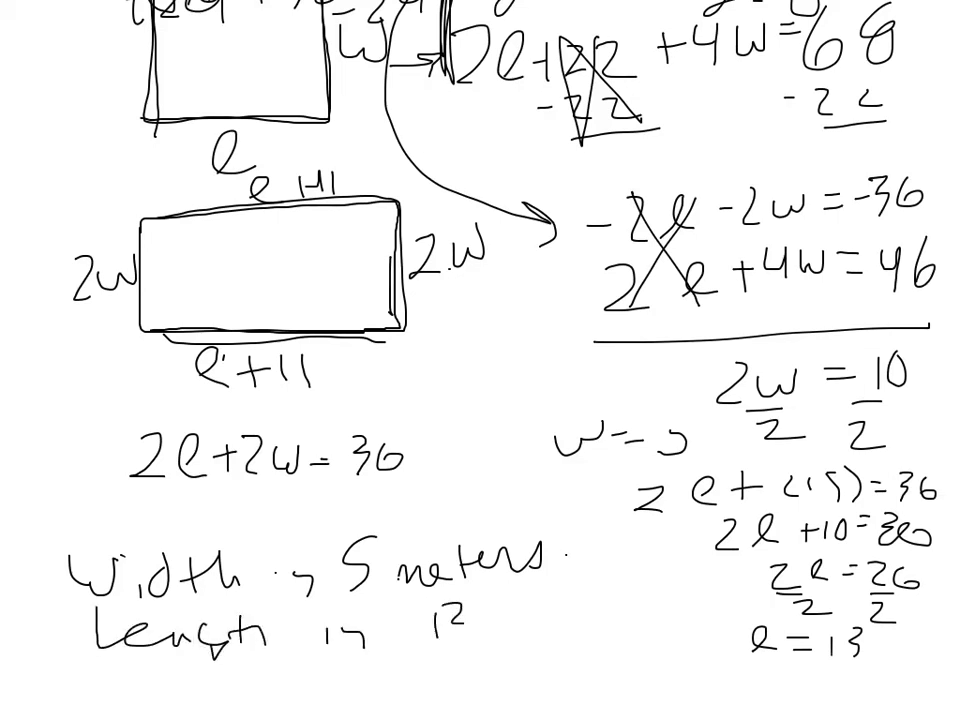
text(13 meters)
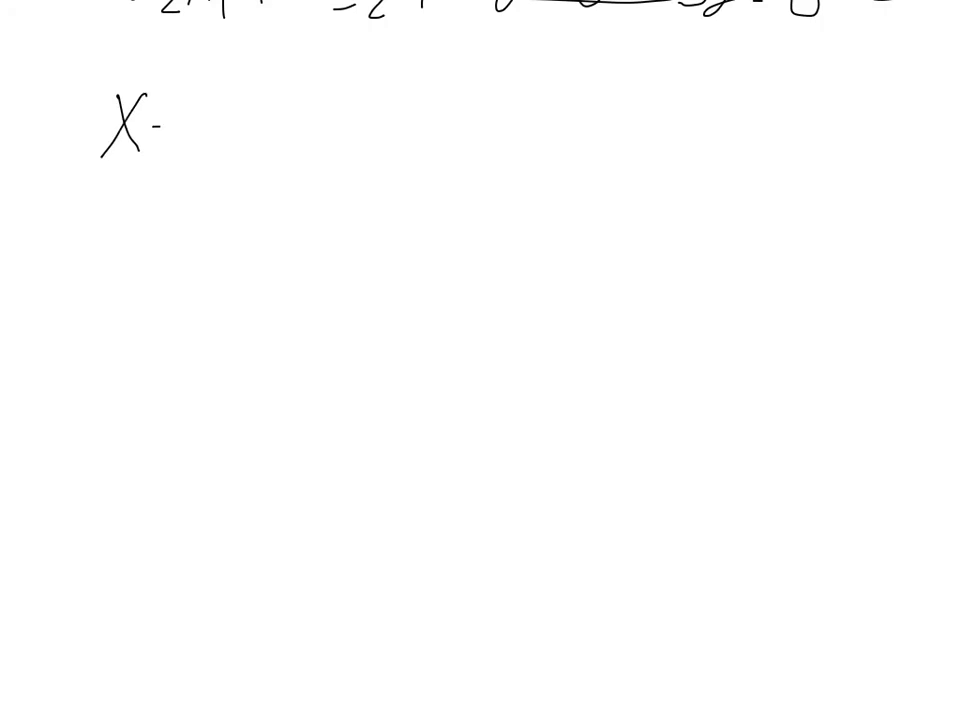
Draw a separator line above the new system x − 2y = −7 and 5x − 3y = 7
drag(160, 125, 330, 115)
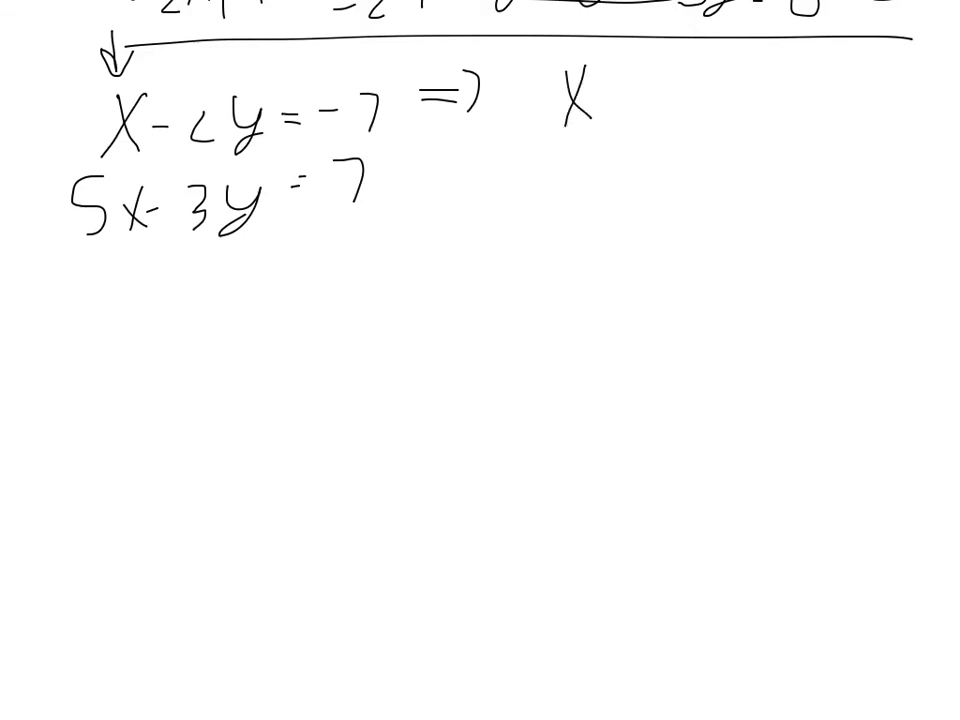
Substitute x = 2y − 7 into 5x − 3y = 7, expanding to 10y − 35 − 3y = 7
text(= 2y -7)
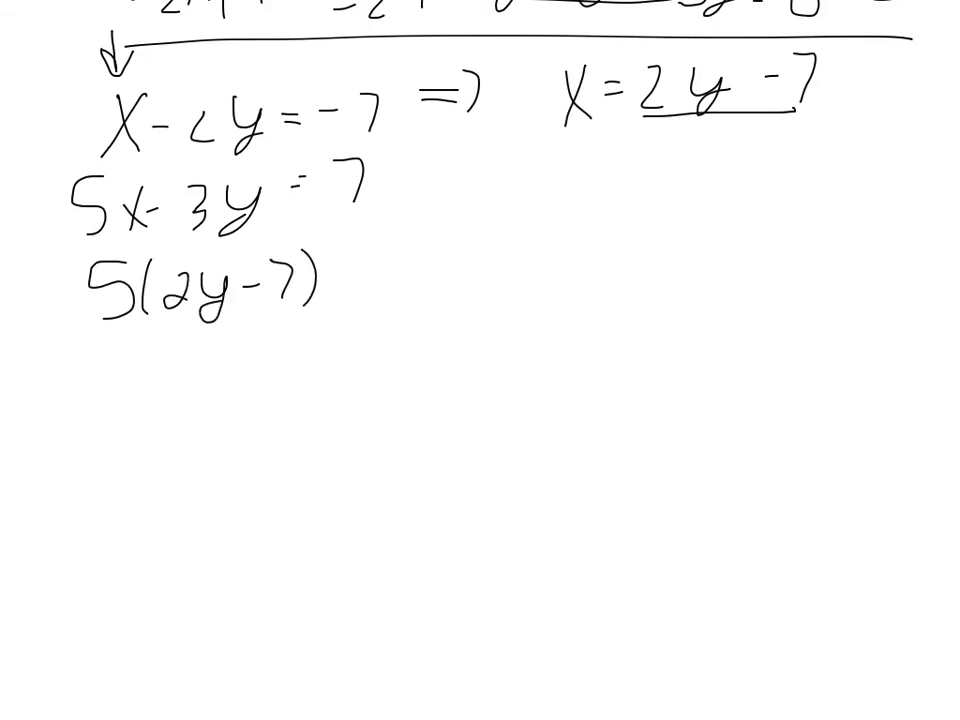
text(-3y =)
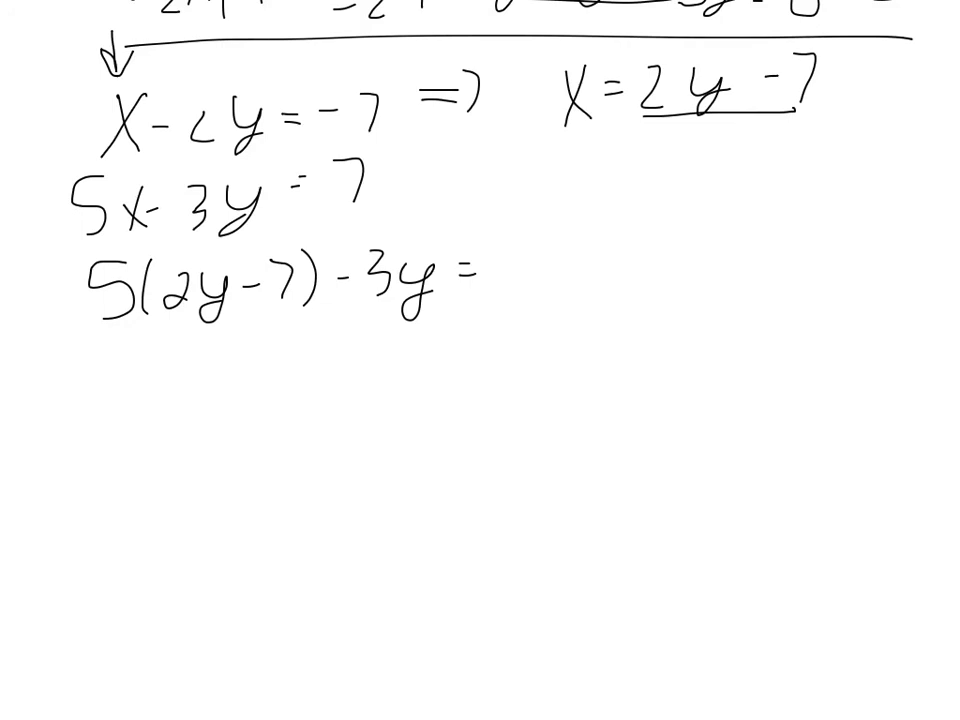
text(7)
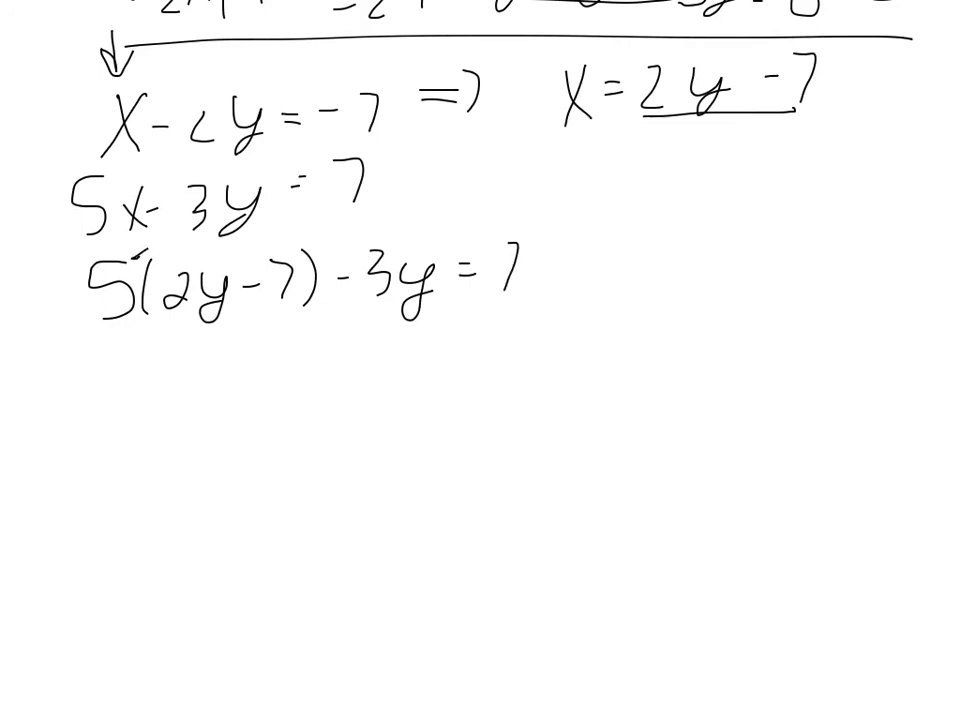
text(10y-35)
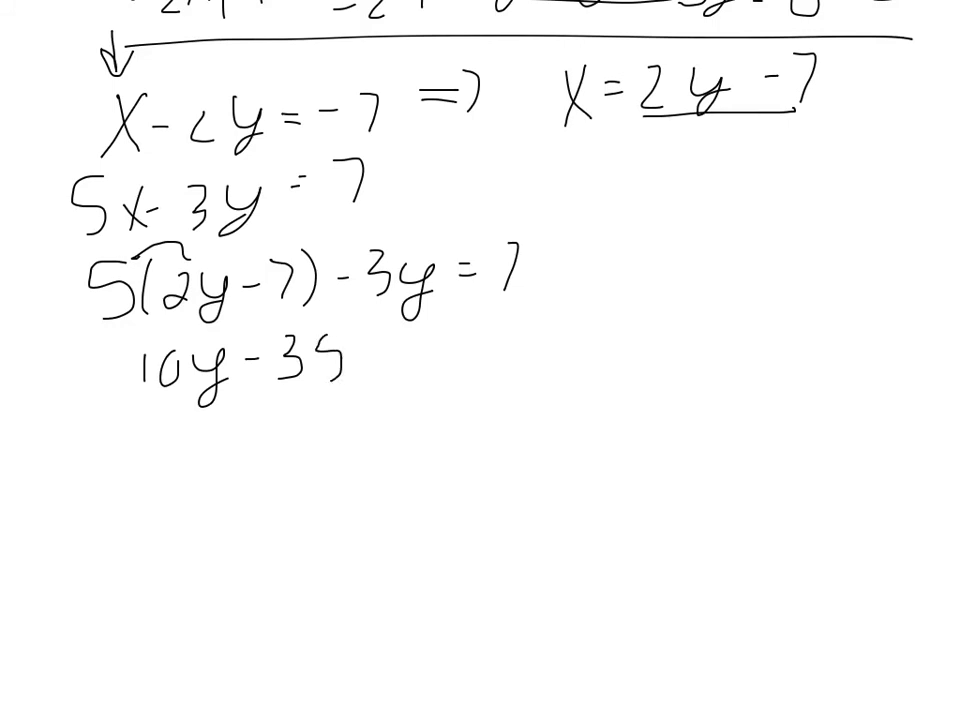
text(- 3y =)
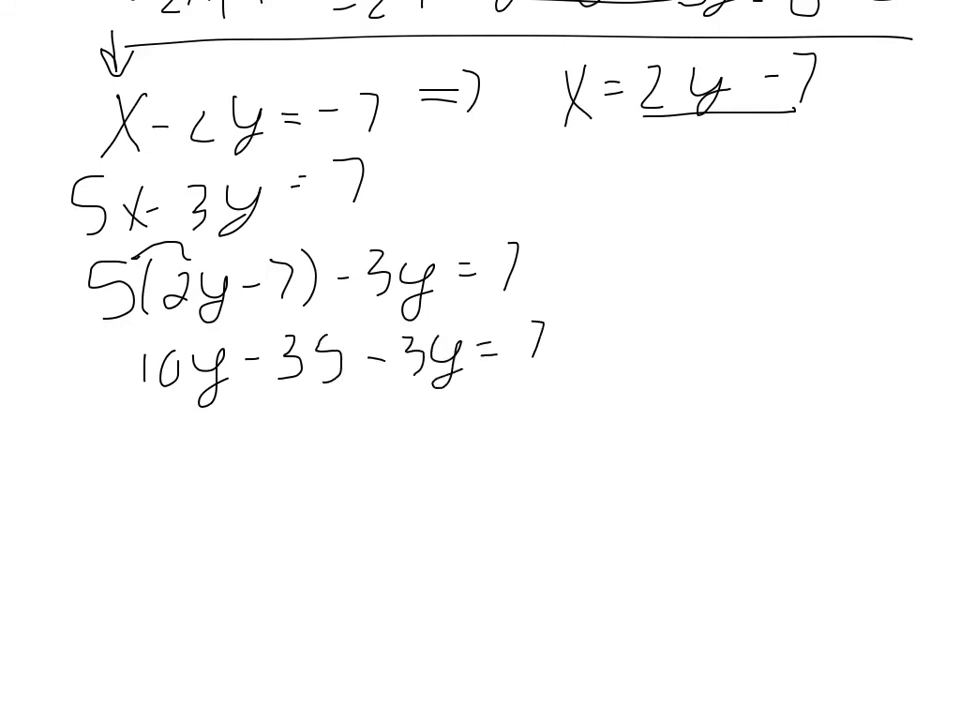
text(7)
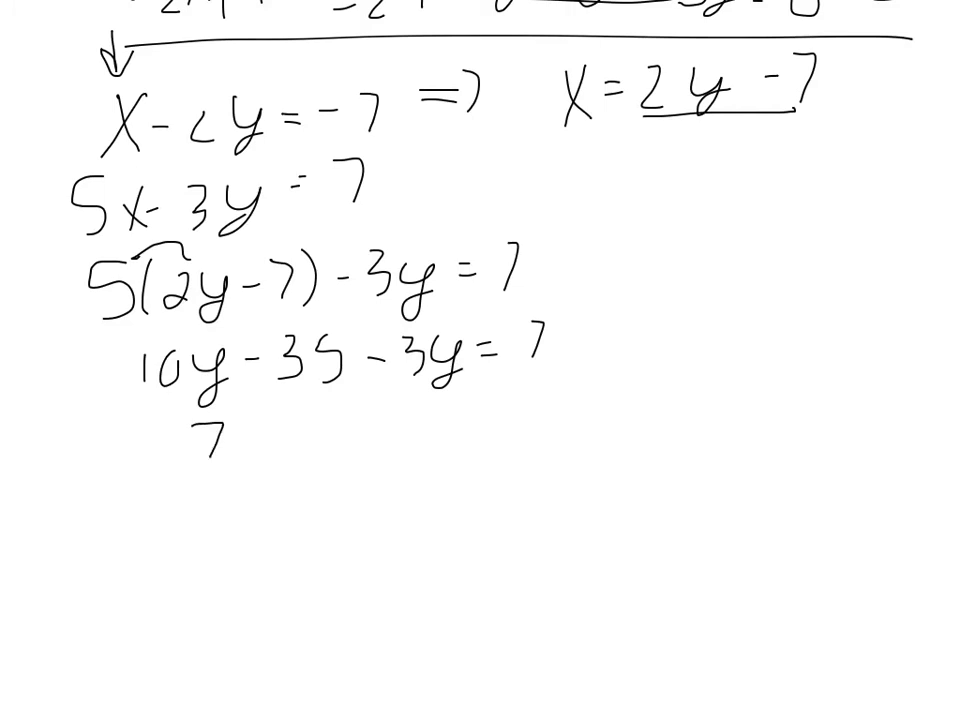
Simplify to 7y − 35 = 7, add 35, and divide 7y = 42 by 7
text(y)
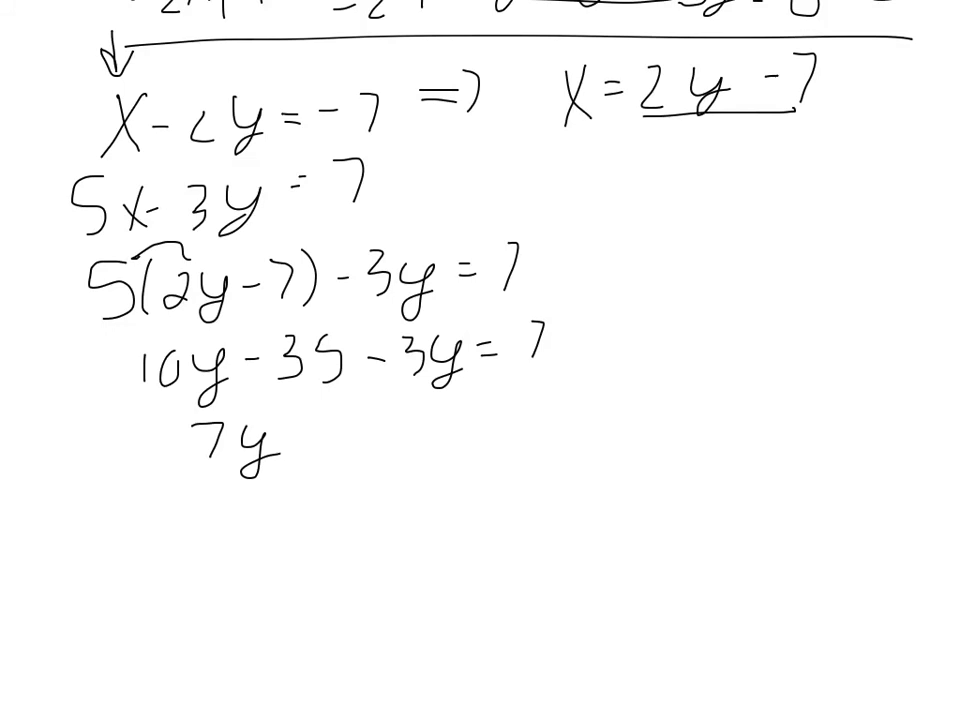
text(-35 -)
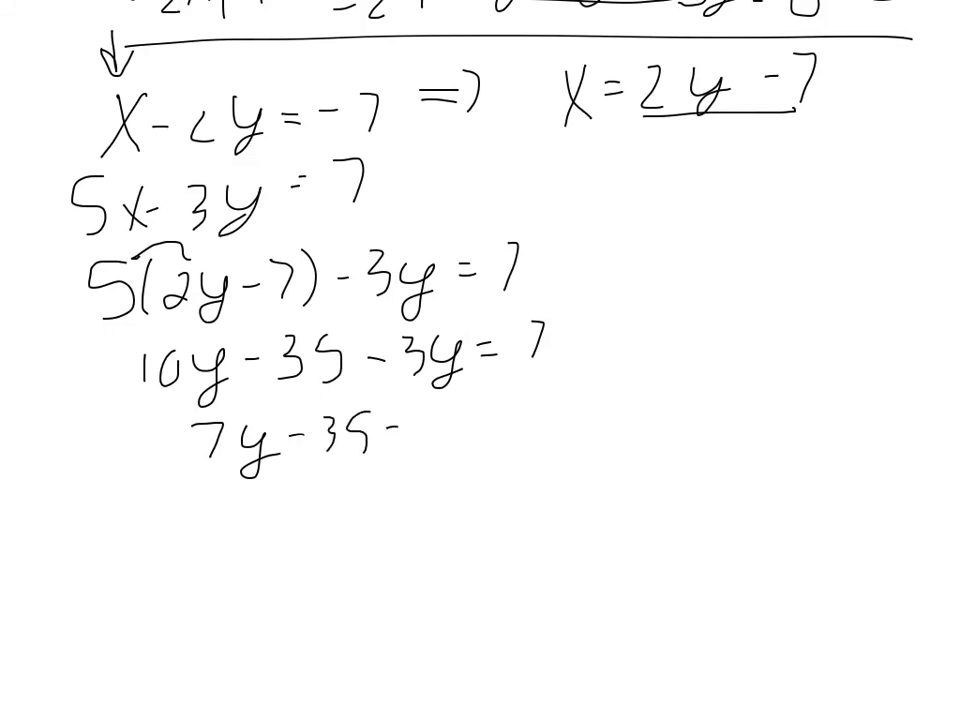
text(=7 +35)
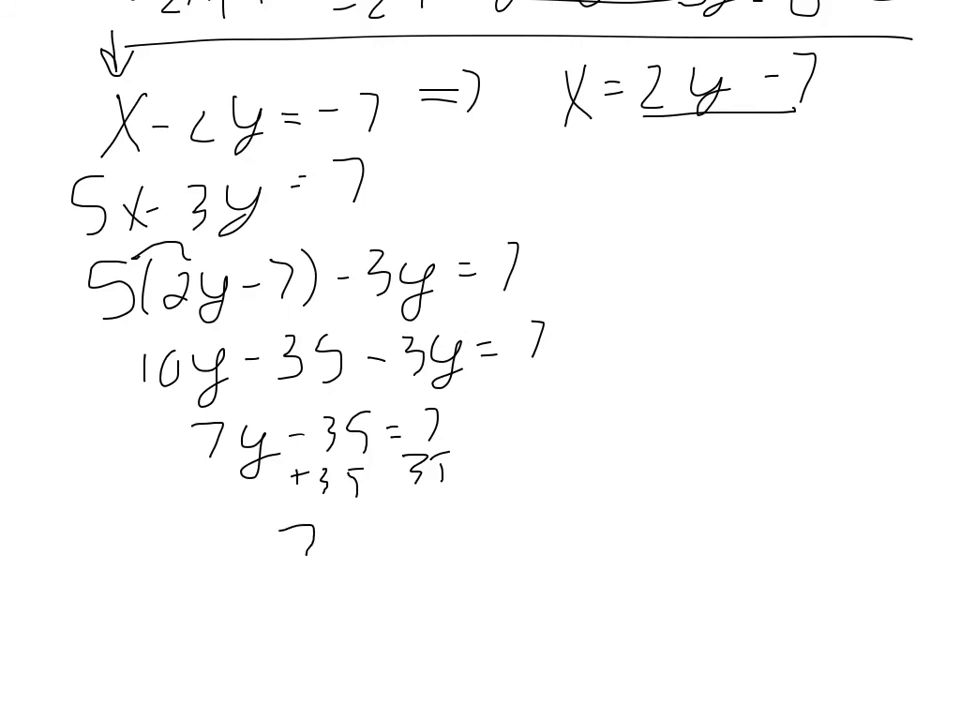
text(7y=42)
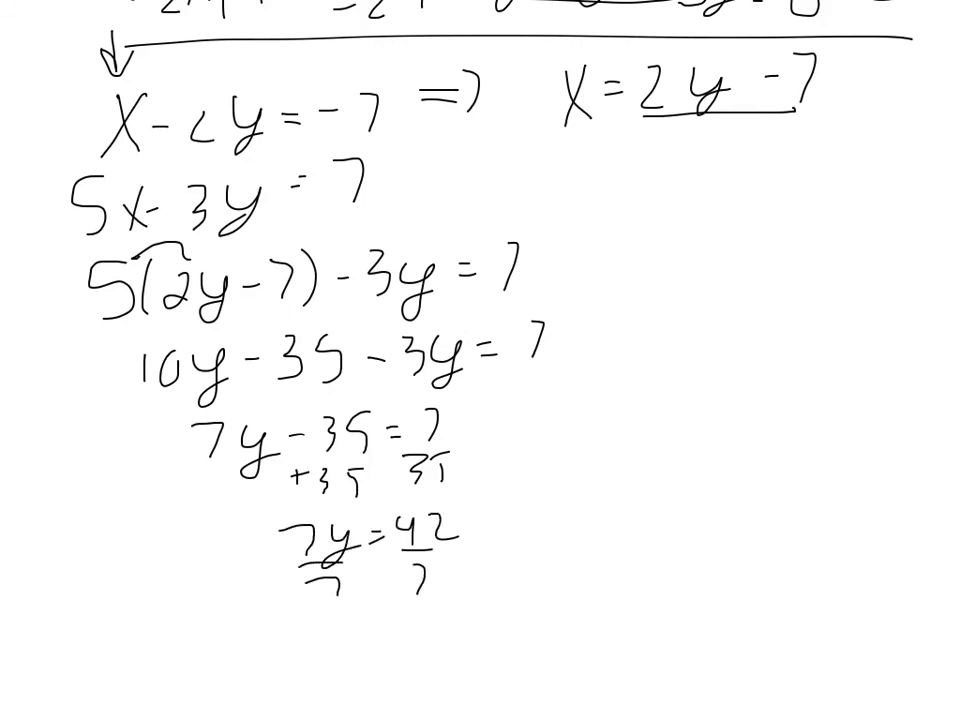
text(y-)
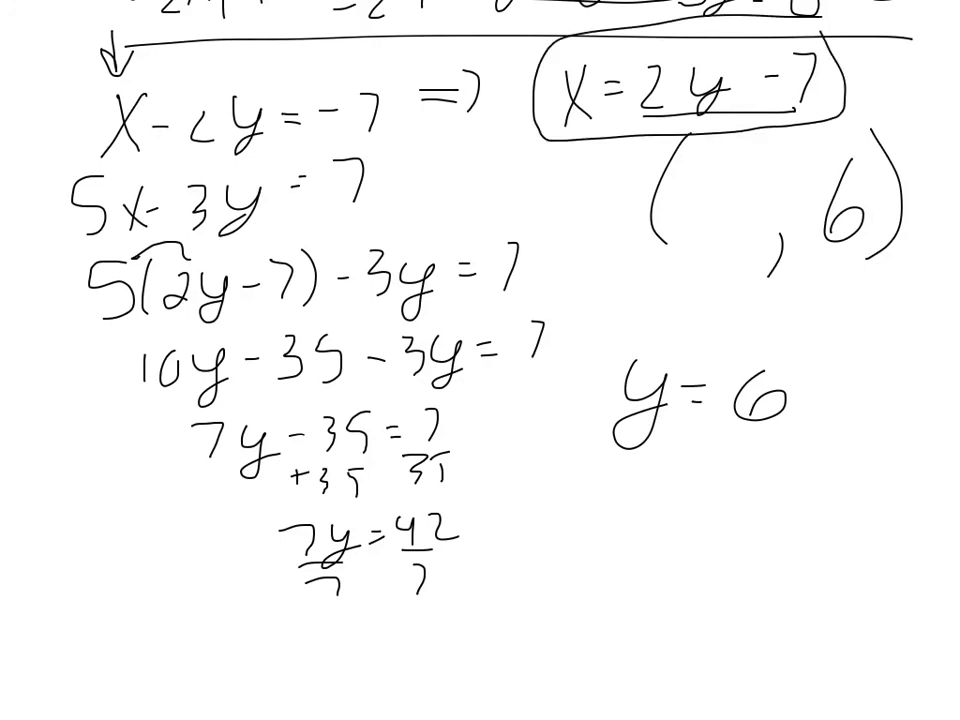
Substitute y = 6 into x = 2y − 7, writing x = 2(6) − 7 = 12 − 7 = 5
text(x=)
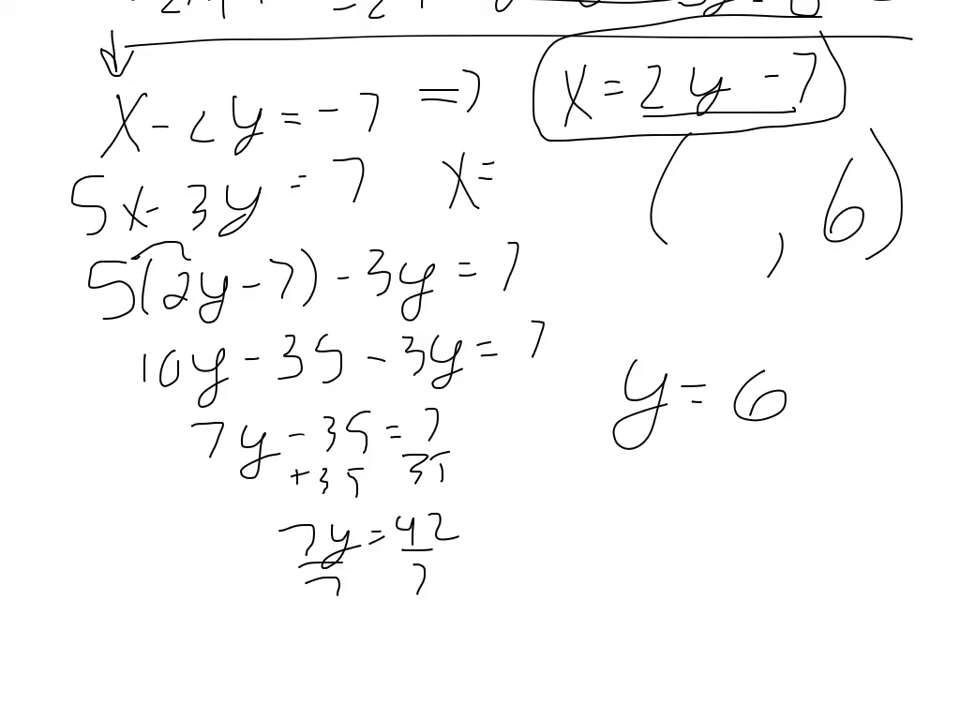
text(2(6)7)
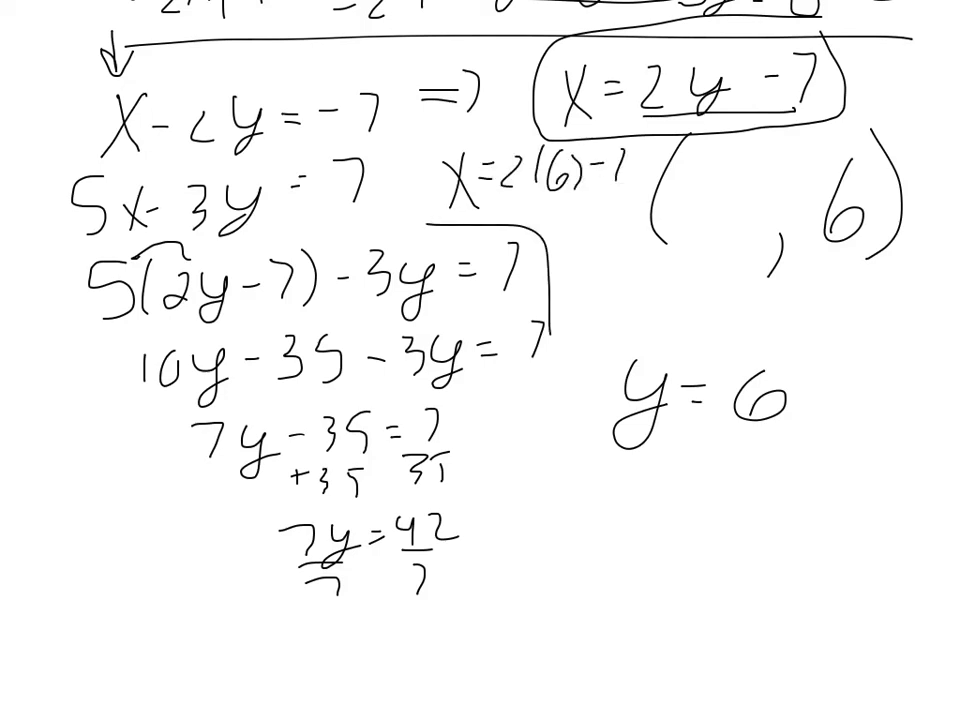
text(x=12)
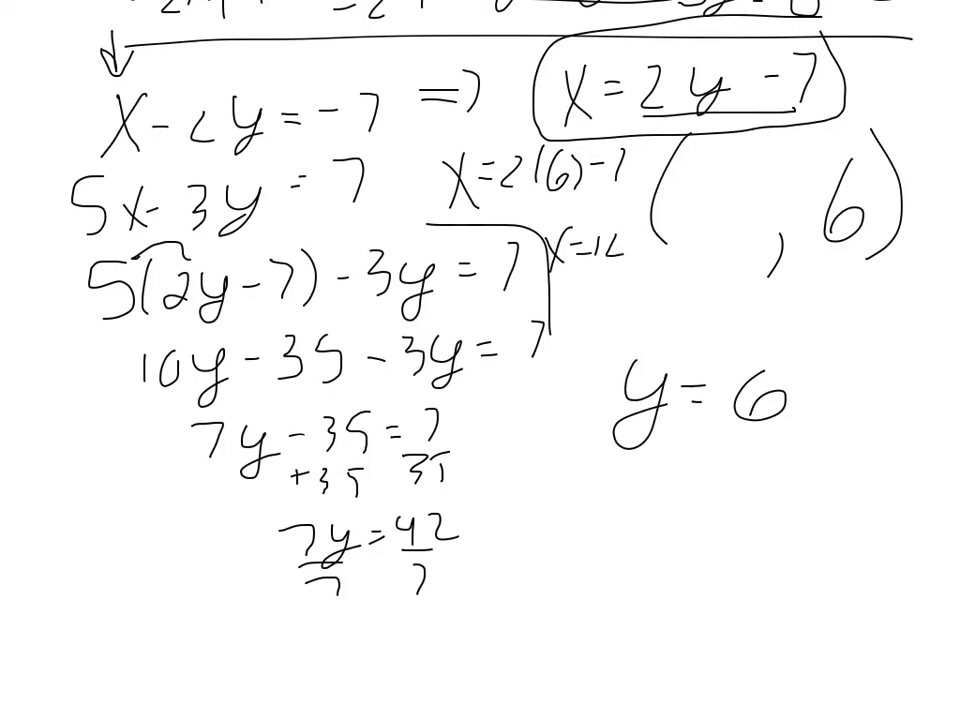
text(5)
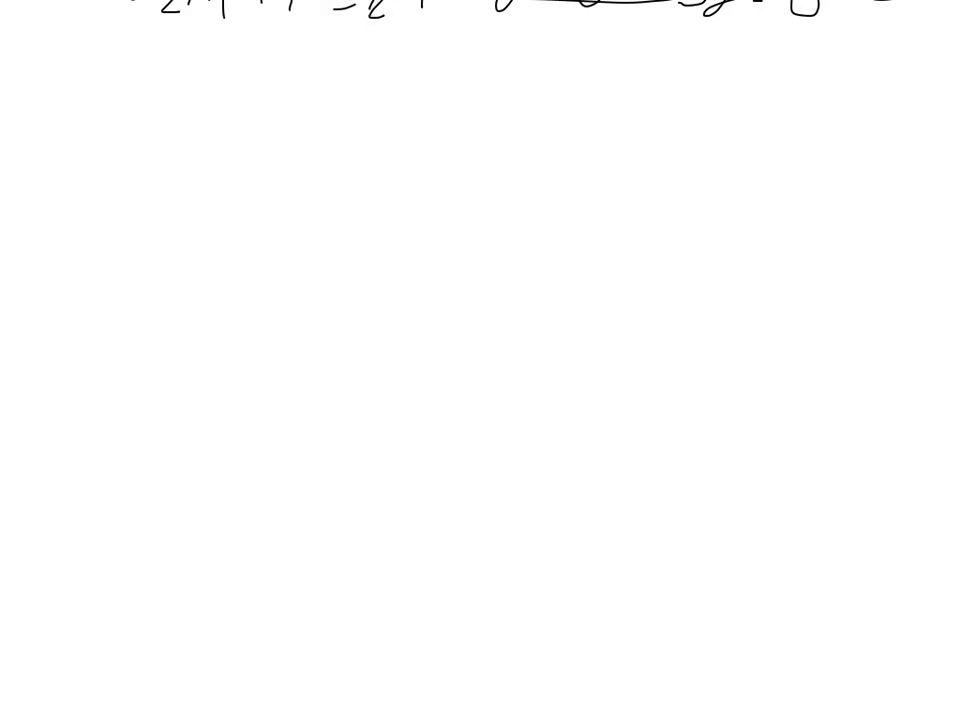
Draw a red divider and write the system x + 5y = 3 and −6x + 6y = −18
drag(95, 42, 920, 35)
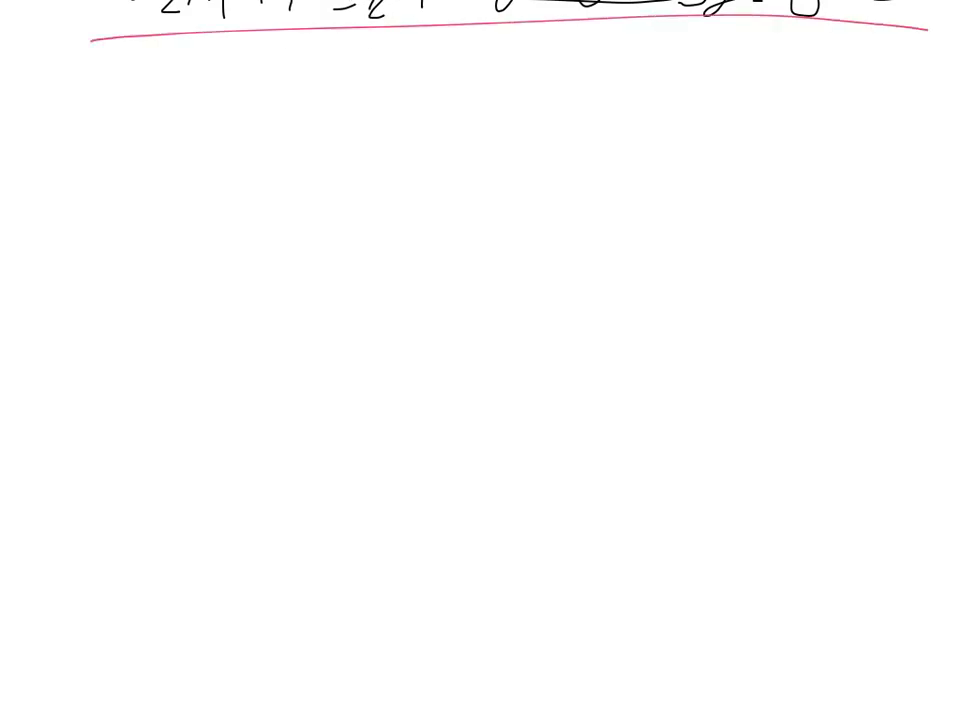
drag(110, 80, 185, 130)
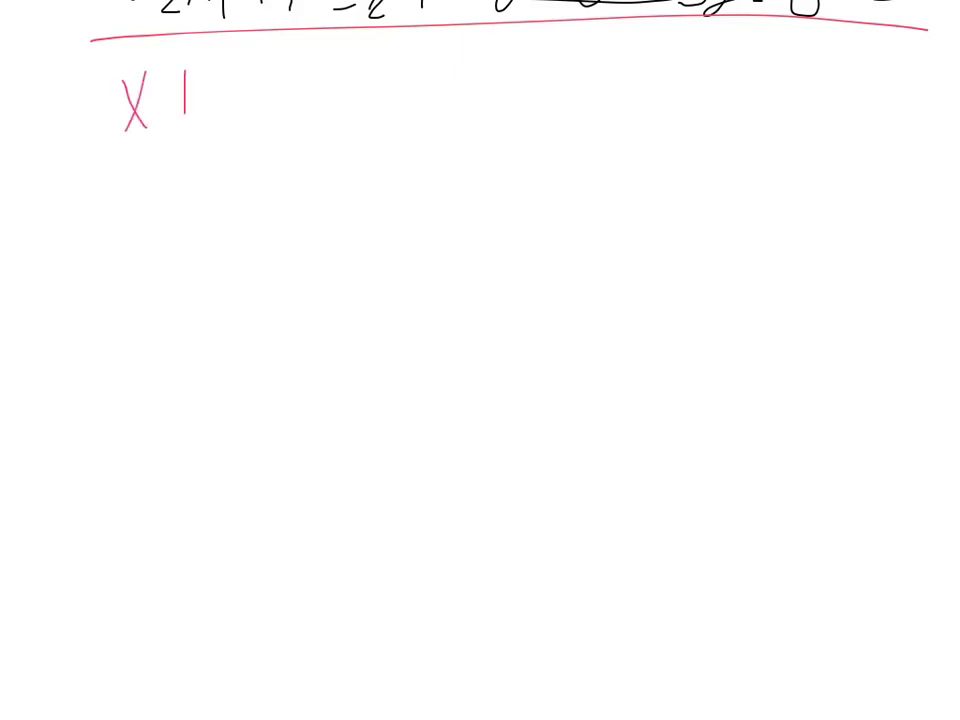
text(+5y = ?)
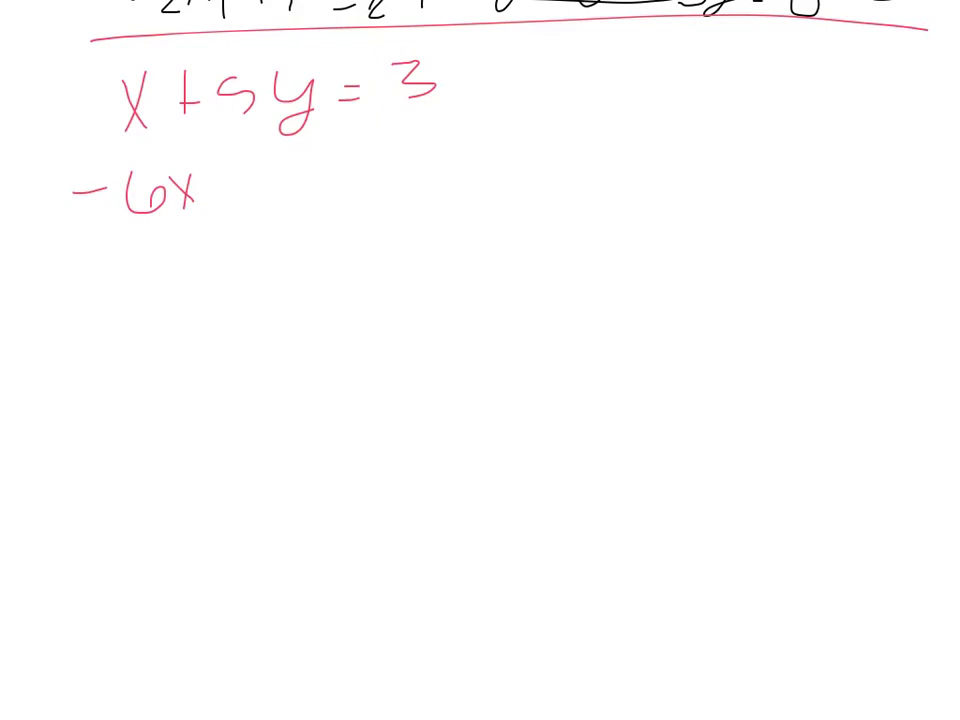
text(+6y =)
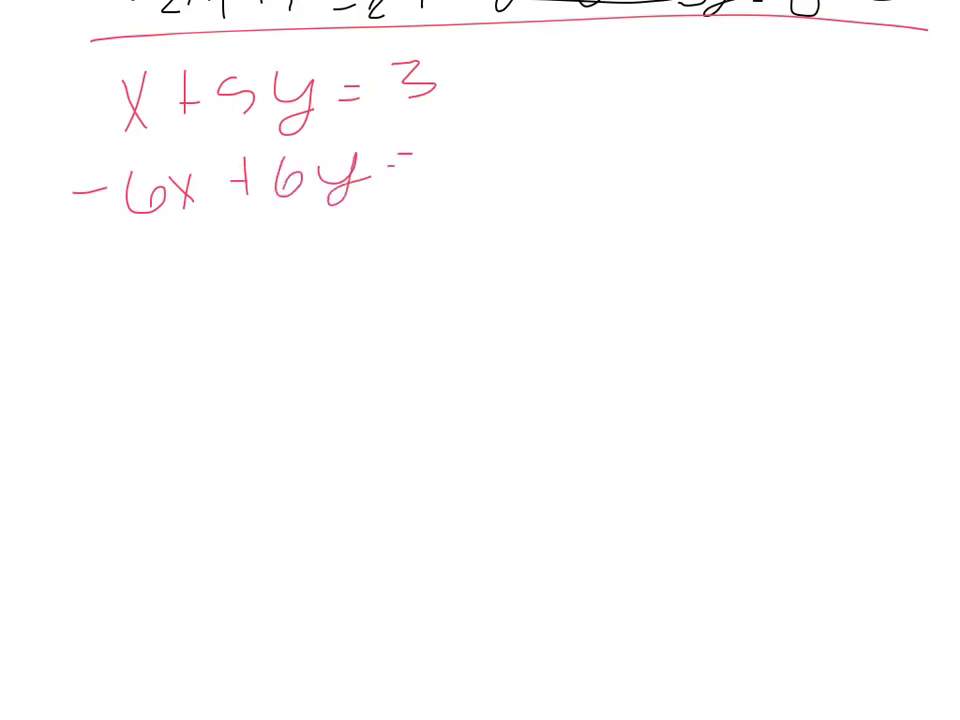
text(=-18)
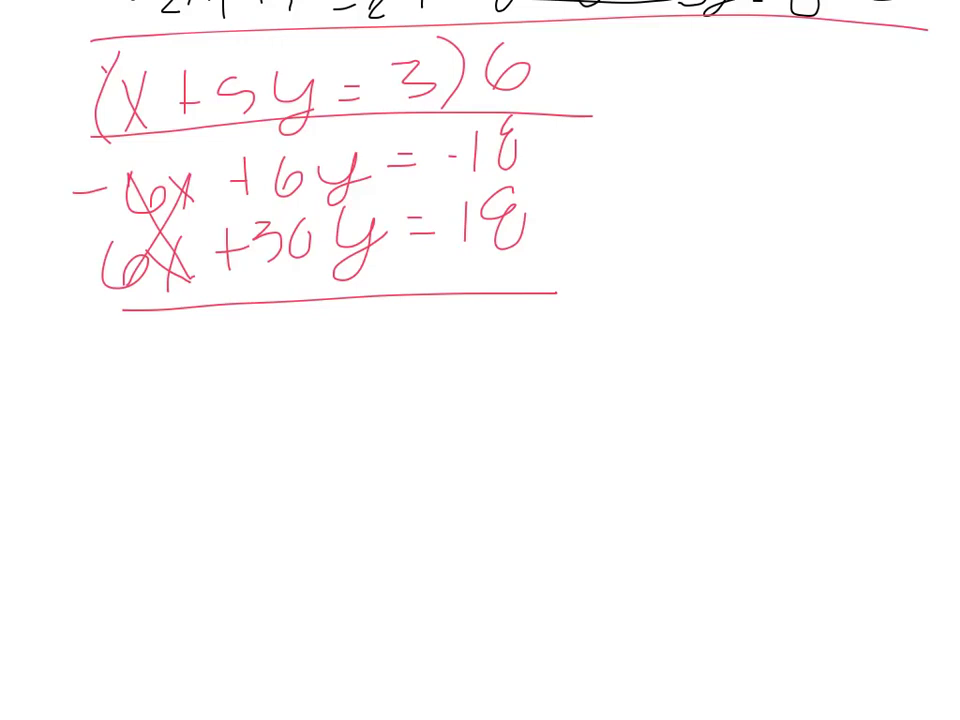
Add the equations to get 36y = 0, so y = 0, and record ( , 0)
text(36 =)
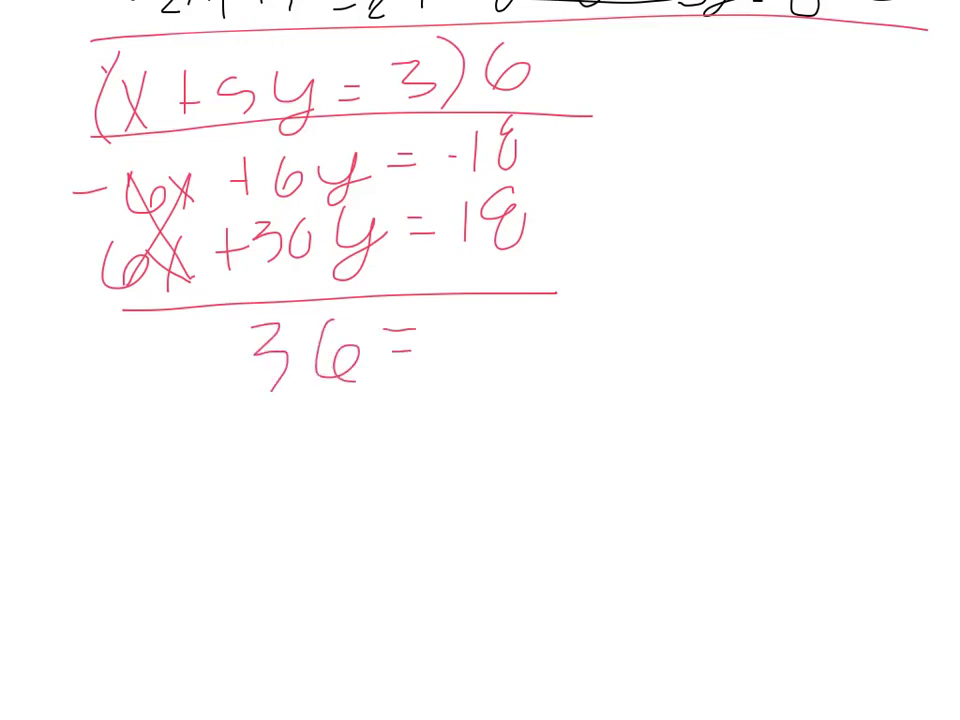
text(y=0)
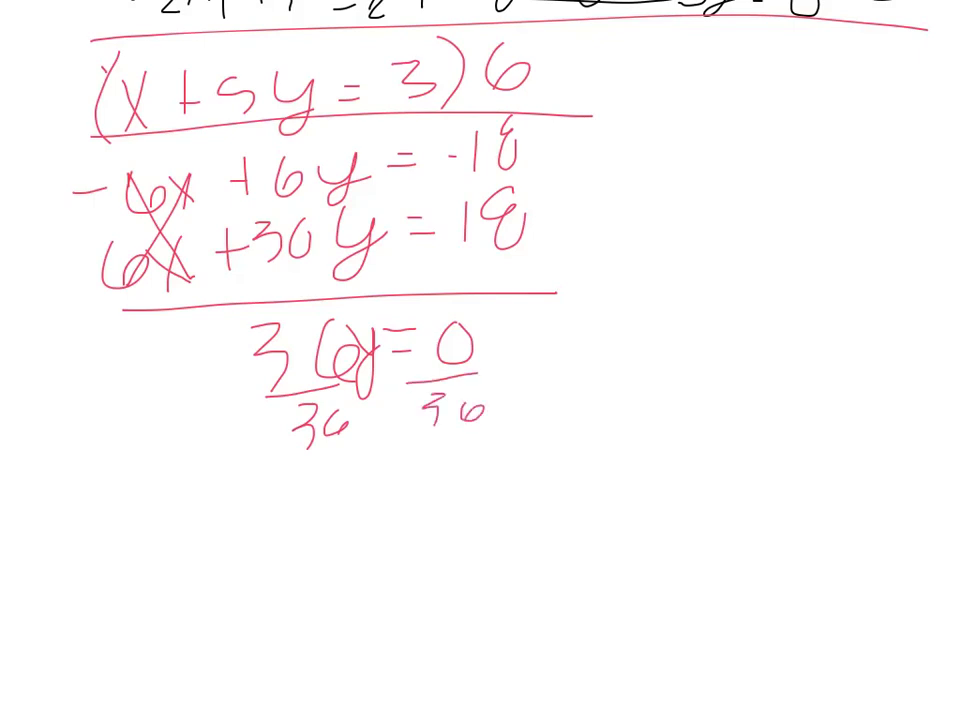
text(y=0)
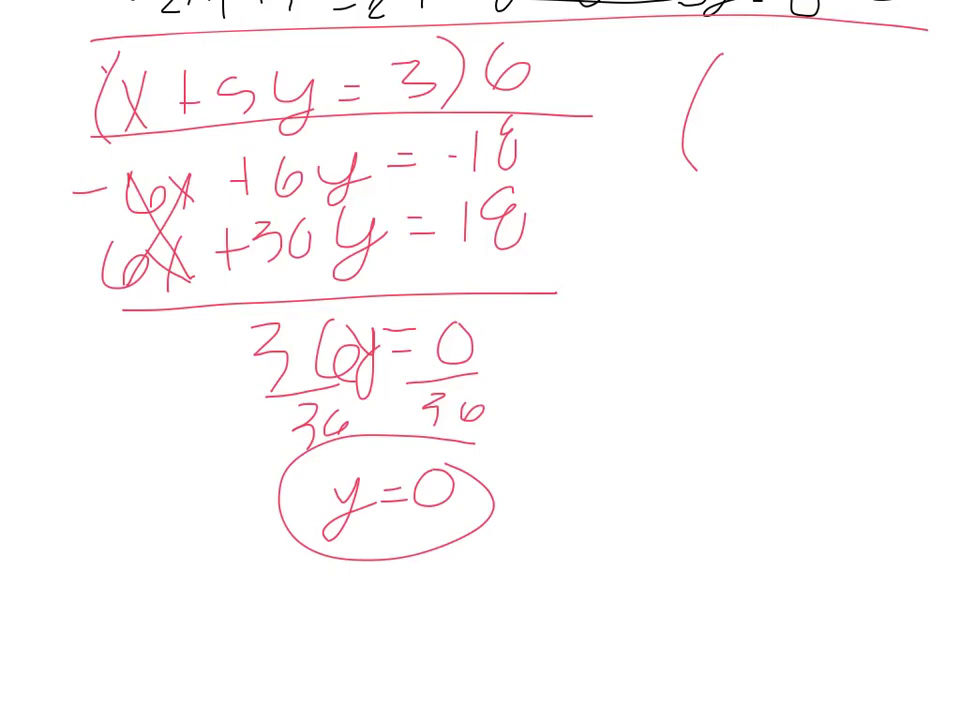
text(( , 0))
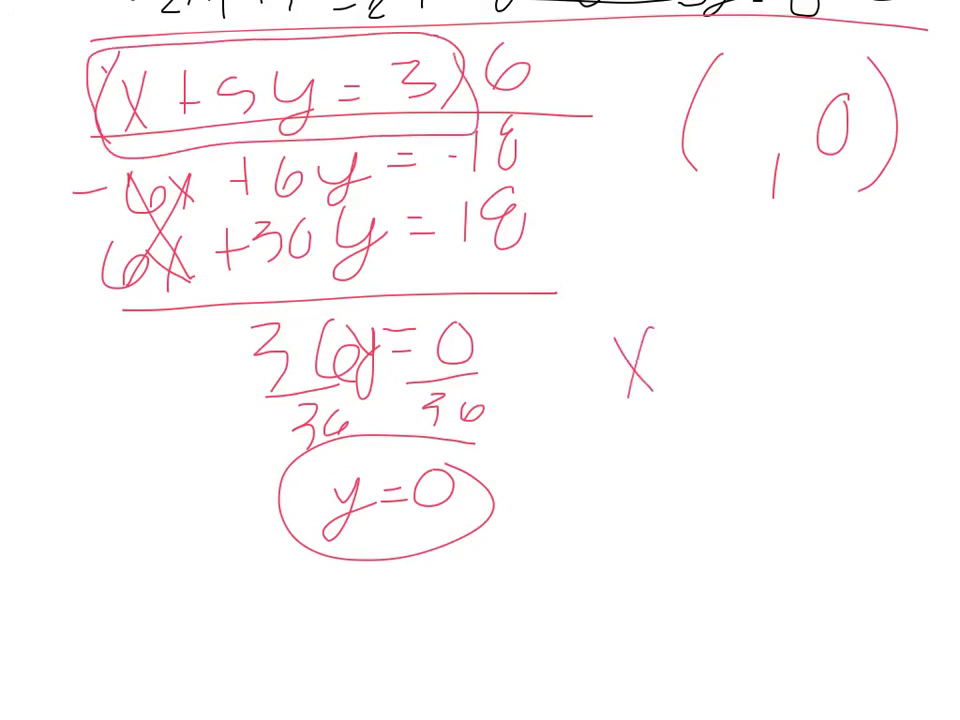
Substitute y = 0 into x + 5y = 3 to get x = 3 and box (3, 0)
text(X+5(C)=5)
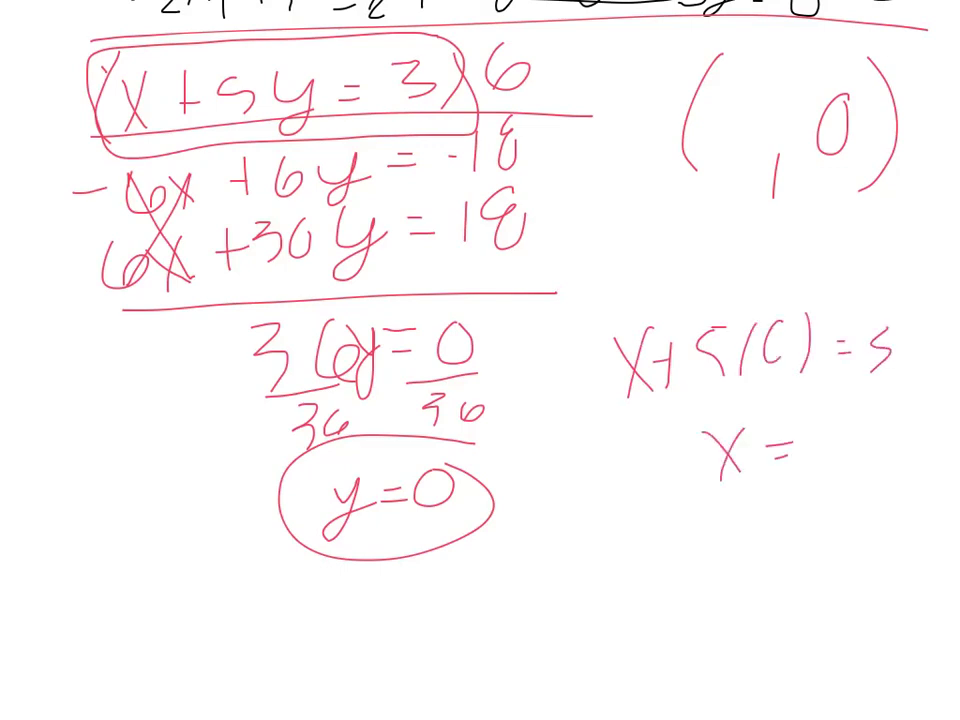
text(3)
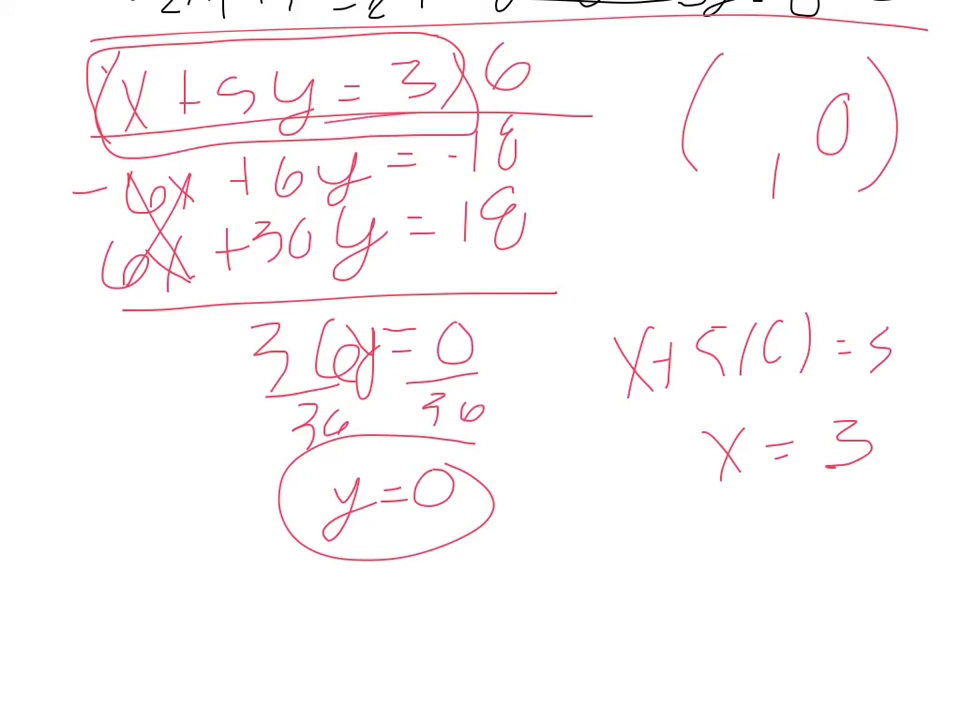
drag(80, 145, 560, 215)
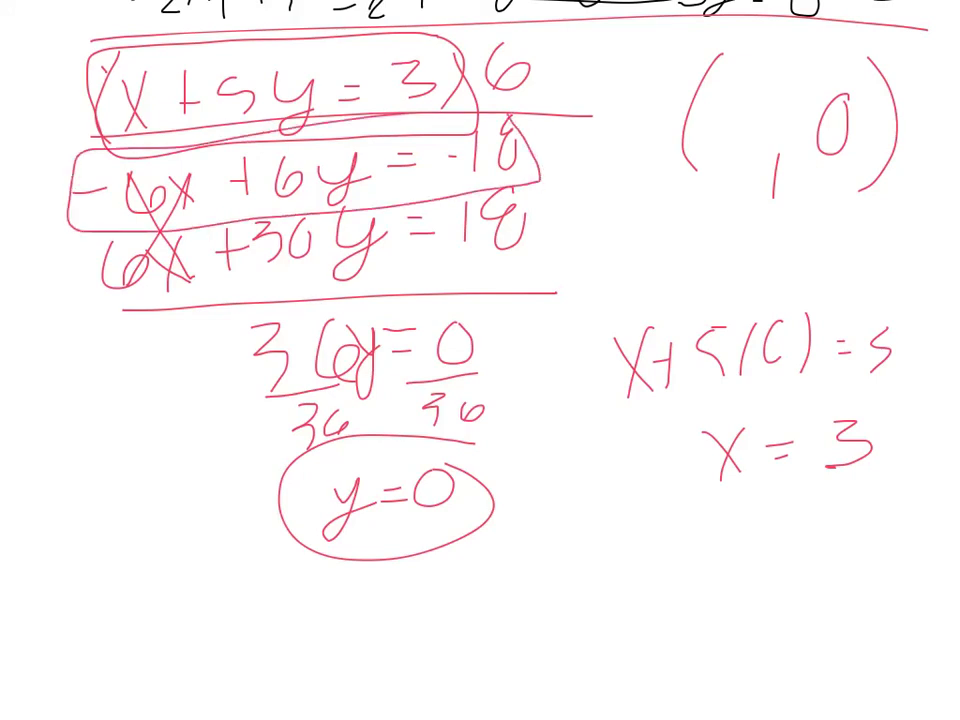
text(3)
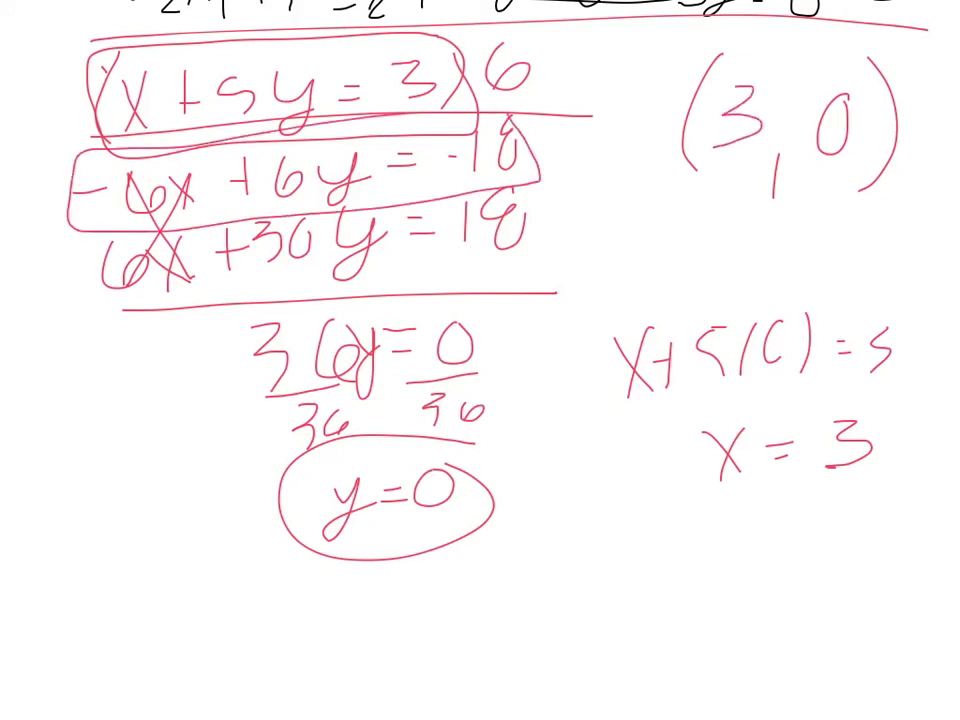
drag(670, 40, 900, 220)
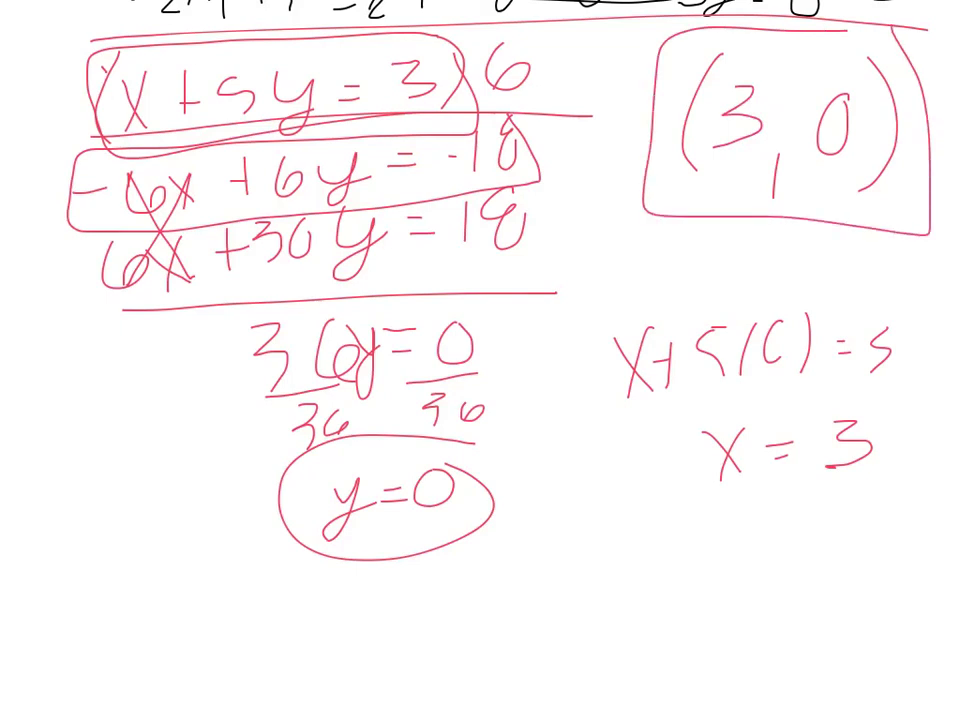